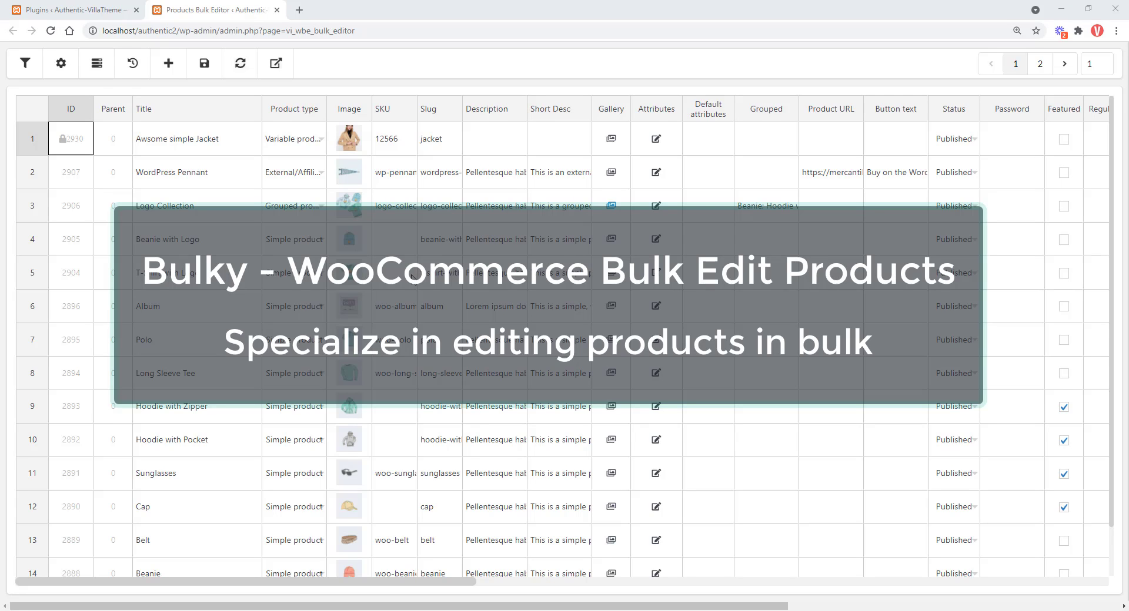
Filter the product list to the Simple product type, leaving eleven products.
click(25, 63)
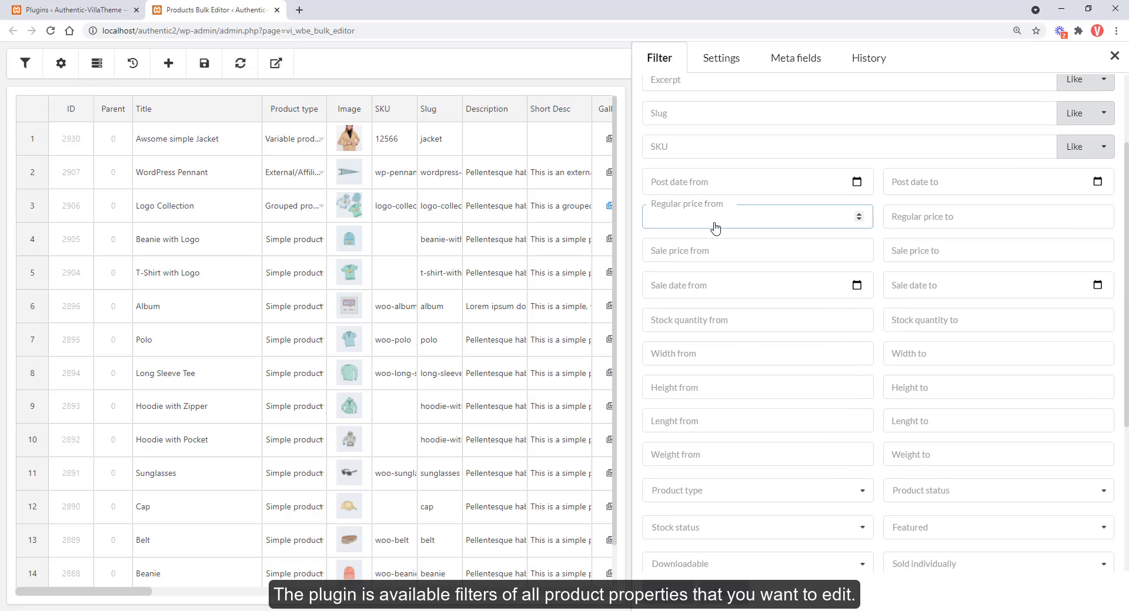
text(50)
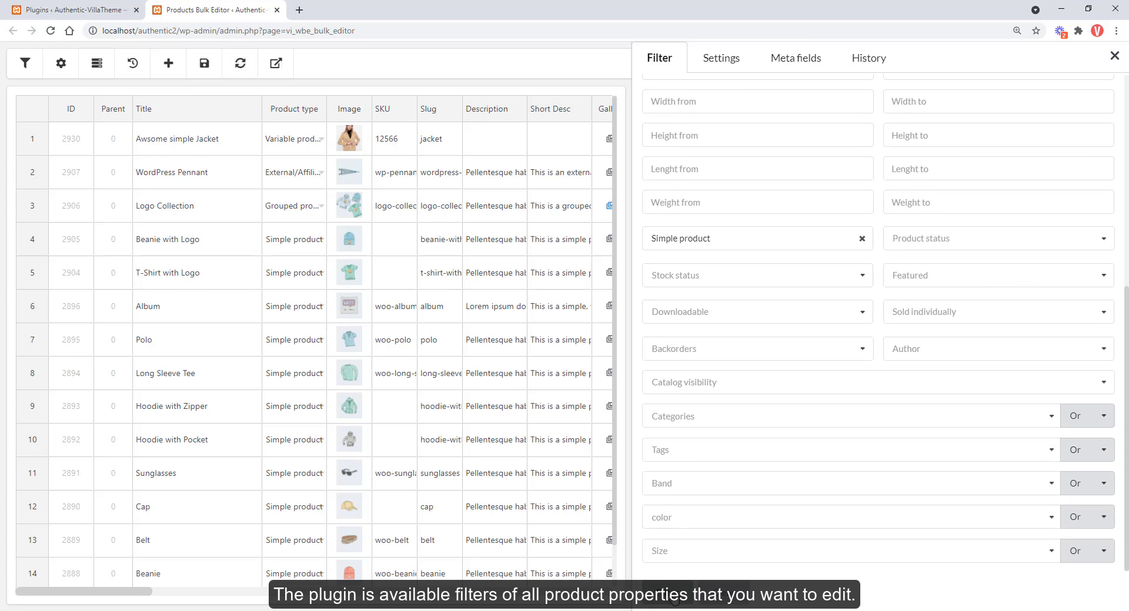
click(61, 63)
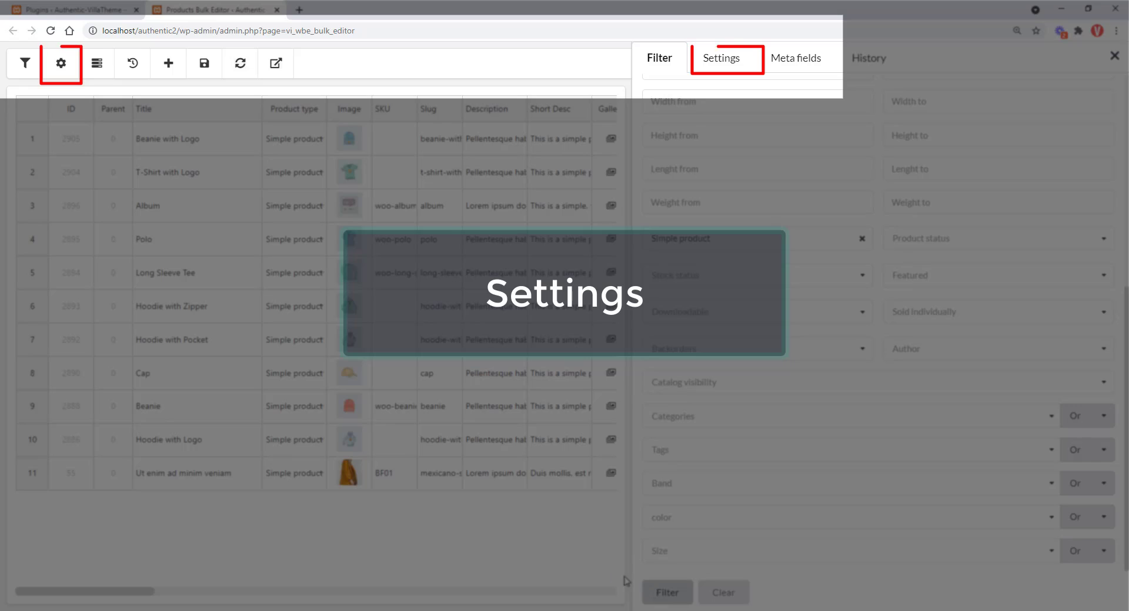
In Bulky settings, search the fields to edit by typing 'rd'.
click(721, 58)
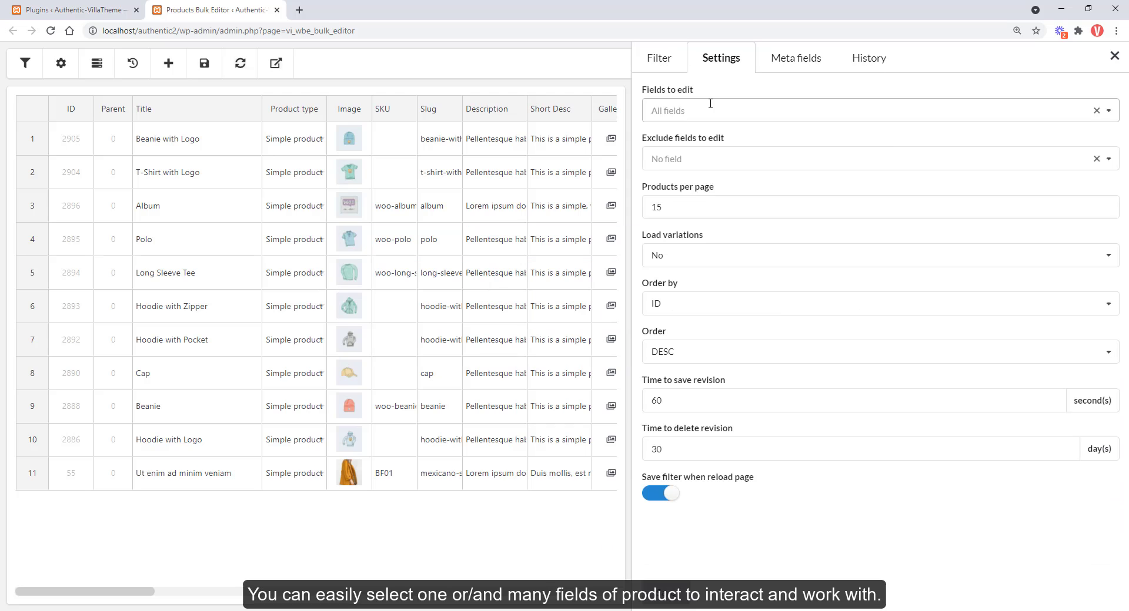
text(rd)
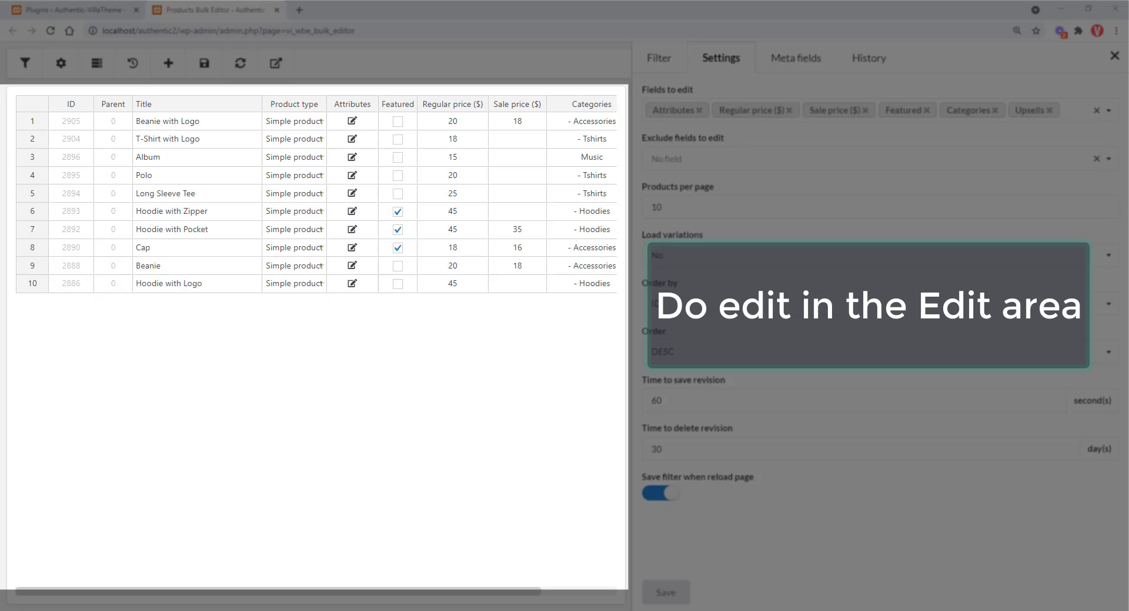
mouse_move(151, 442)
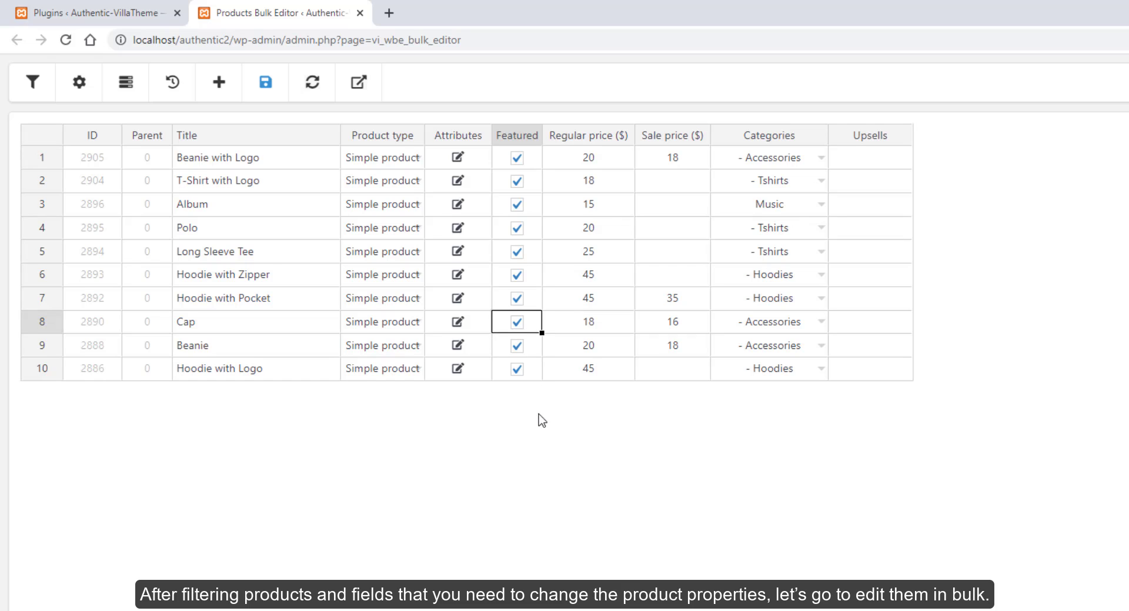
Add a custom Materials attribute with values 'Silk|Cotto' to Beanie with Logo and save.
click(458, 157)
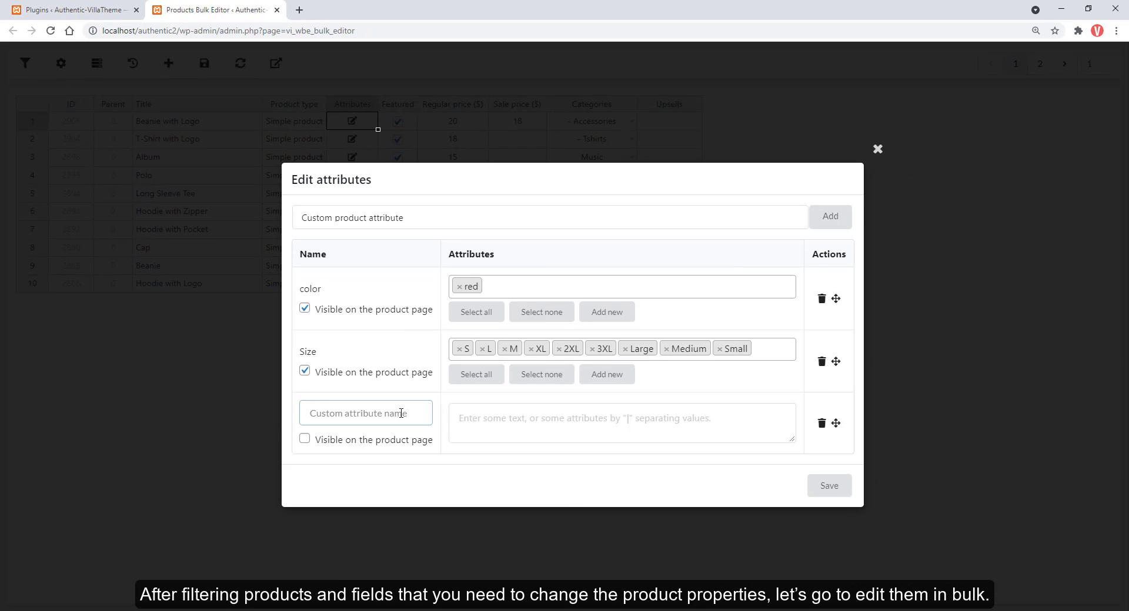
text(Materials)
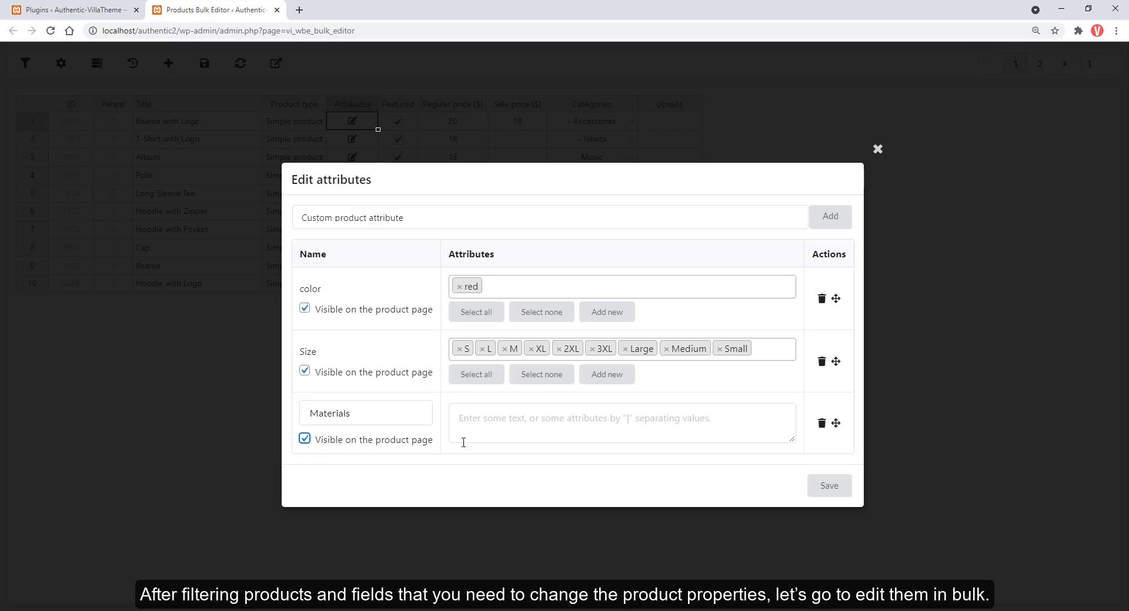
text(Silk|Cotto)
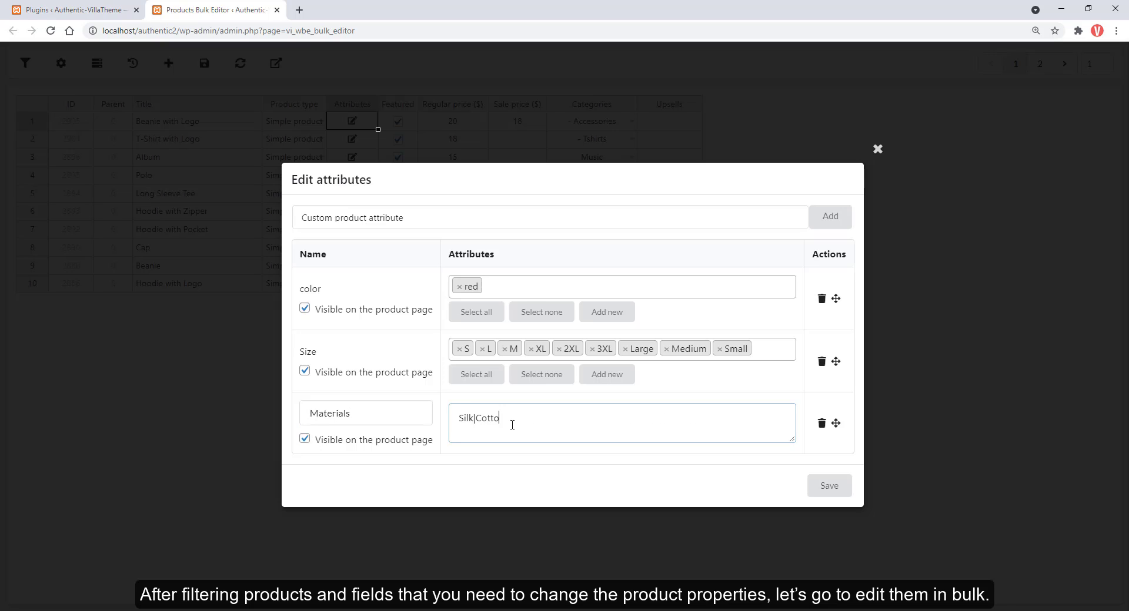
click(878, 149)
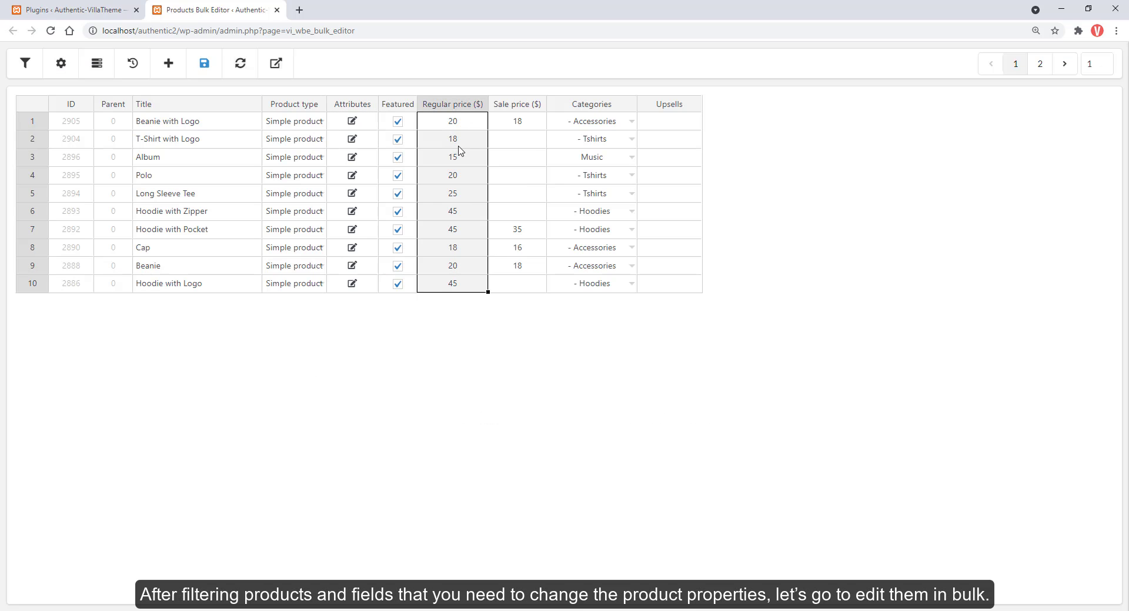
click(452, 103)
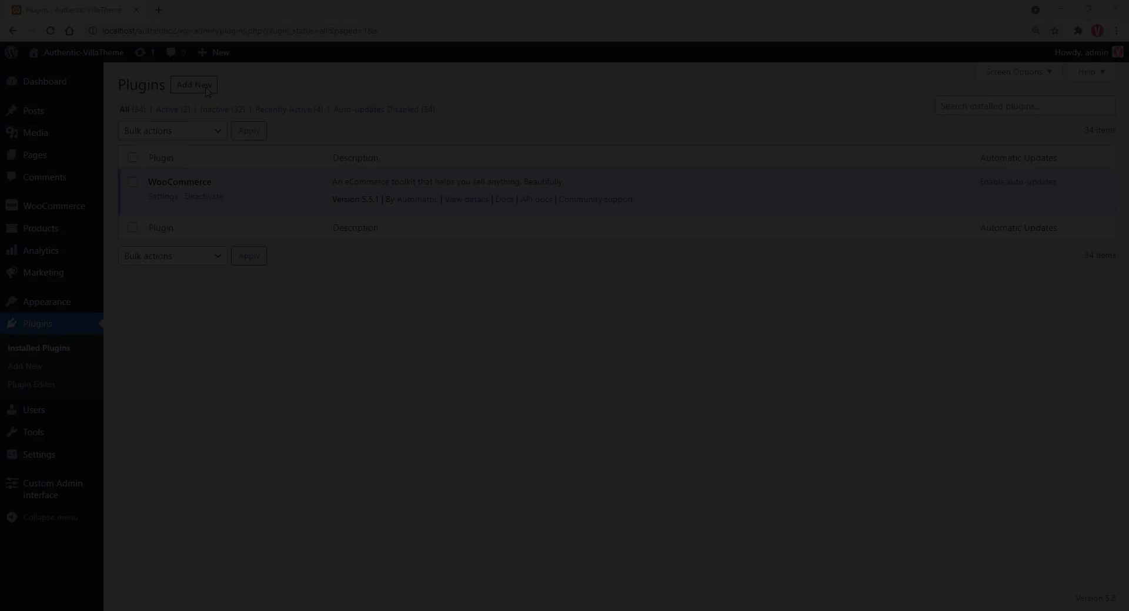
Upload the bulky plugin zip through Plugins > Add New and install it.
click(192, 84)
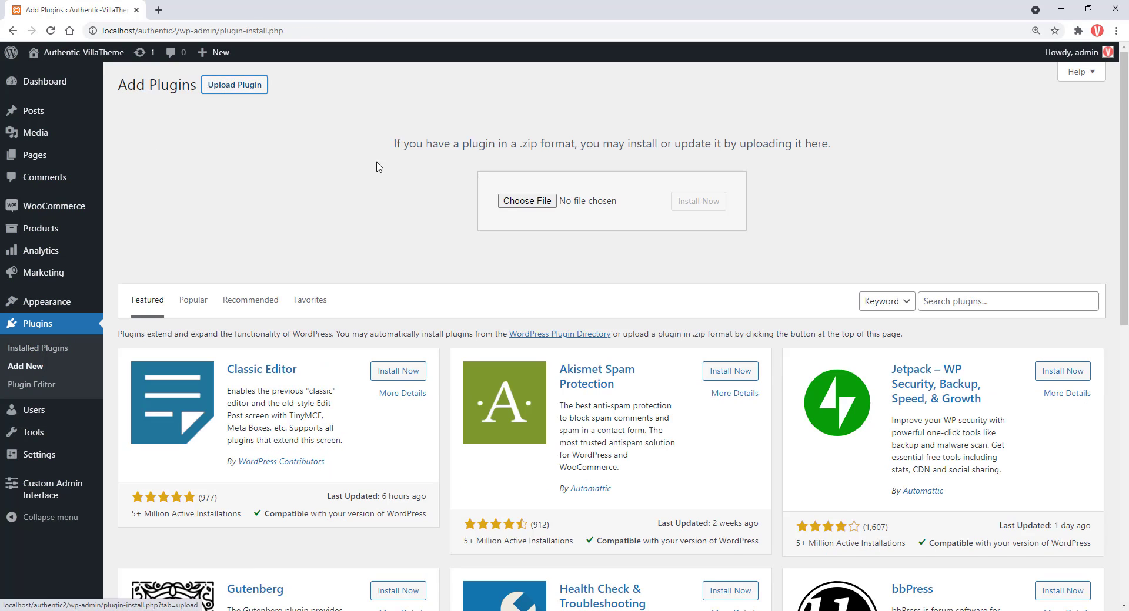
click(526, 201)
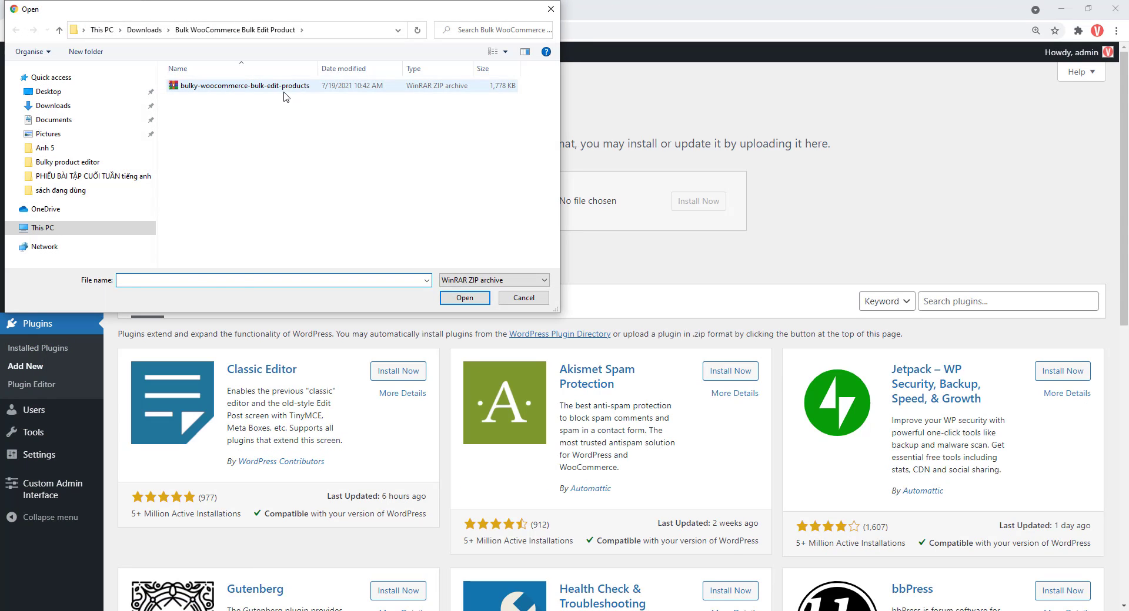
click(465, 298)
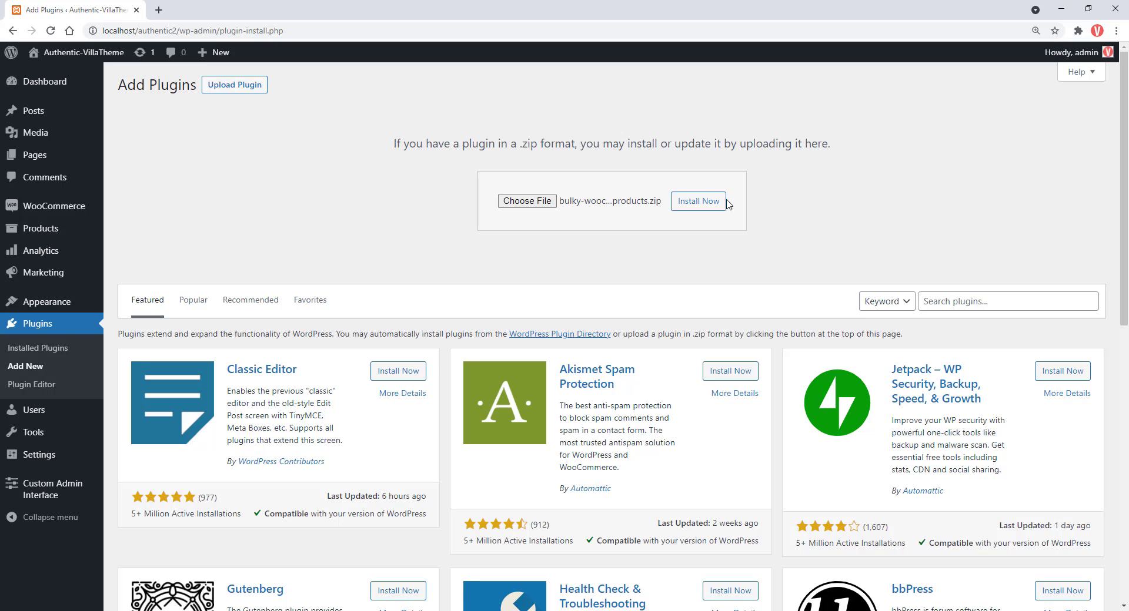
click(696, 201)
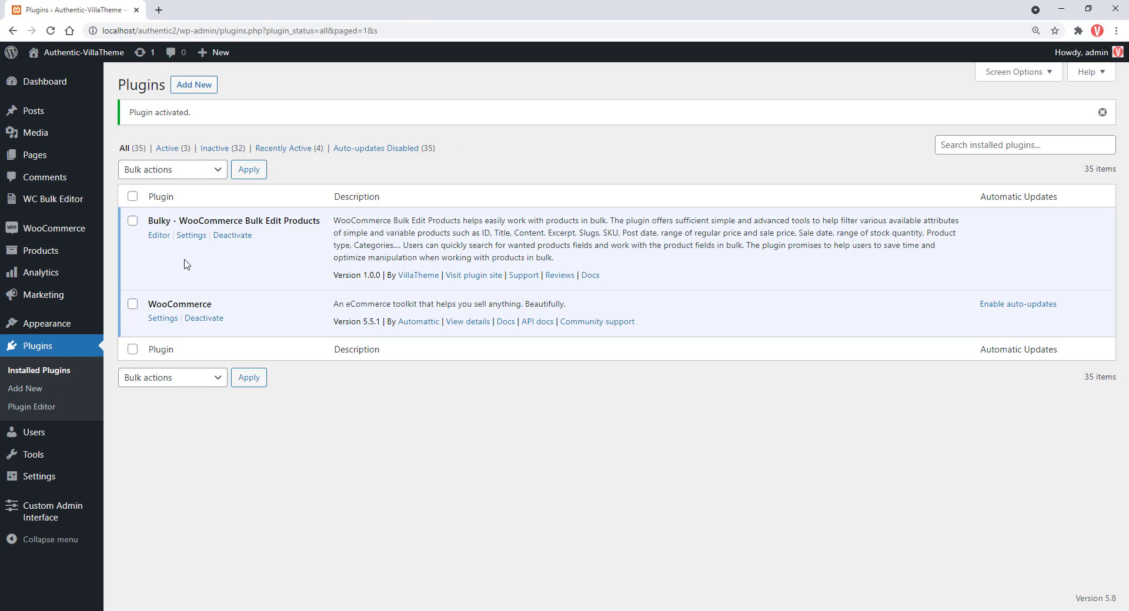
mouse_move(51, 199)
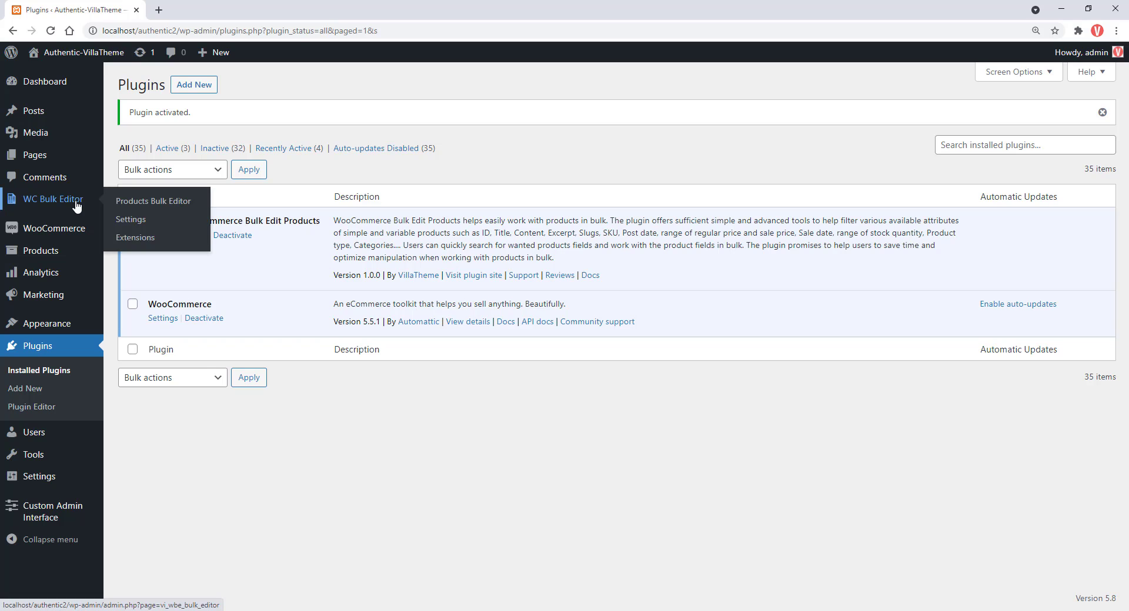
Open Products Bulk Editor from the WC Bulk Editor admin menu.
click(153, 201)
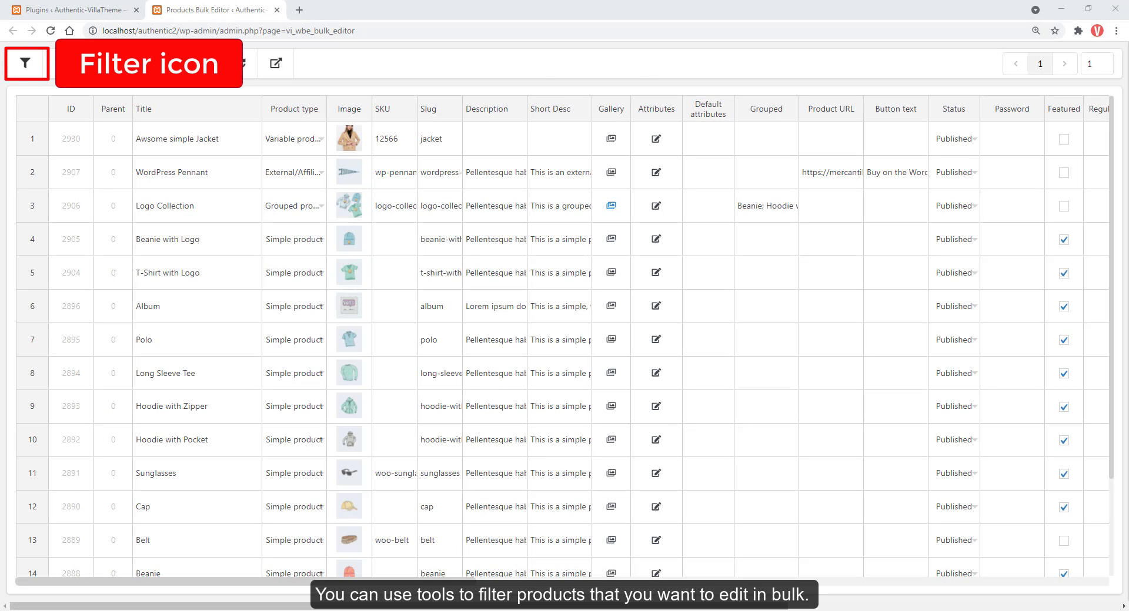
Open the filter panel and enter IDs 2890 and 2895 in the ID filter.
click(26, 64)
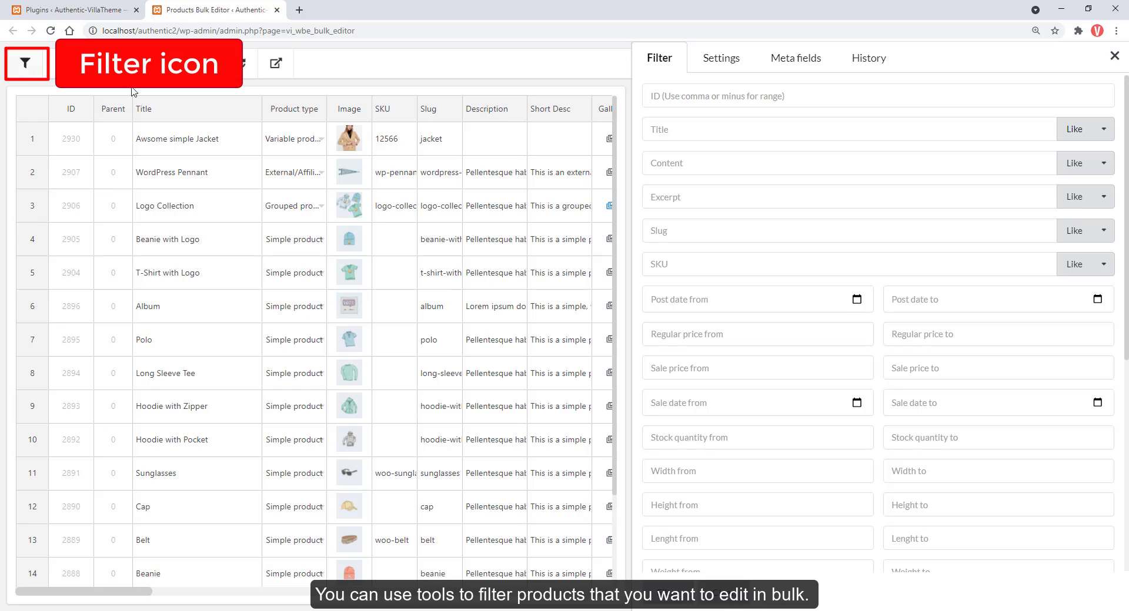
click(756, 96)
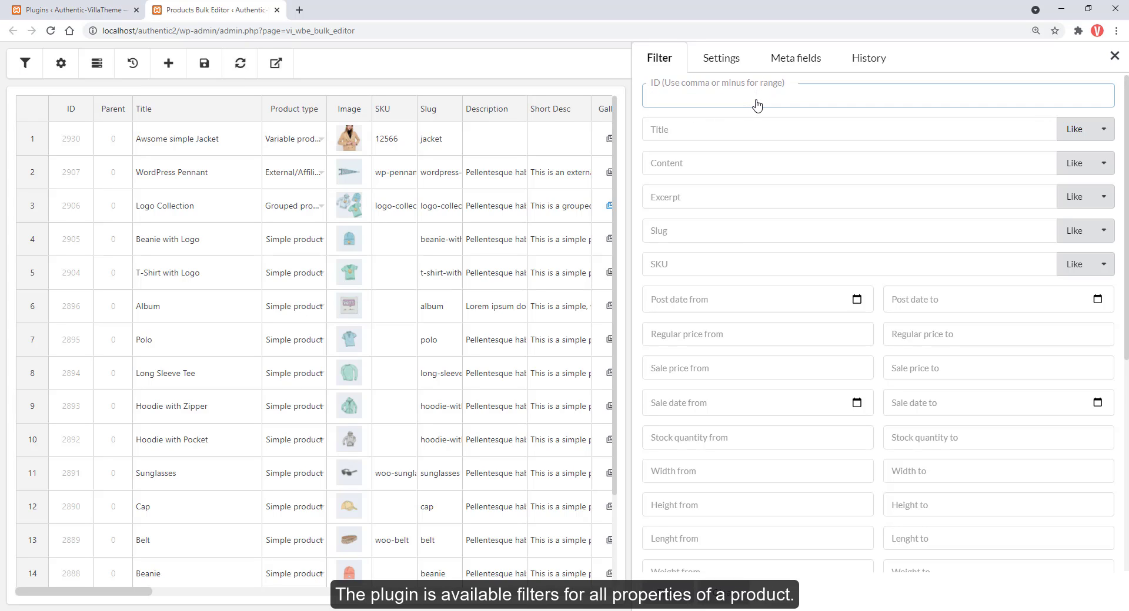
text(2890,)
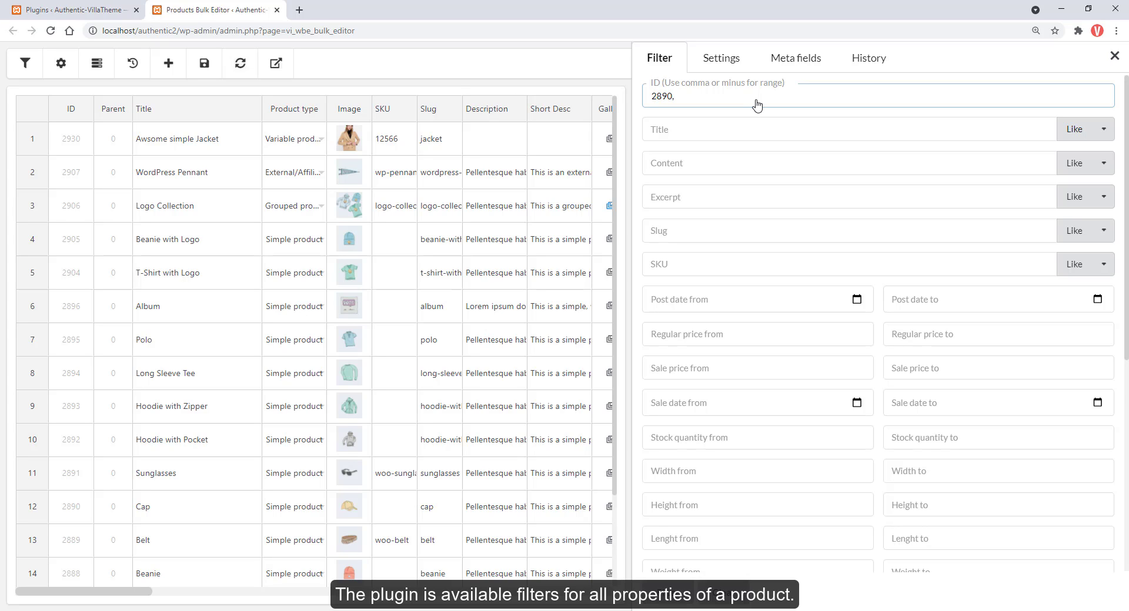
text(2895)
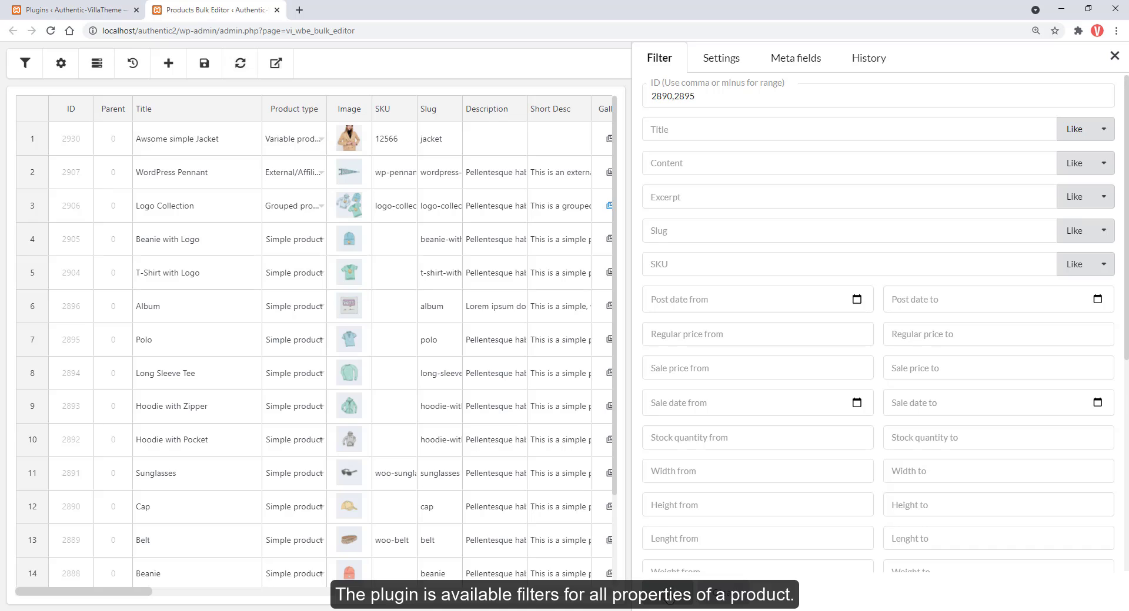
Filter titles by 'Logo' and choose the title match option.
click(25, 64)
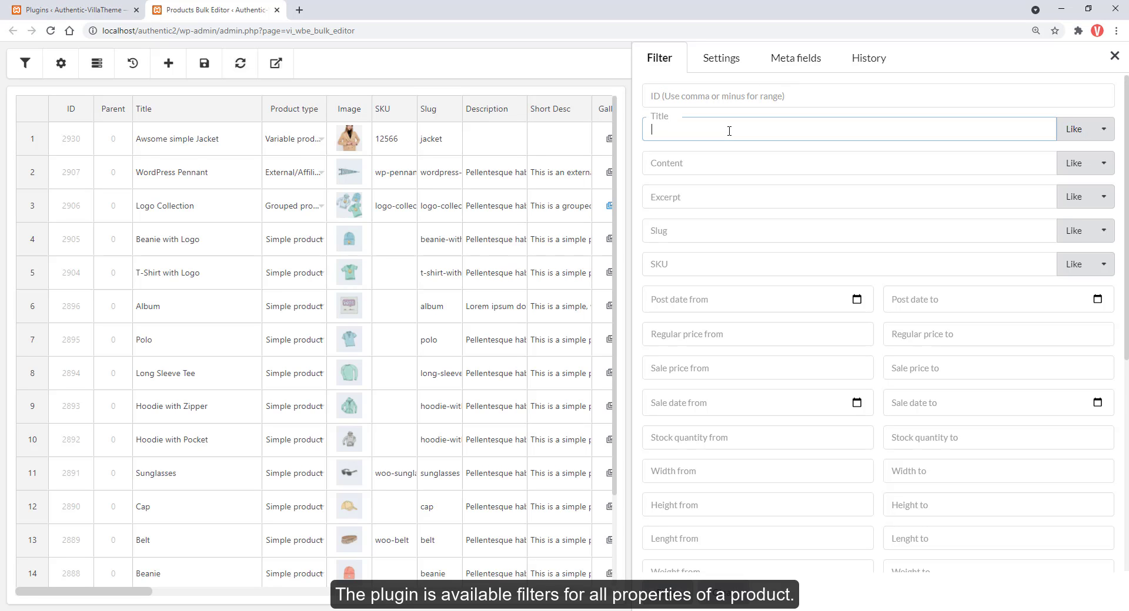
text(Logo)
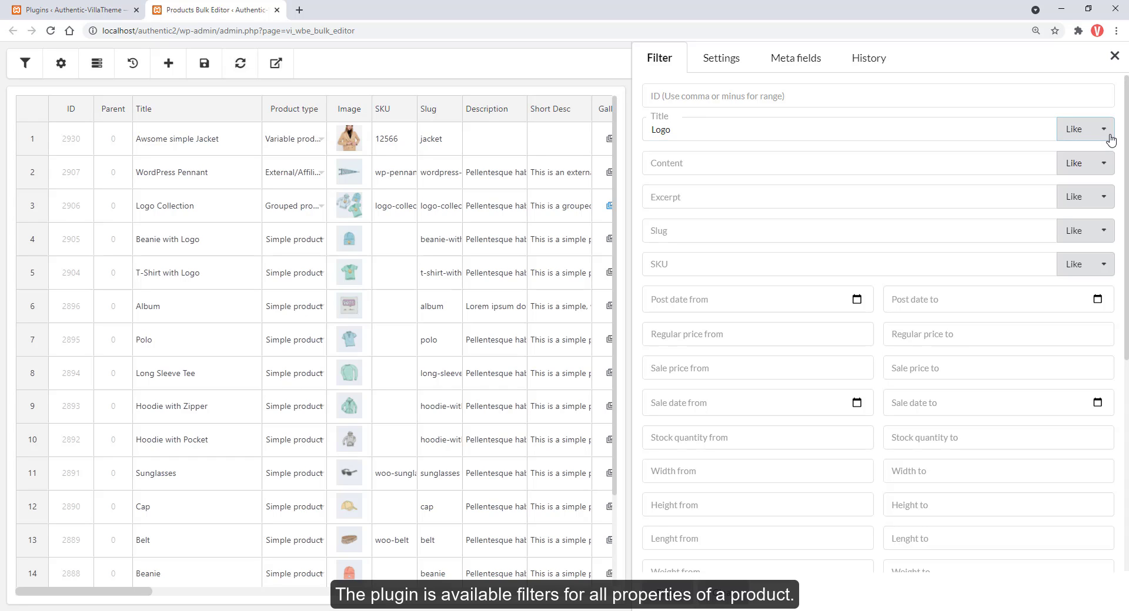
click(1083, 129)
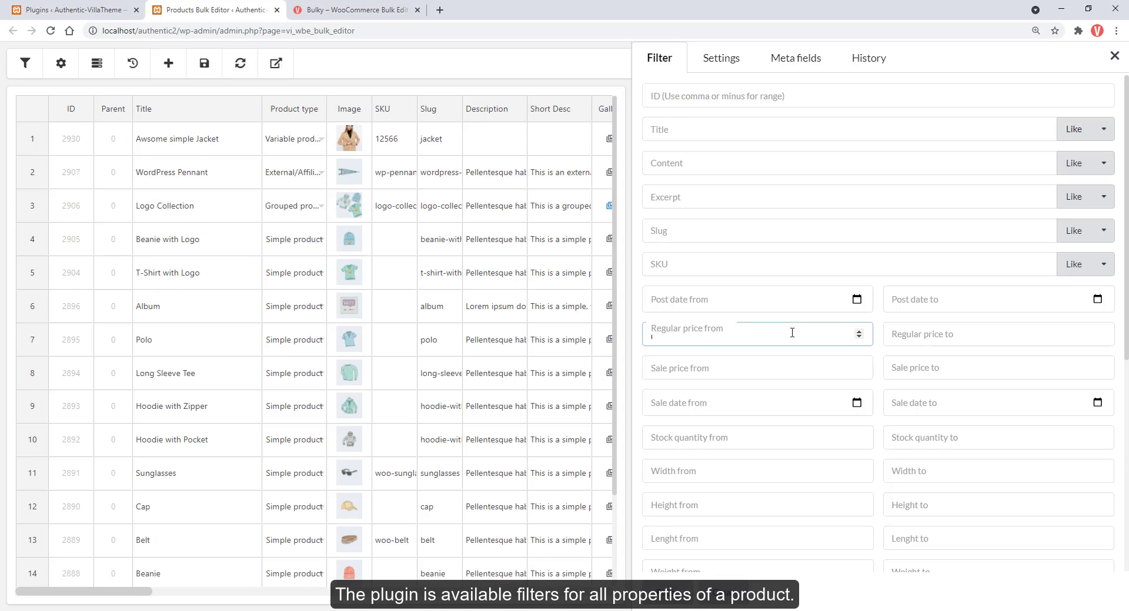
Set the regular and sale price filter ranges to 10–50.
text(10)
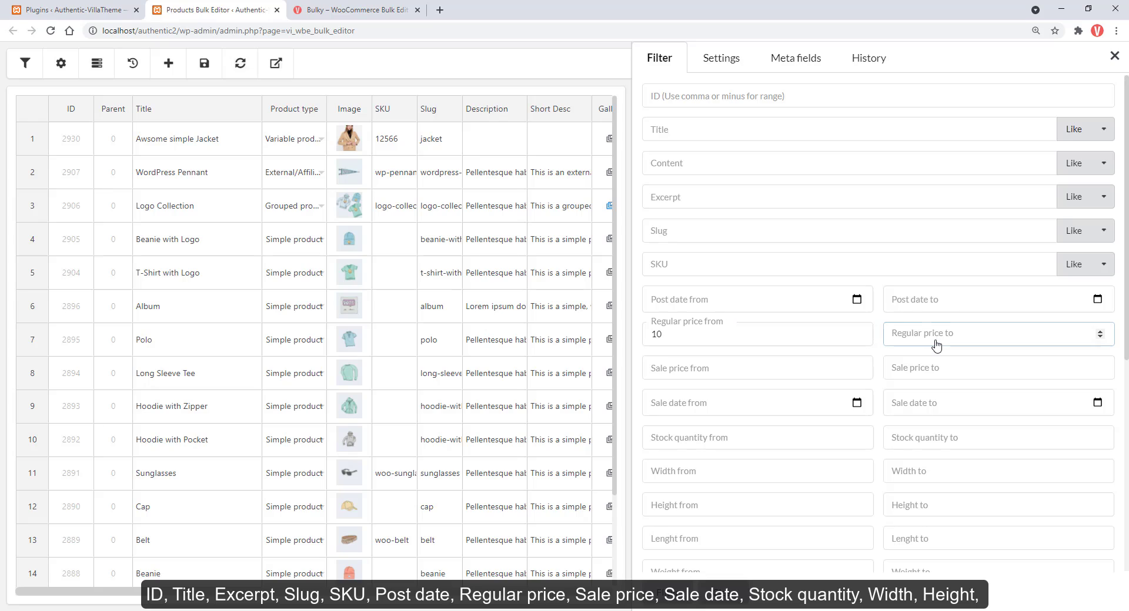
text(50)
click(758, 368)
text(1)
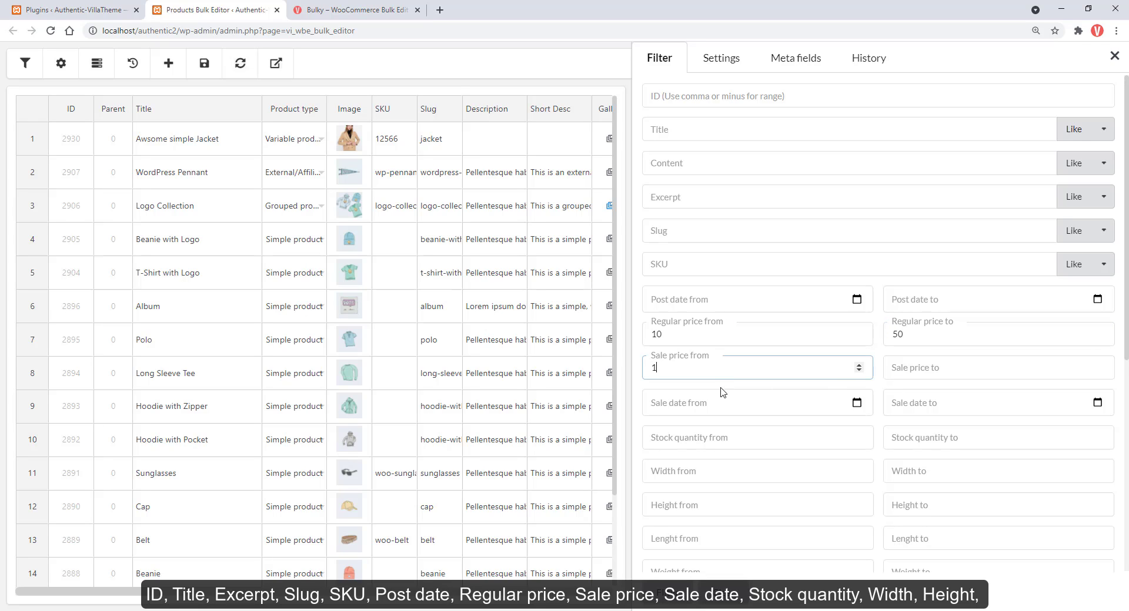
text(50)
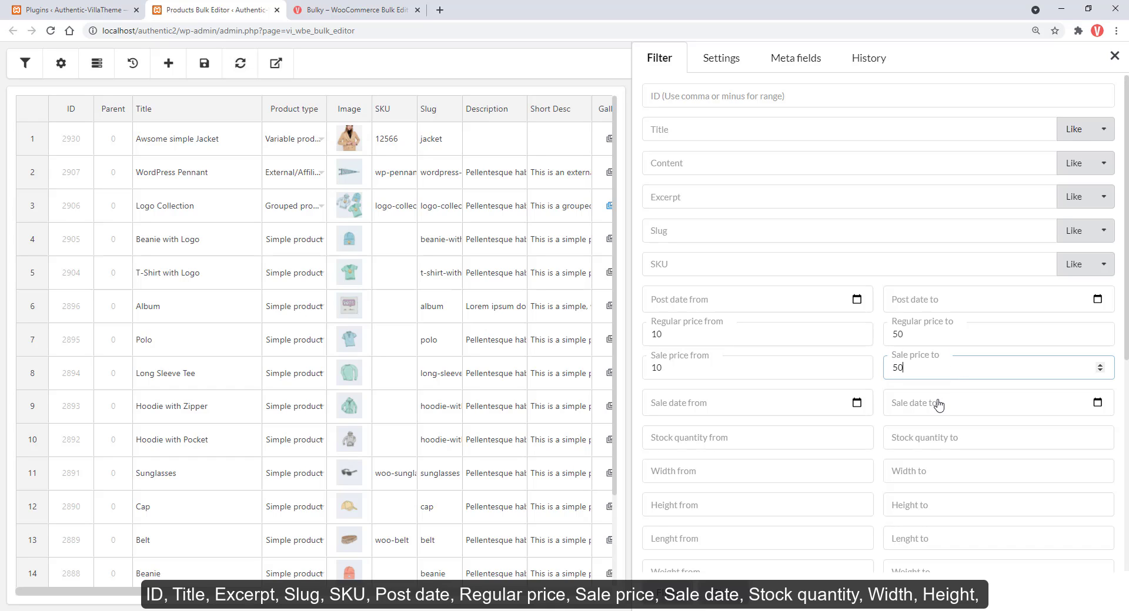
Set the sale date filter from July 22 to July 31, 2021.
click(753, 403)
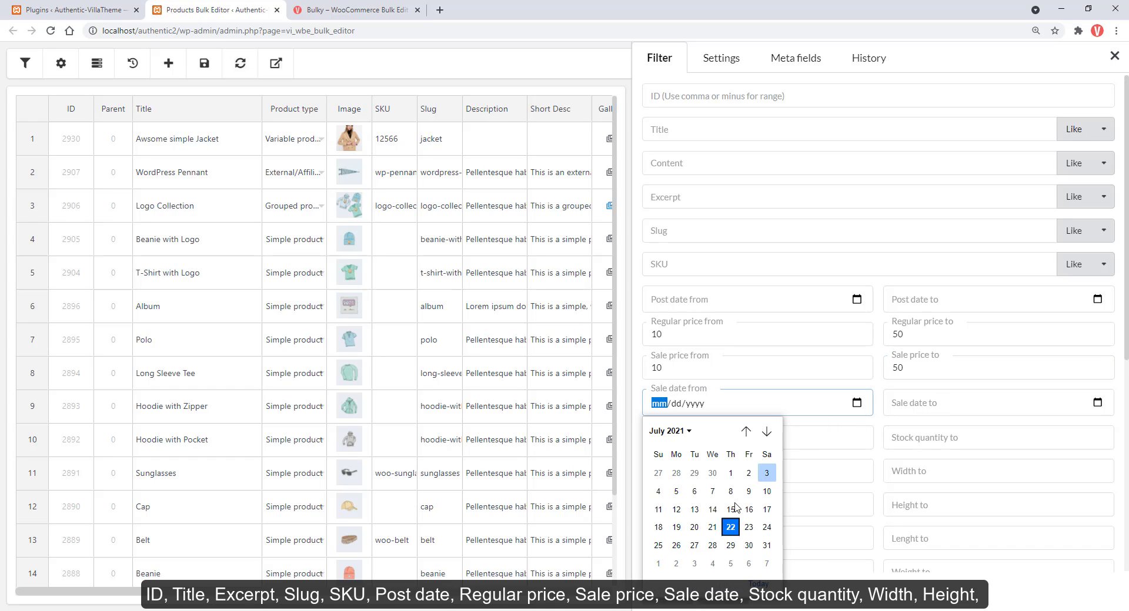
click(730, 527)
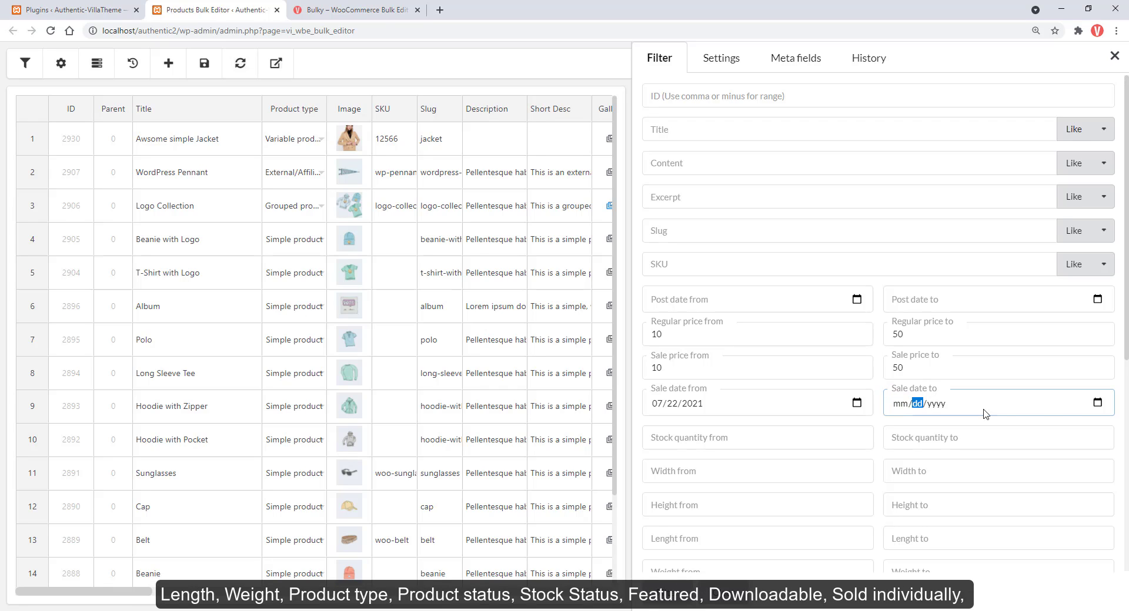
click(997, 403)
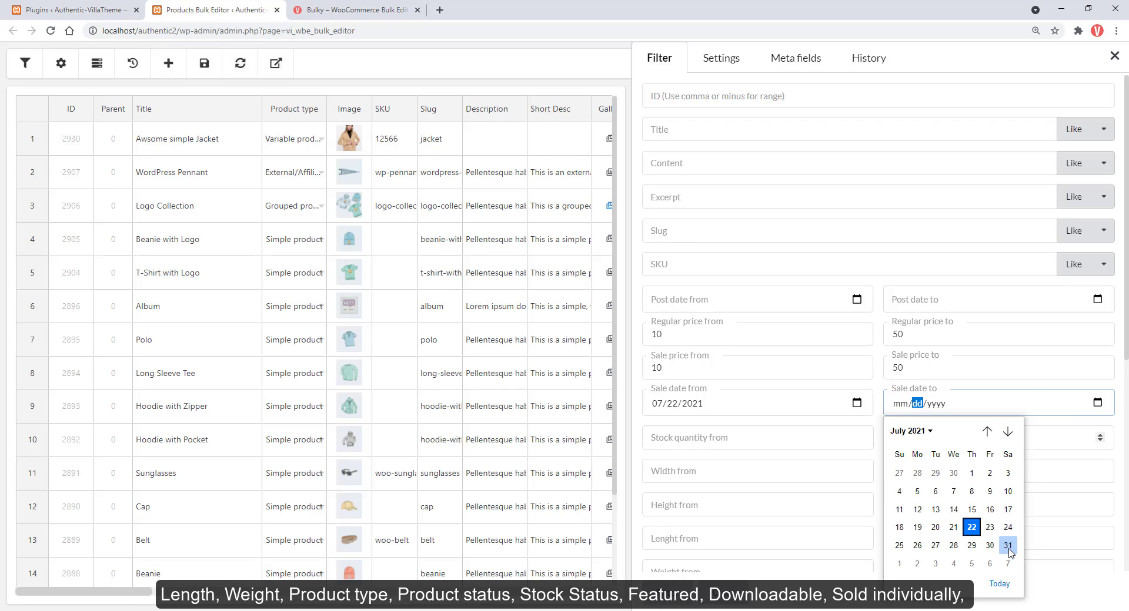
click(1007, 545)
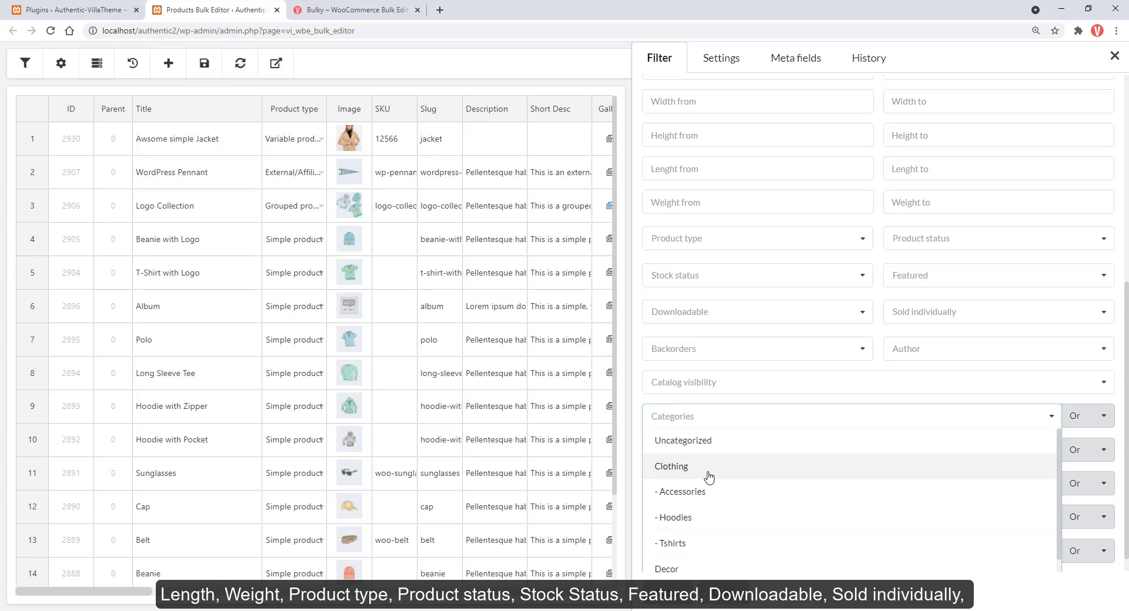
Filter products to the Clothing category, then bring up the settings panel.
click(670, 467)
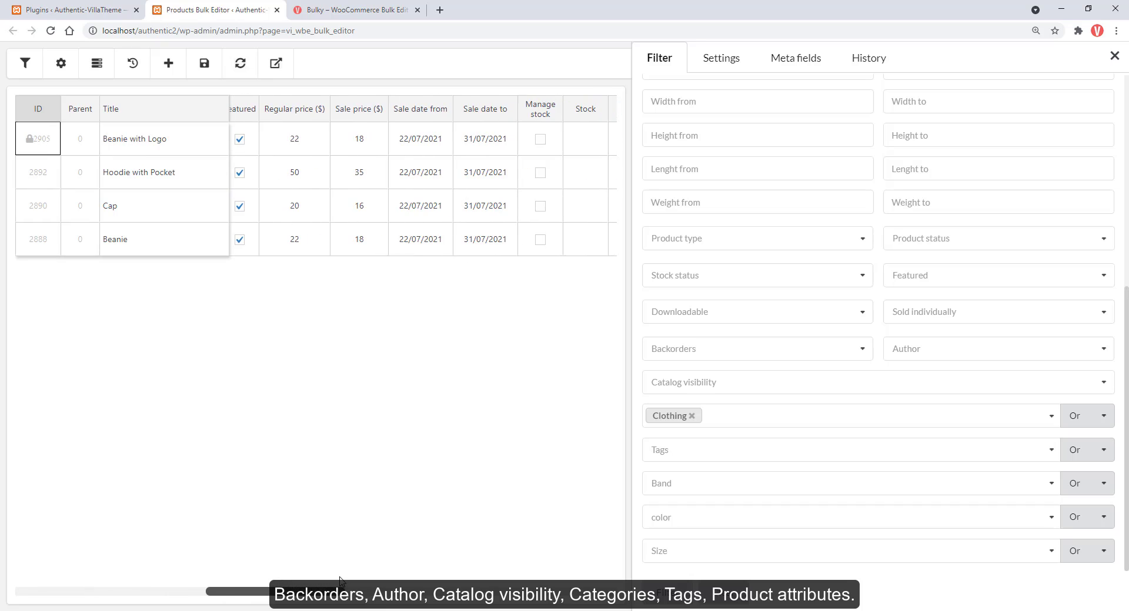
mouse_move(511, 241)
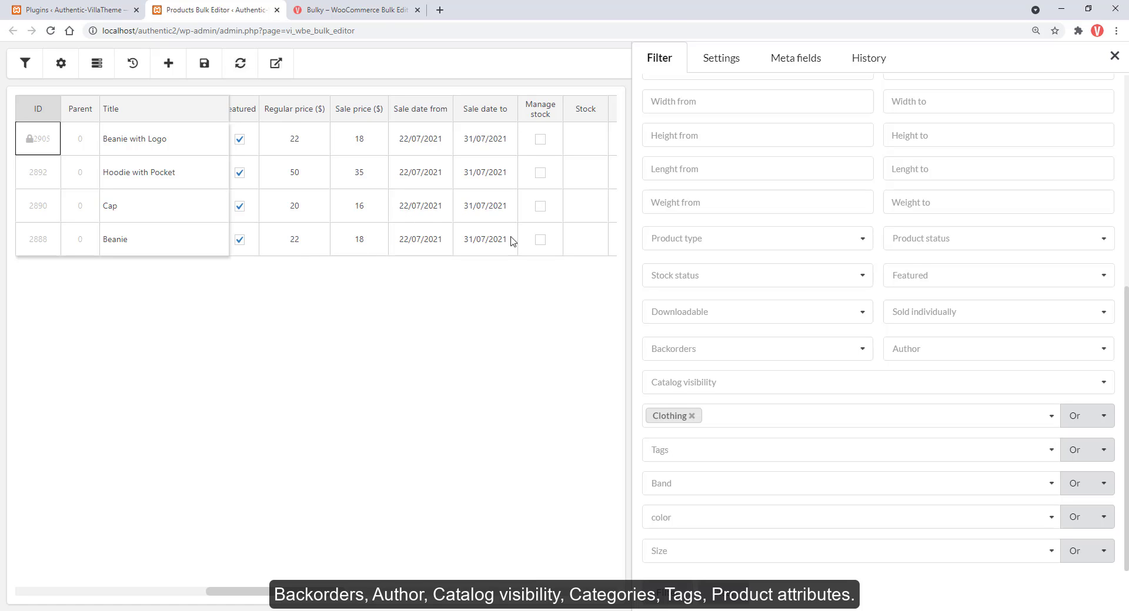
mouse_move(515, 249)
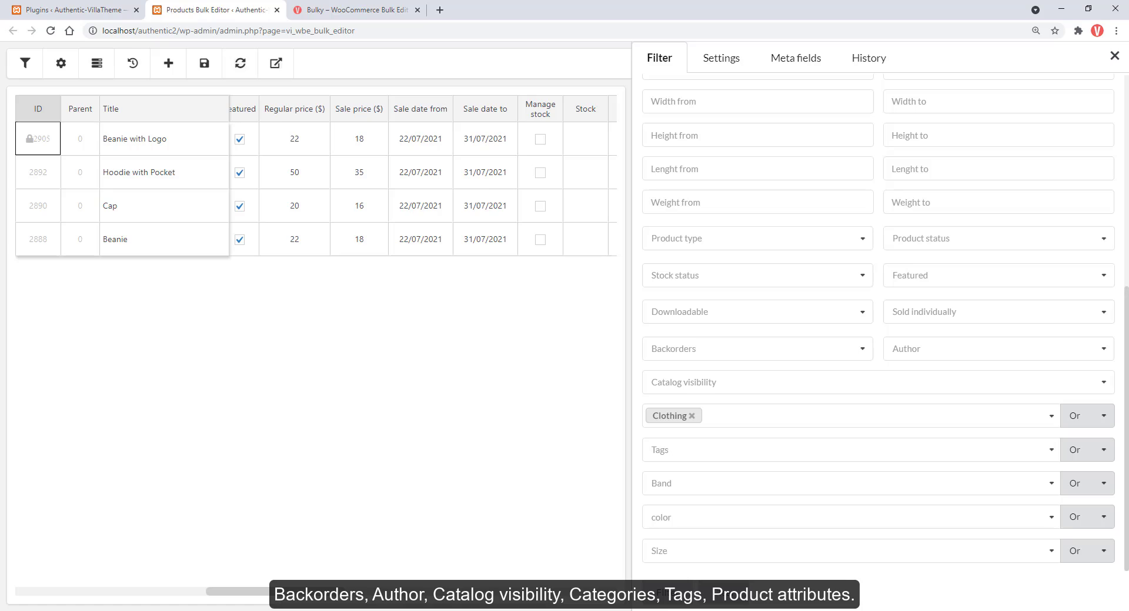
click(61, 63)
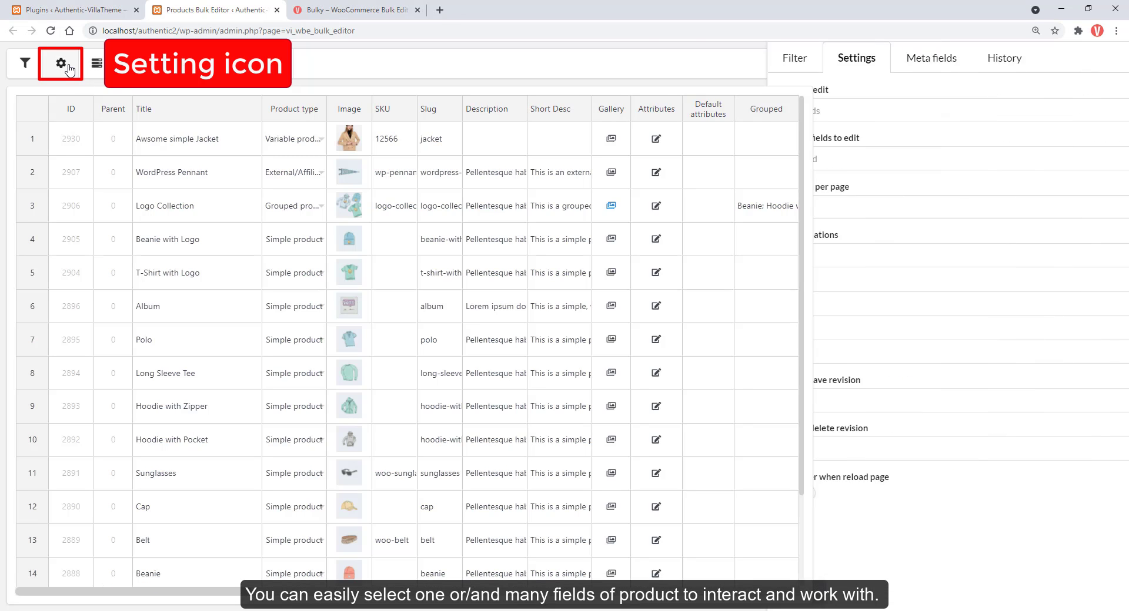
Add Image, Regular price, Sale price and a sale date to the fields to edit.
click(61, 64)
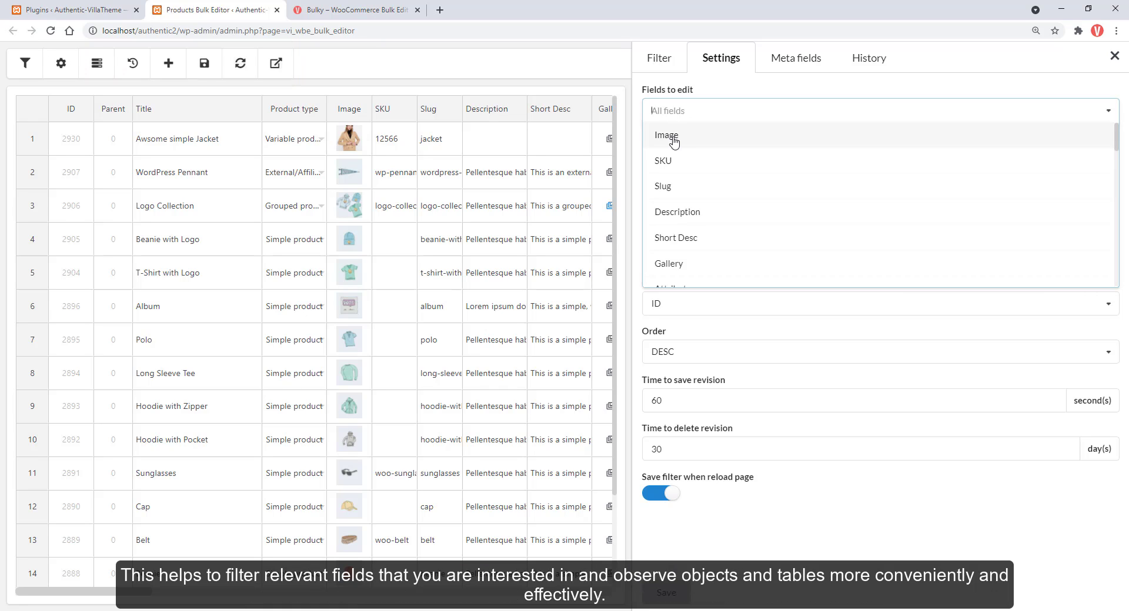
click(665, 135)
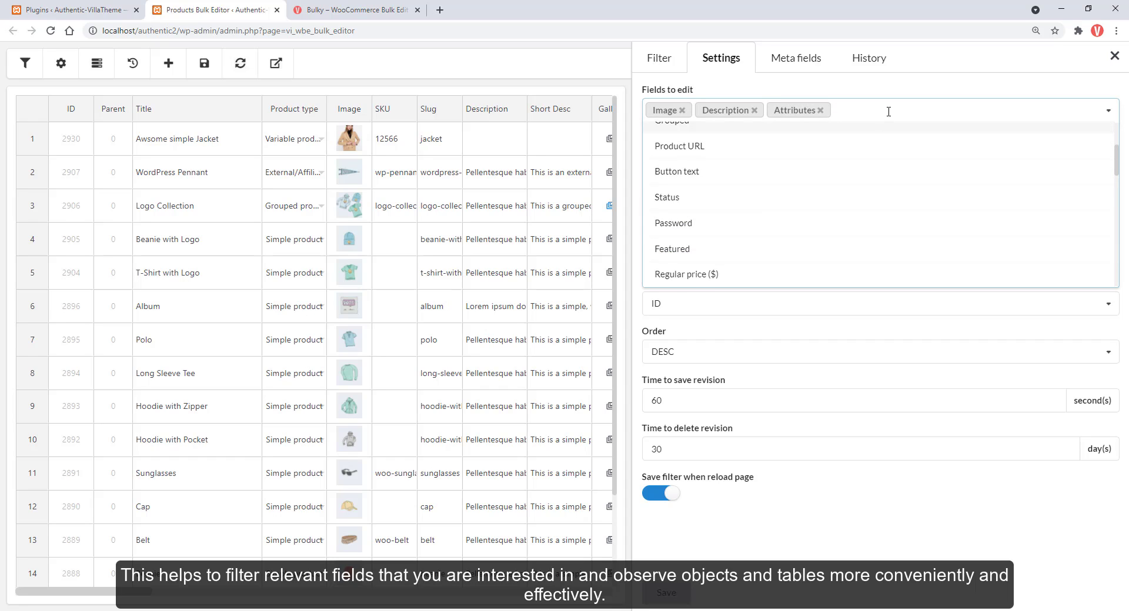
text(regu)
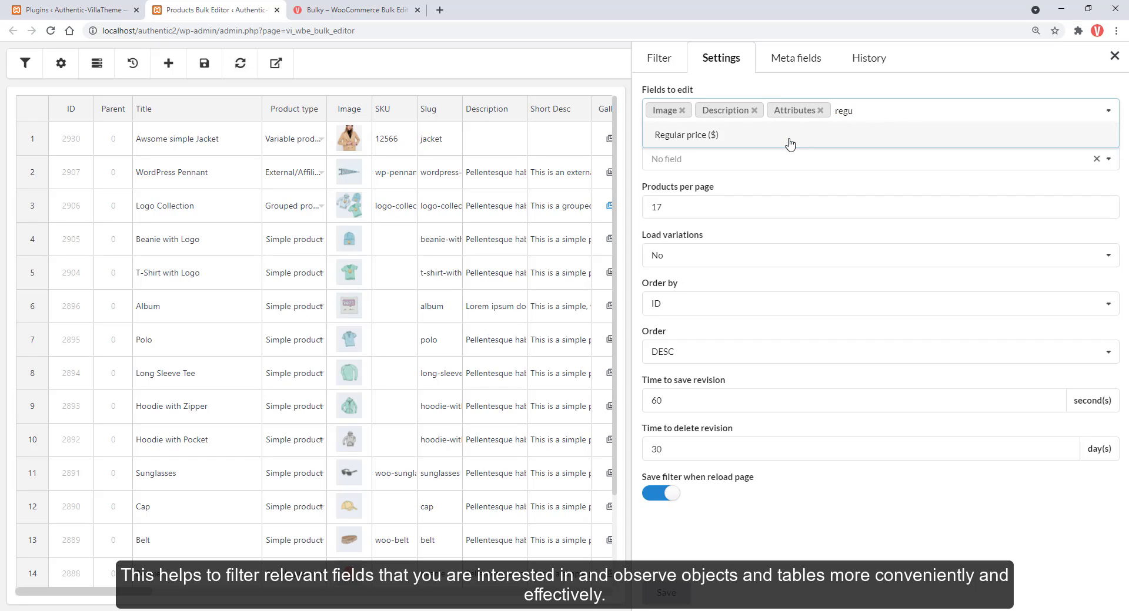
click(686, 134)
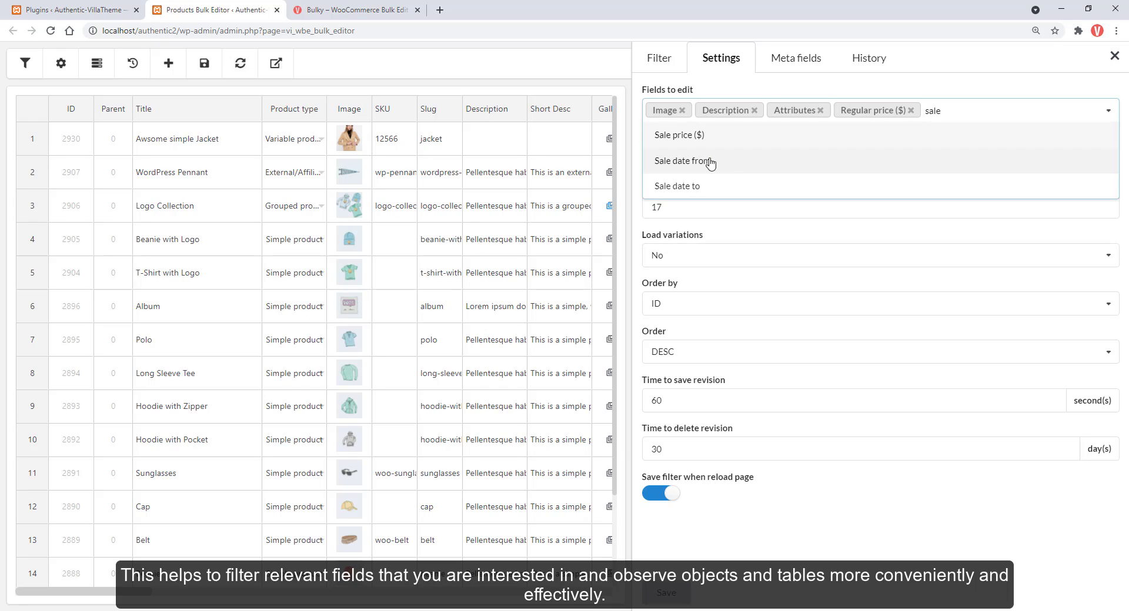
click(677, 134)
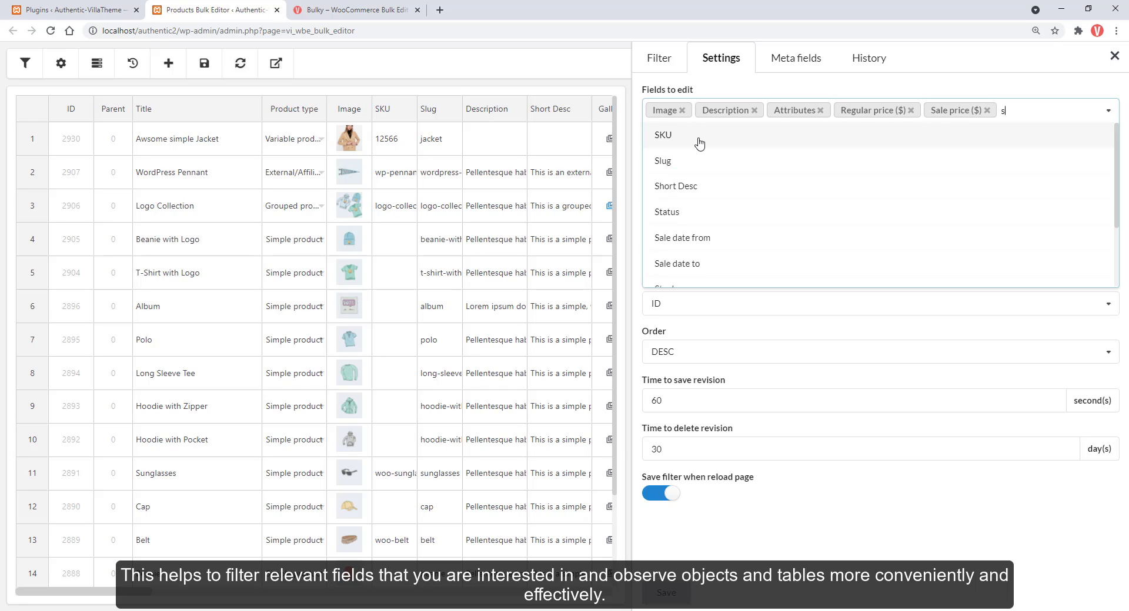
click(682, 237)
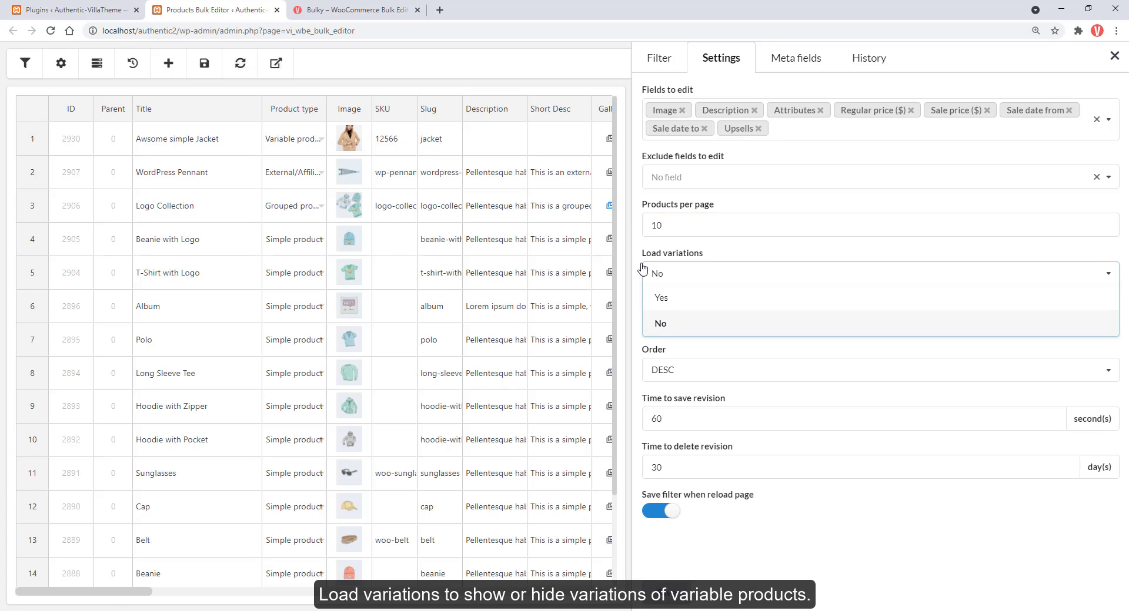
Order products by Title and save the settings to reload the table.
click(879, 321)
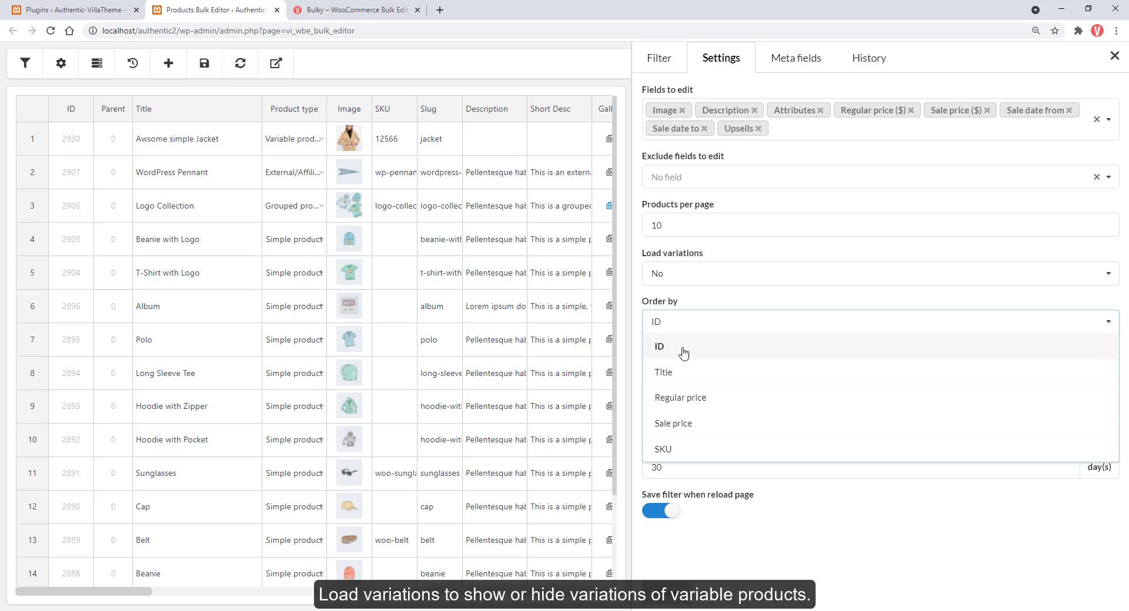
mouse_move(687, 378)
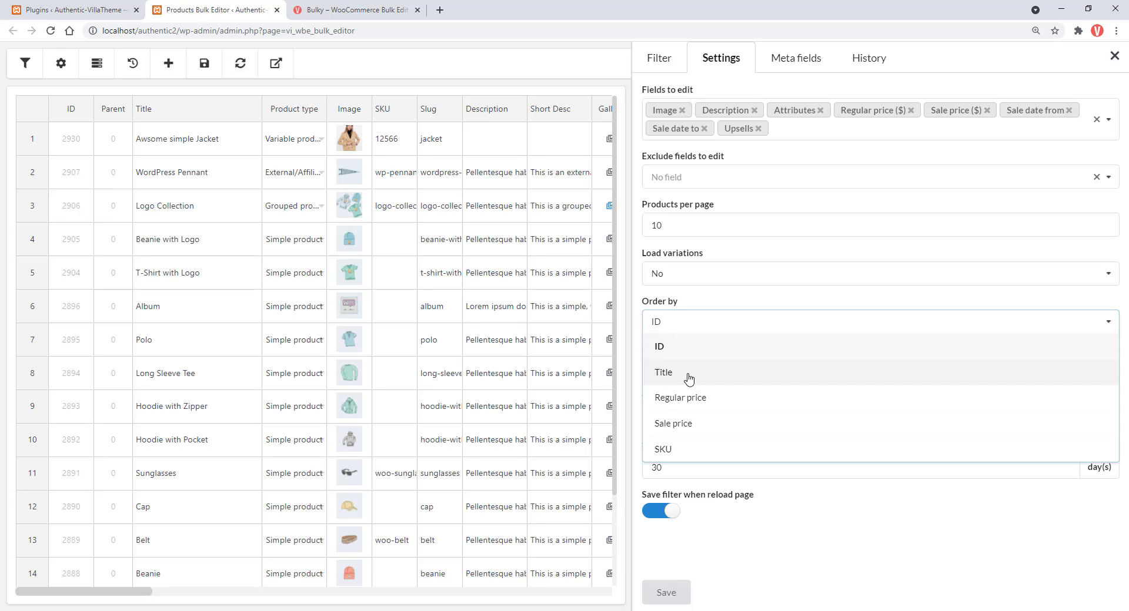
click(663, 372)
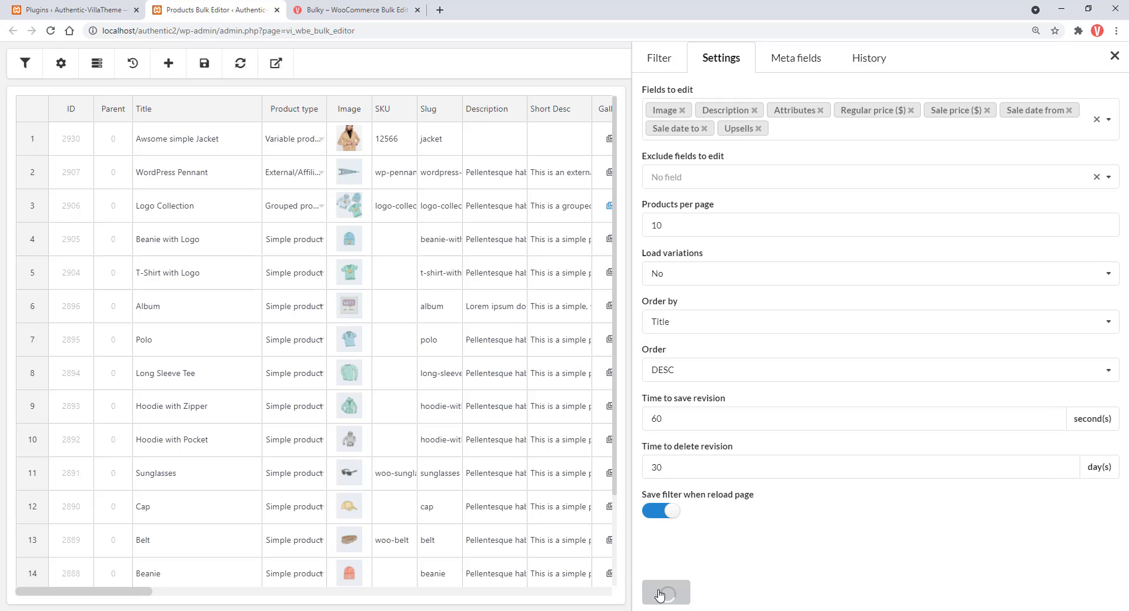
click(664, 592)
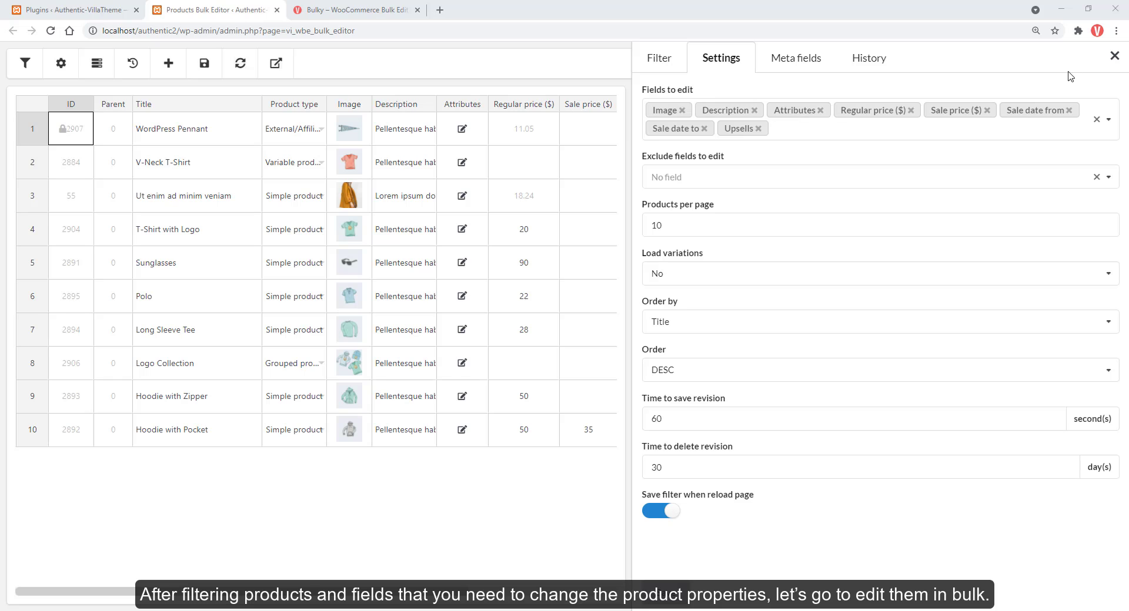
Rename the WordPress Pennant to 'New WordPress Pennant For Fashion' and select the Title column.
click(1113, 56)
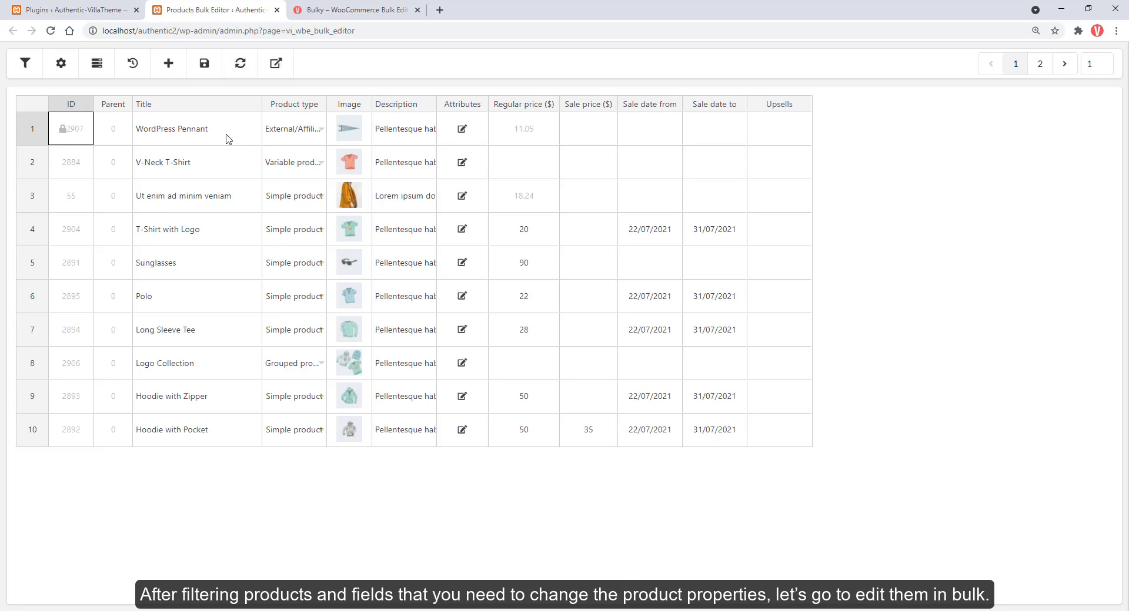
click(197, 129)
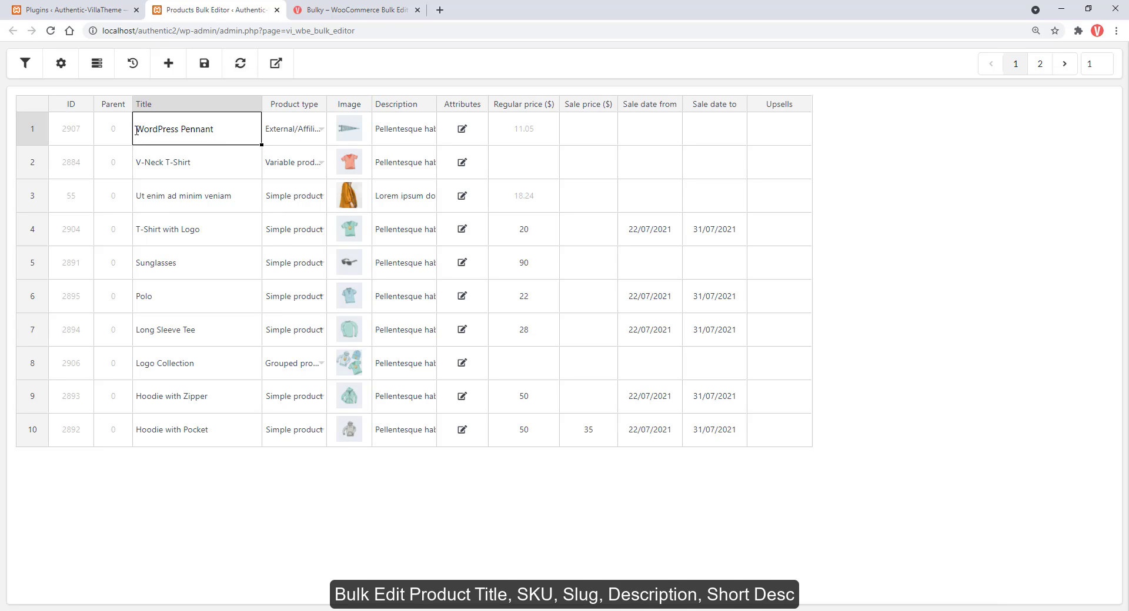
text(New)
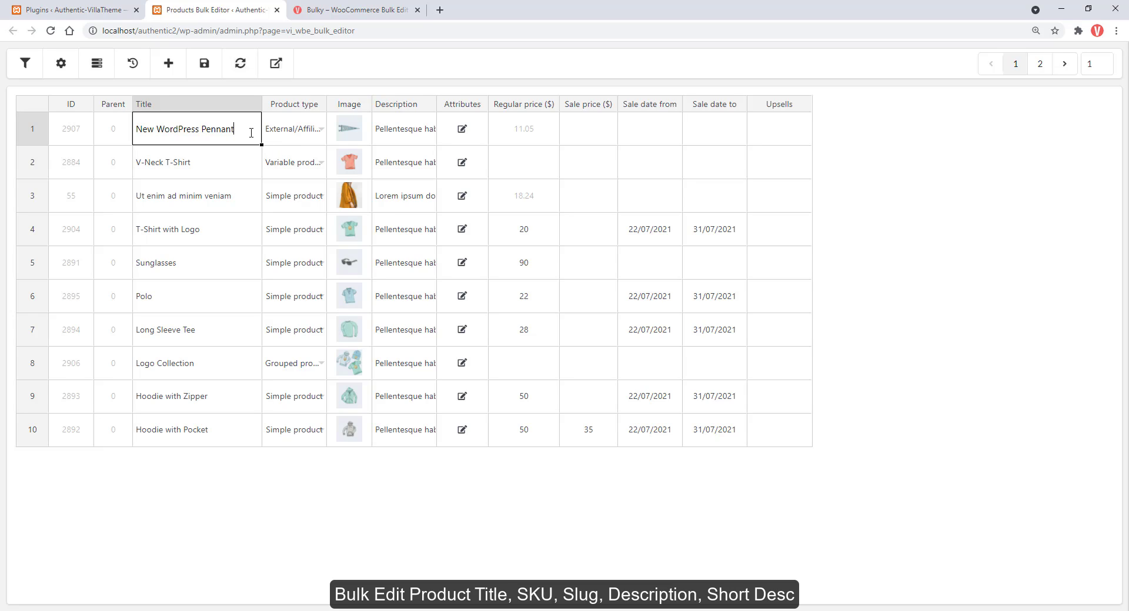
text(For Fashion)
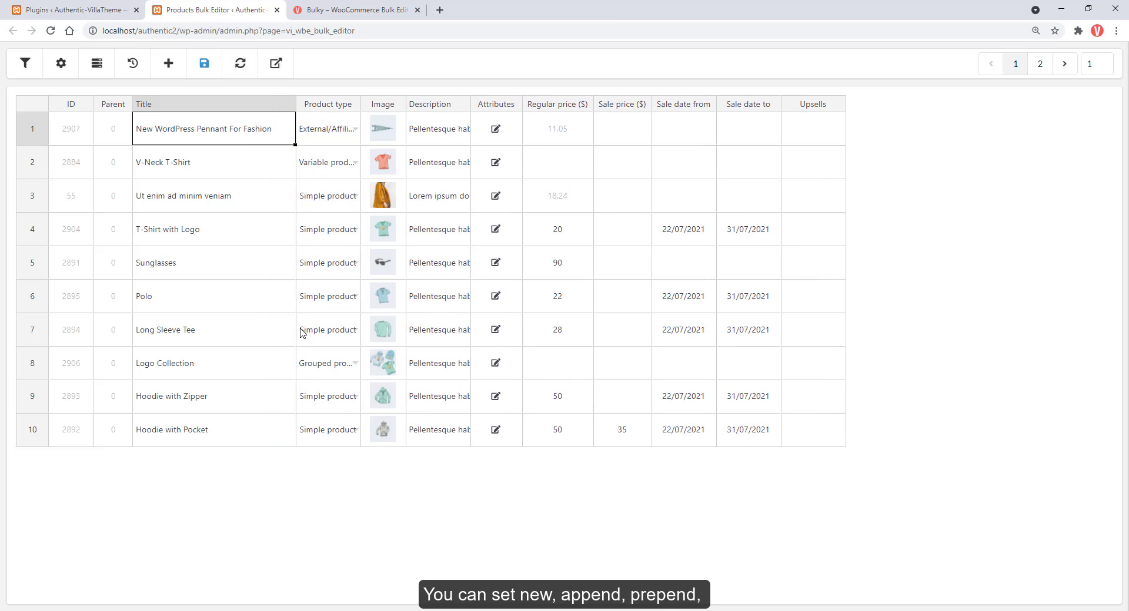
click(143, 105)
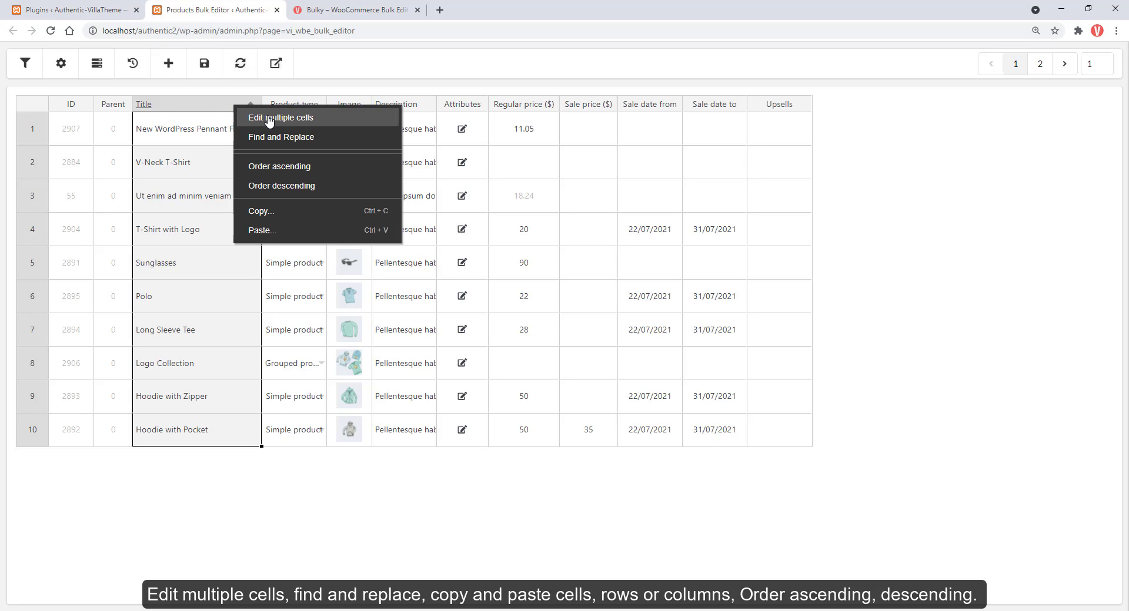
Apply 'Fashion' to the selected titles, then sort products by title in descending order.
click(281, 118)
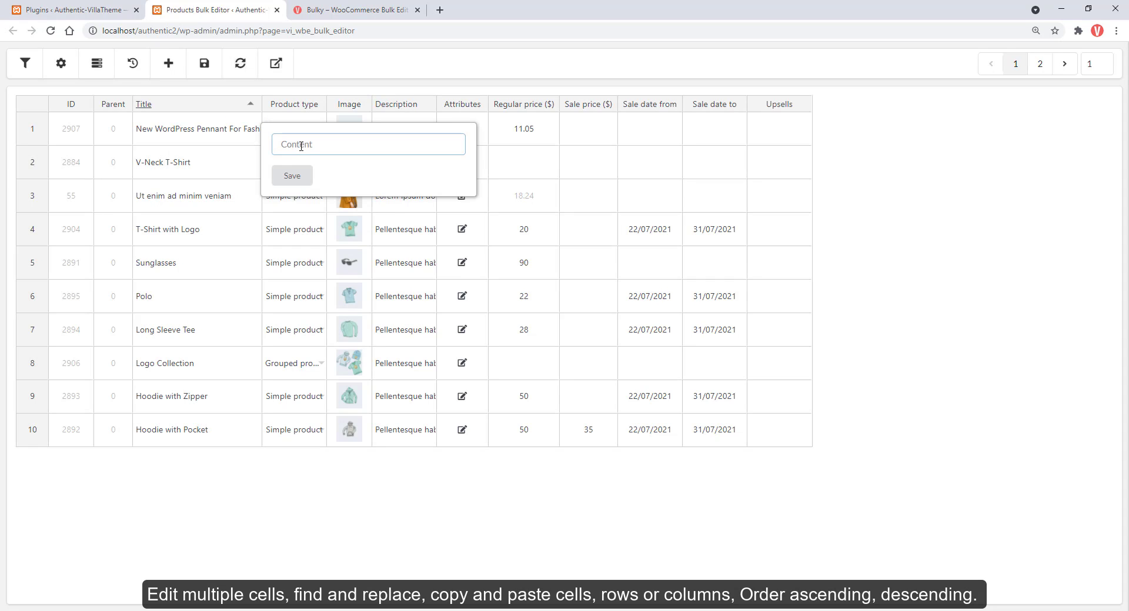
text(Fashion)
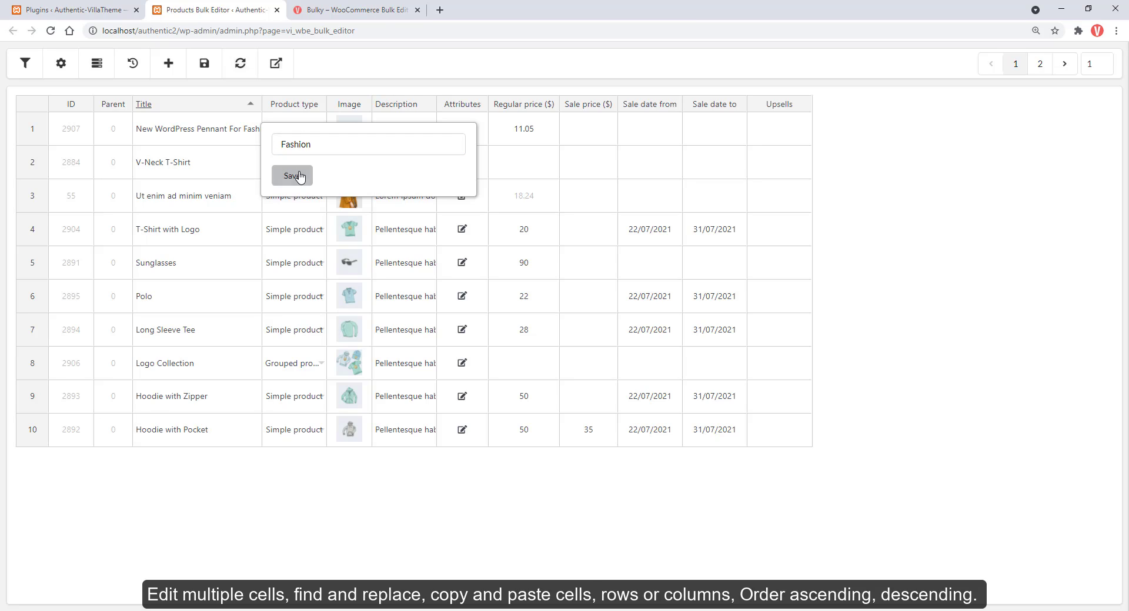
click(291, 176)
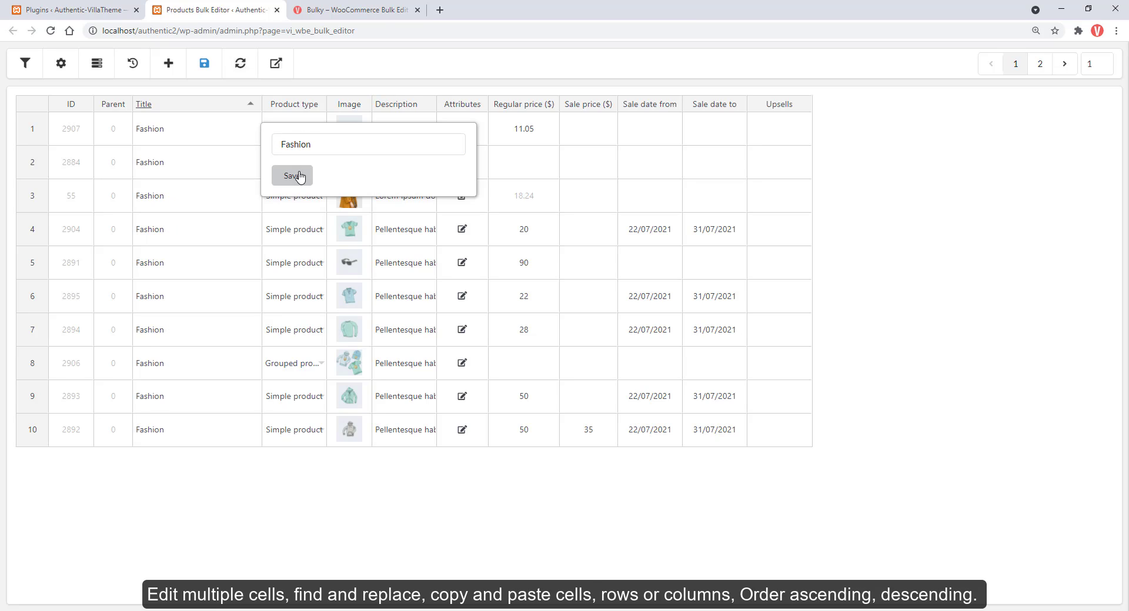
click(291, 176)
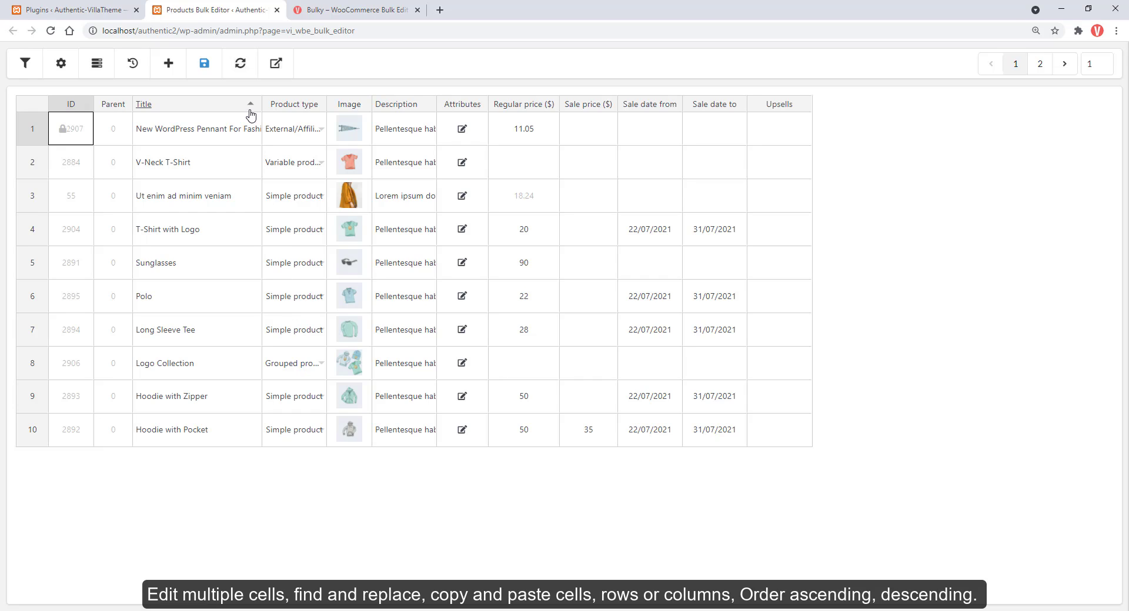
click(250, 104)
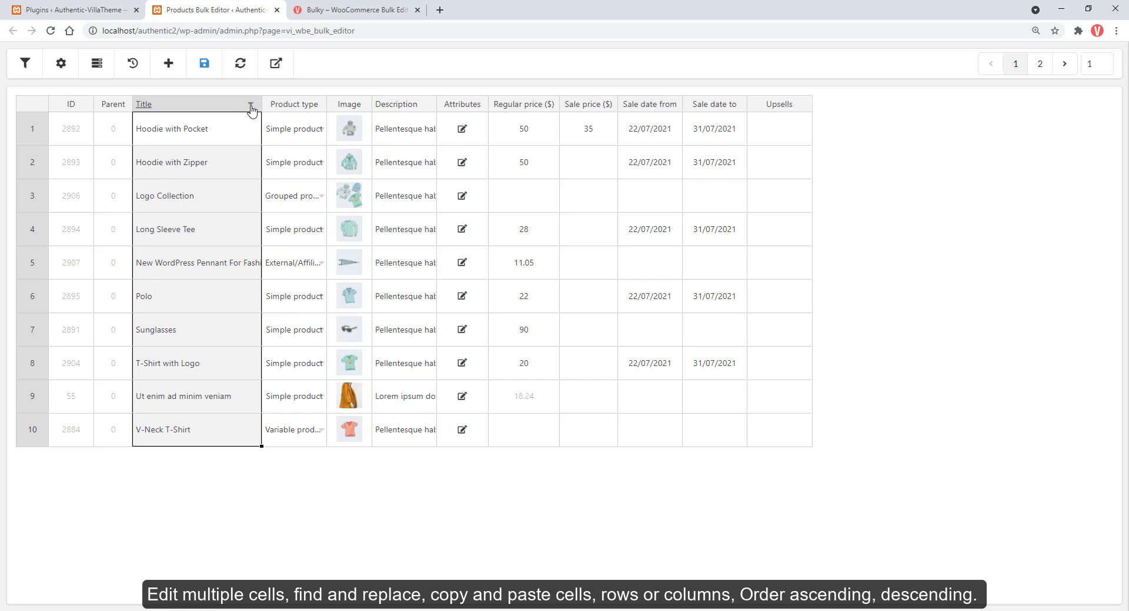
click(251, 109)
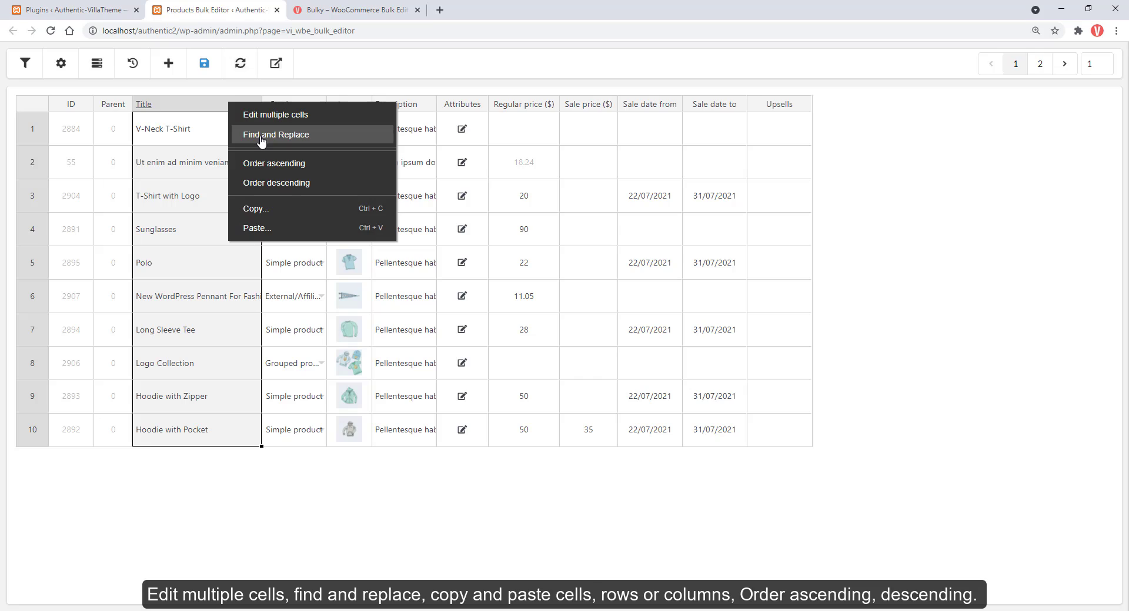
click(276, 134)
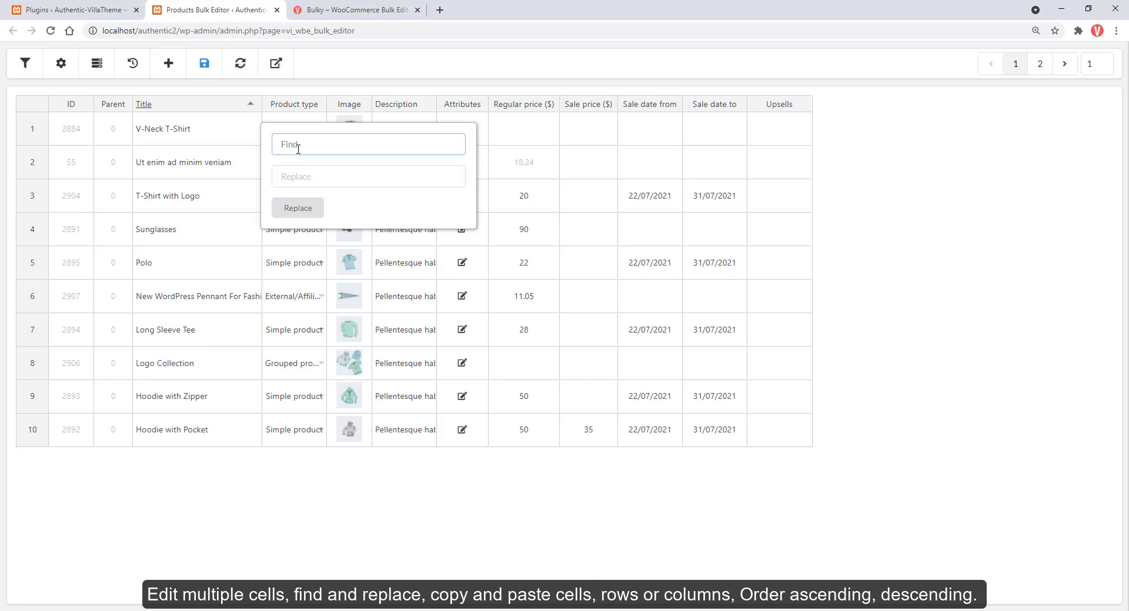
text(Rename)
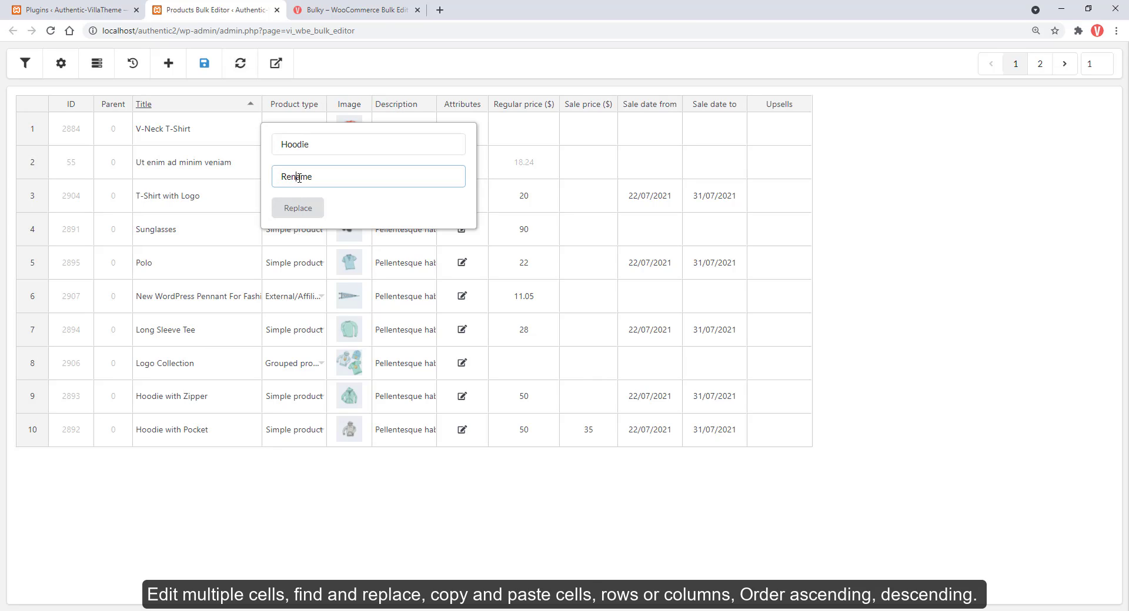
click(298, 208)
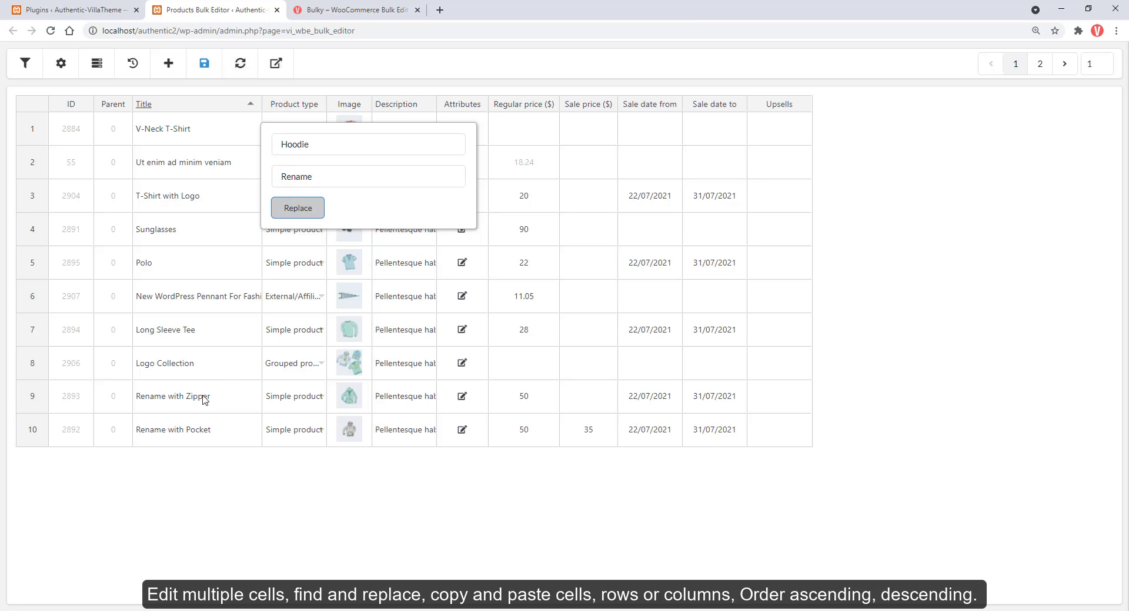
click(297, 208)
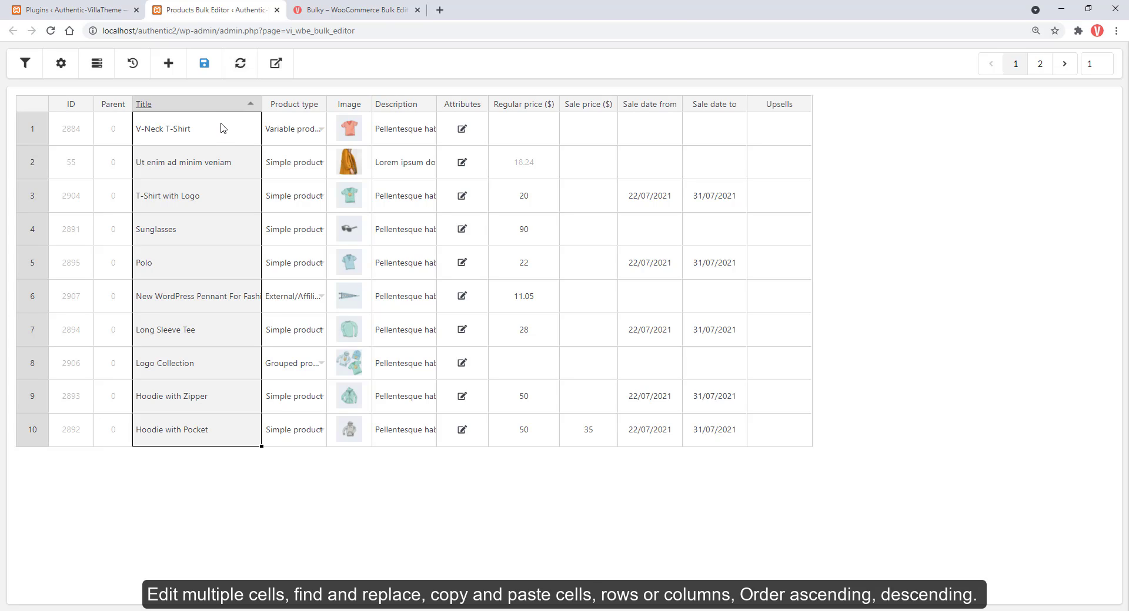
right_click(164, 128)
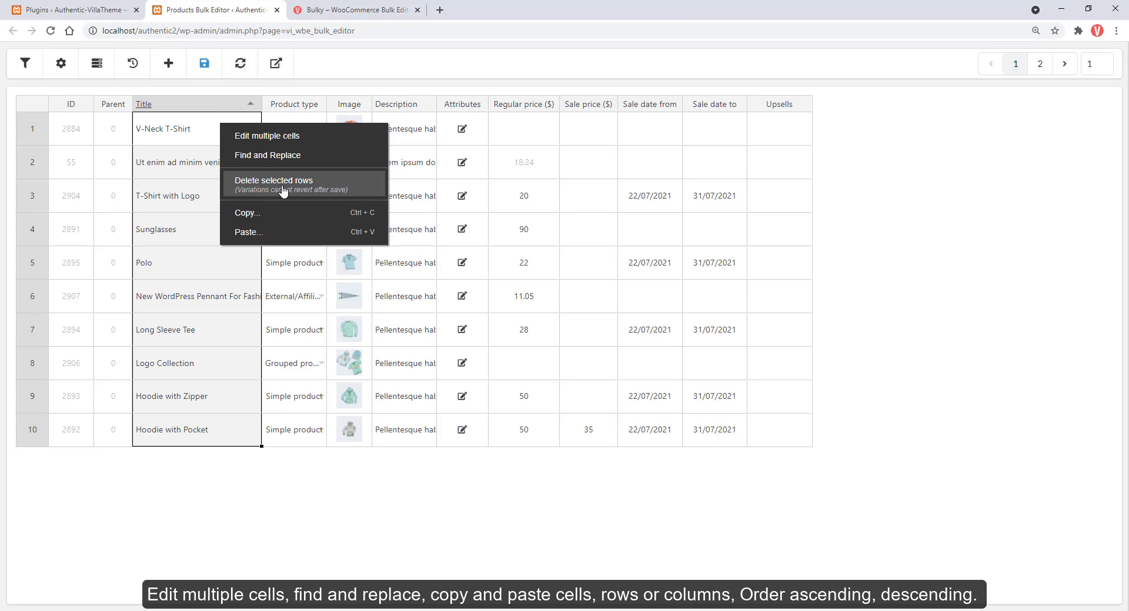
click(307, 497)
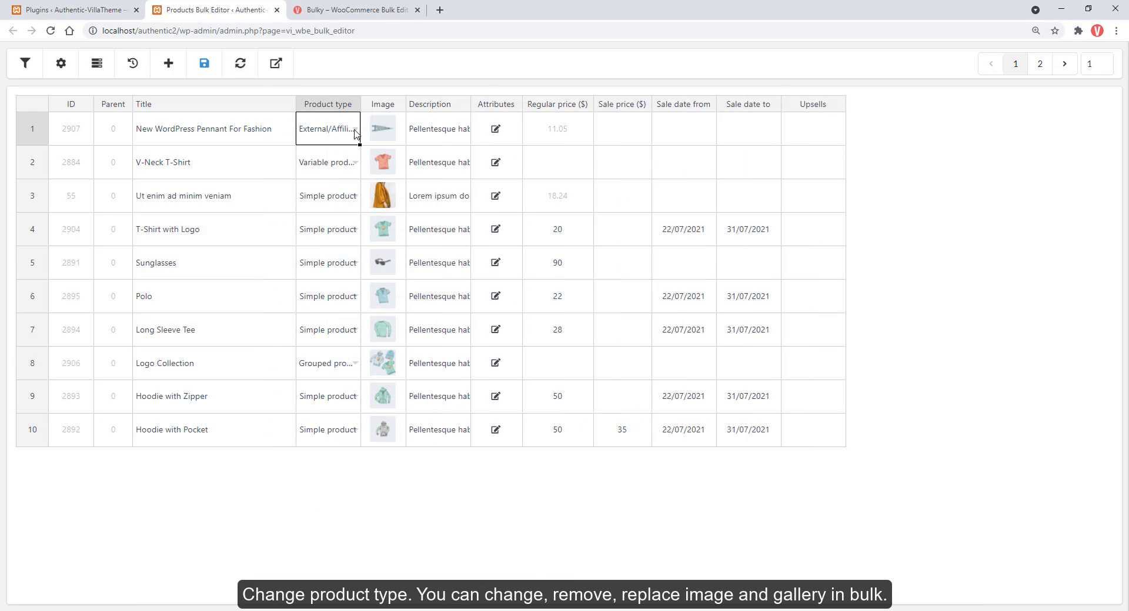
Change the New WordPress Pennant For Fashion's product type to Simple product.
click(327, 129)
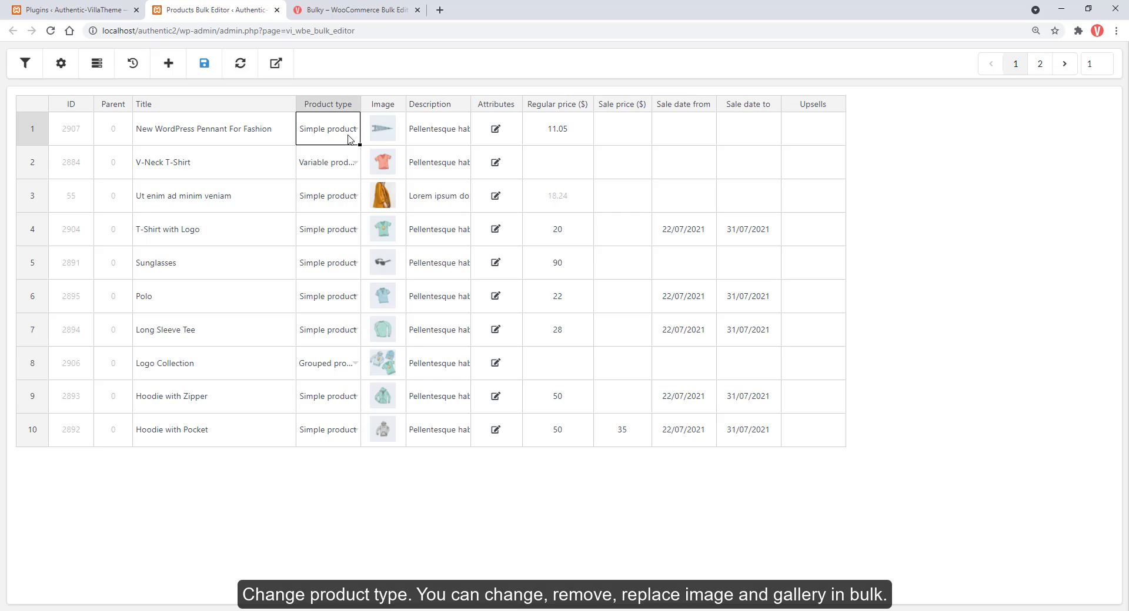
click(328, 129)
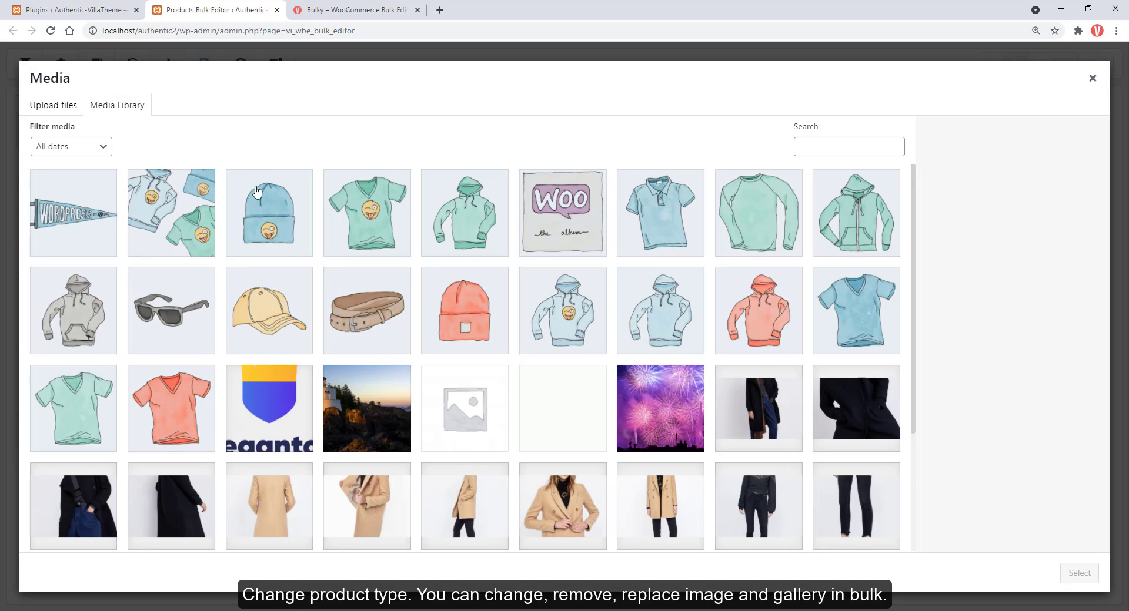
Bring up the WordPress Media Library dialog from a product's Image cell.
click(1092, 78)
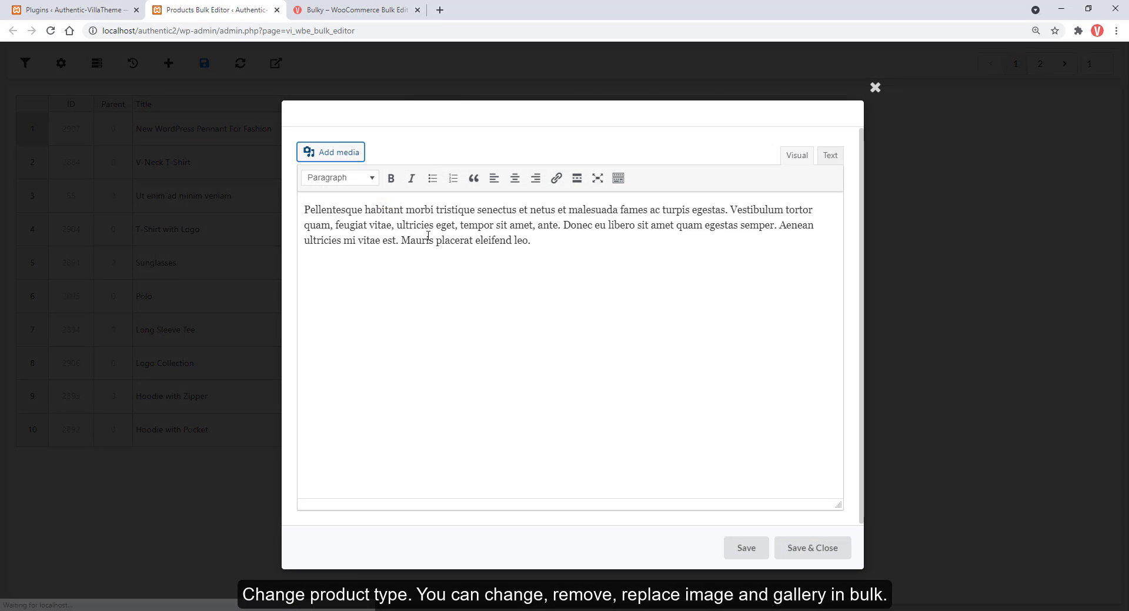
Type 'Cha' into the first product's description in the rich-text editor.
text(Cha)
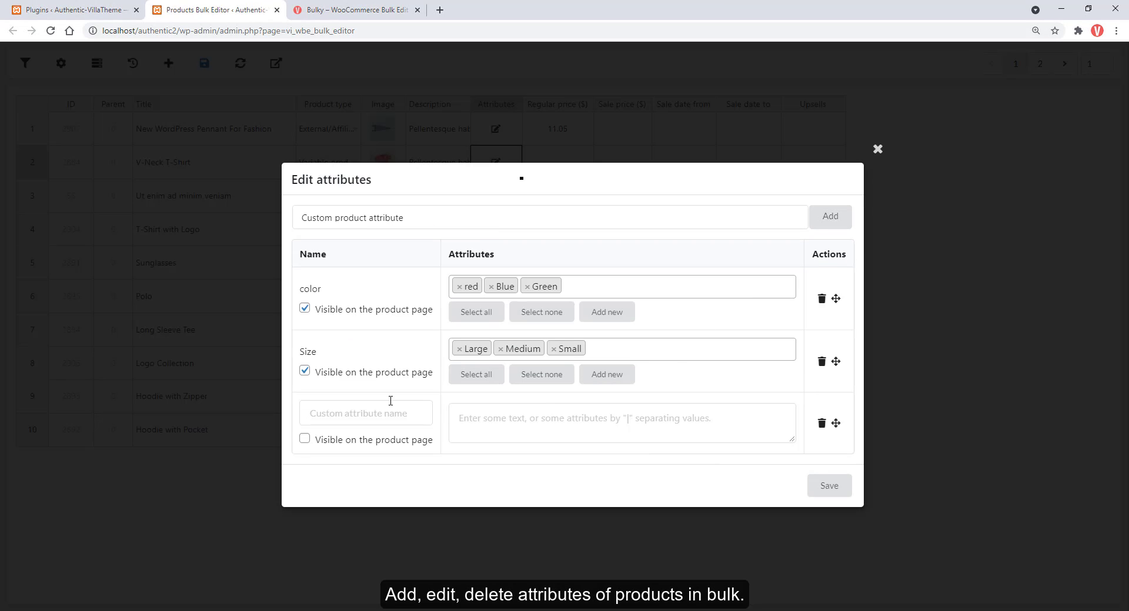
Add a visible Materials attribute 'Silk|Cotton' to the V-Neck T-Shirt and select regular prices.
text(Materials)
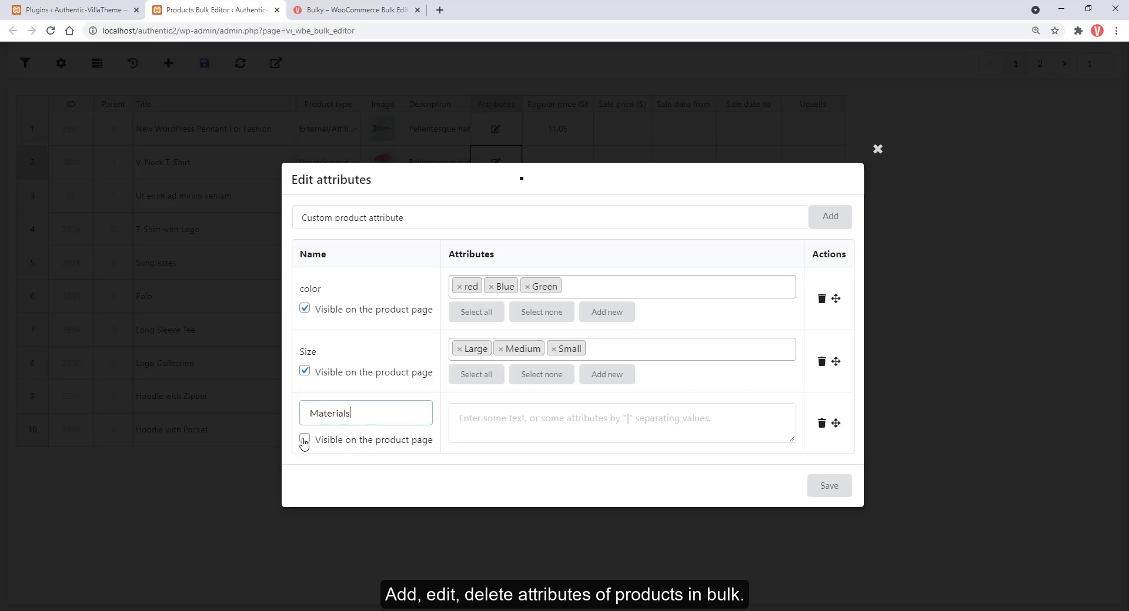
text(S)
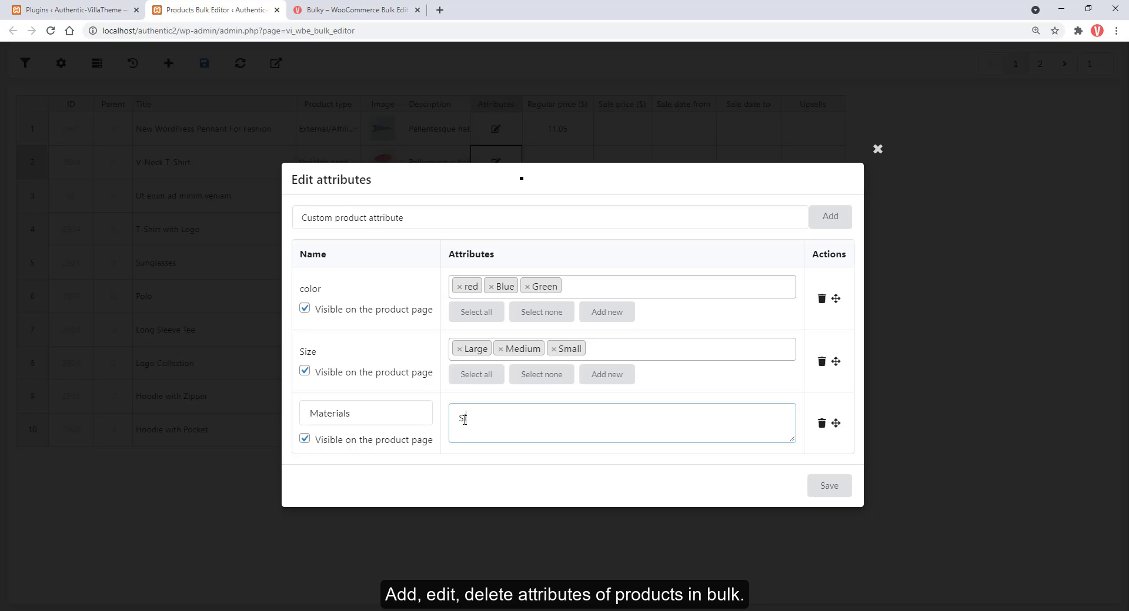
text(ilk)
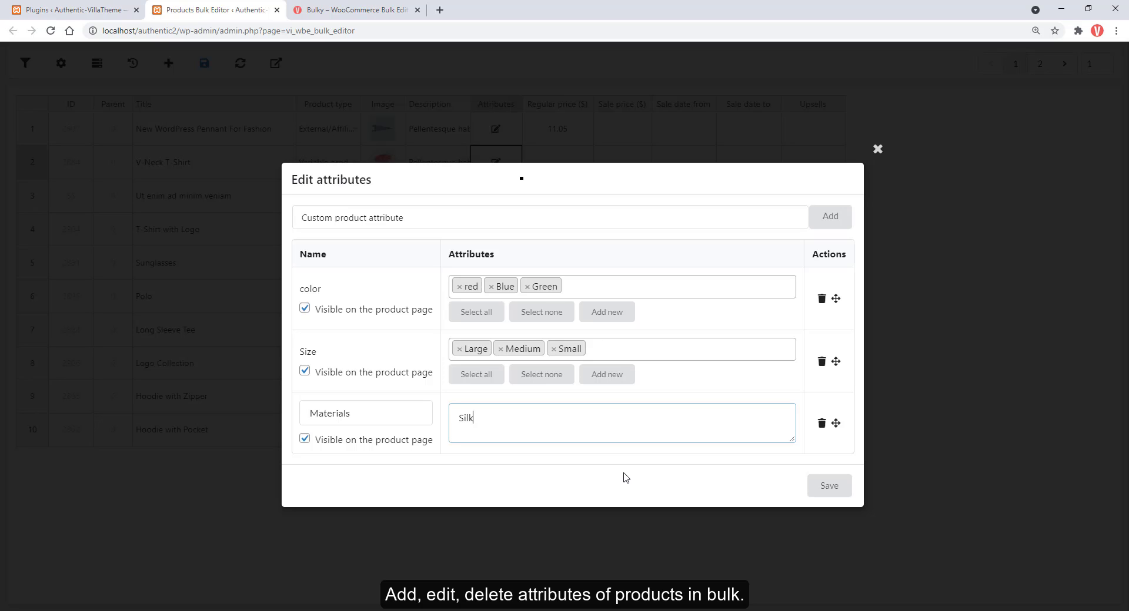
text(|Cotton)
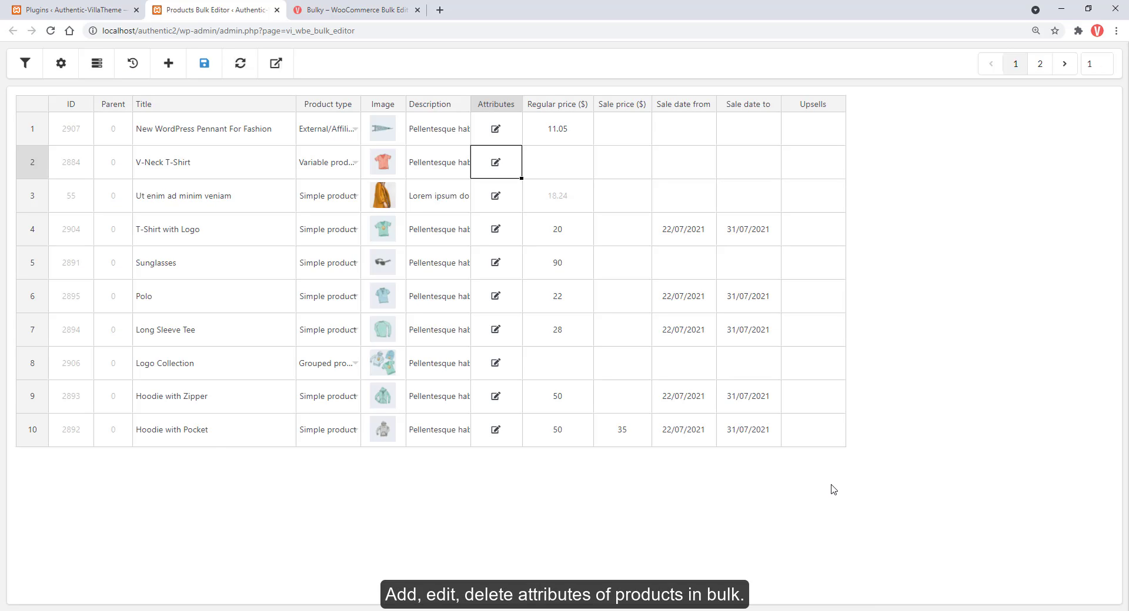
click(557, 163)
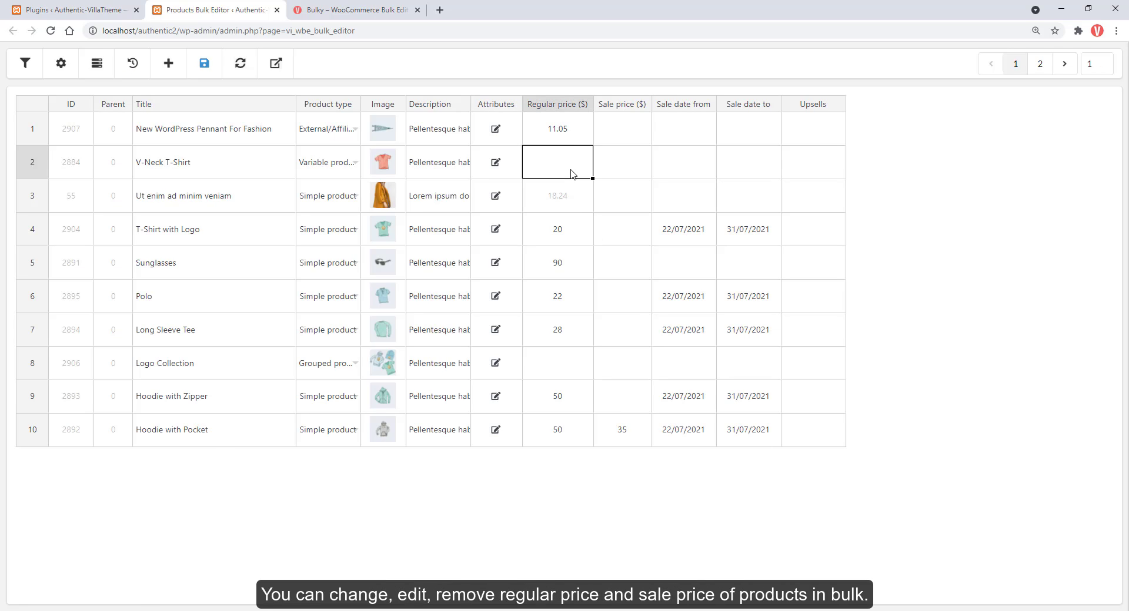
click(557, 129)
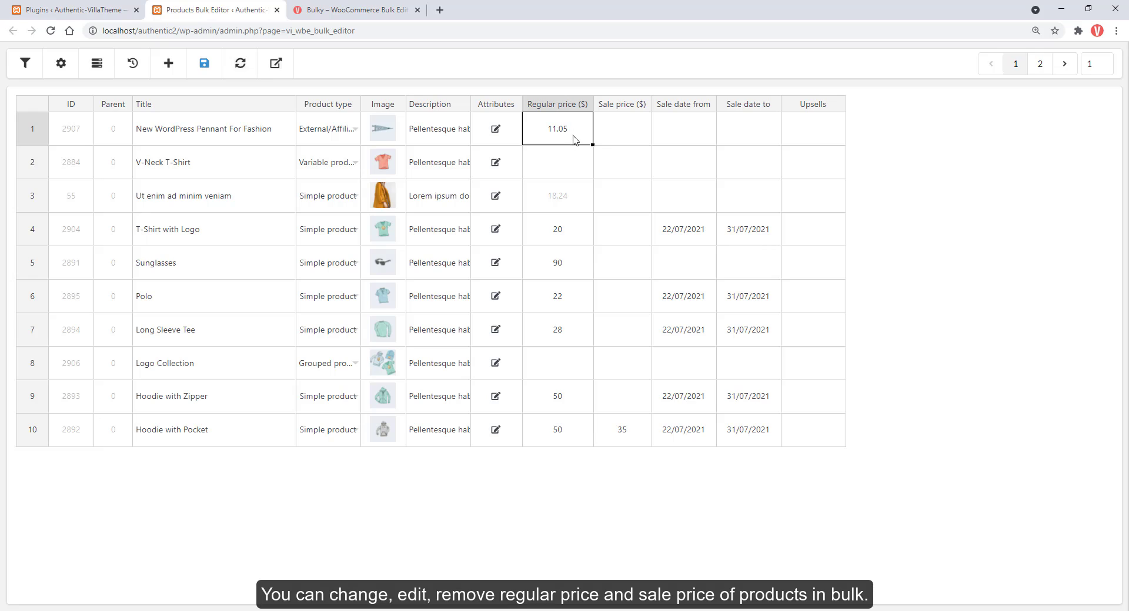
Raise the selected regular prices by 30 percent, rounded up, using the calculator.
right_click(557, 129)
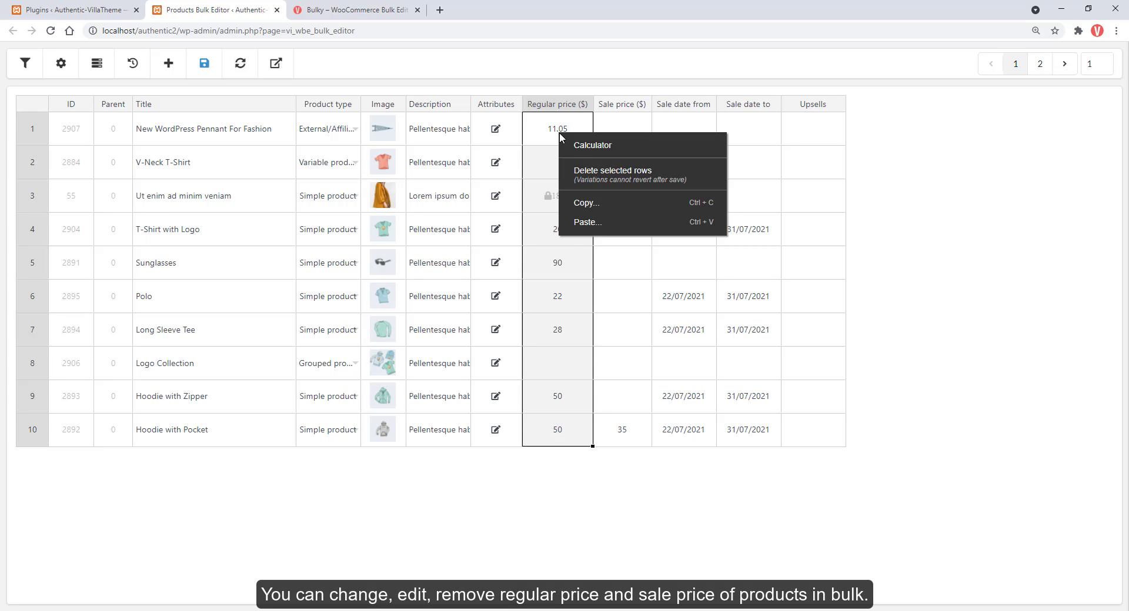
click(593, 144)
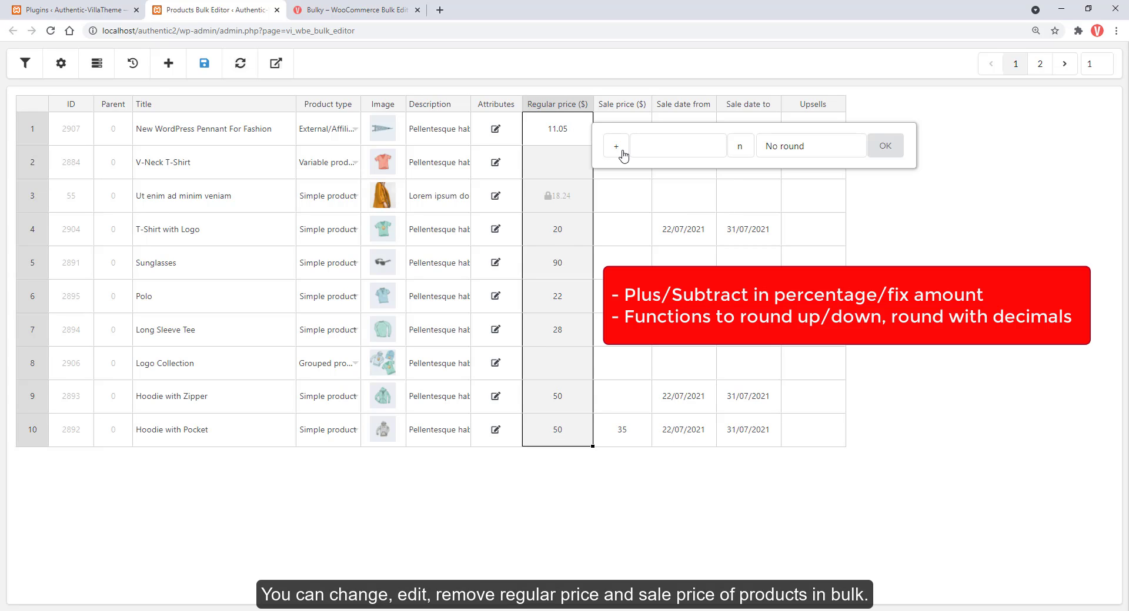
click(673, 145)
text(30)
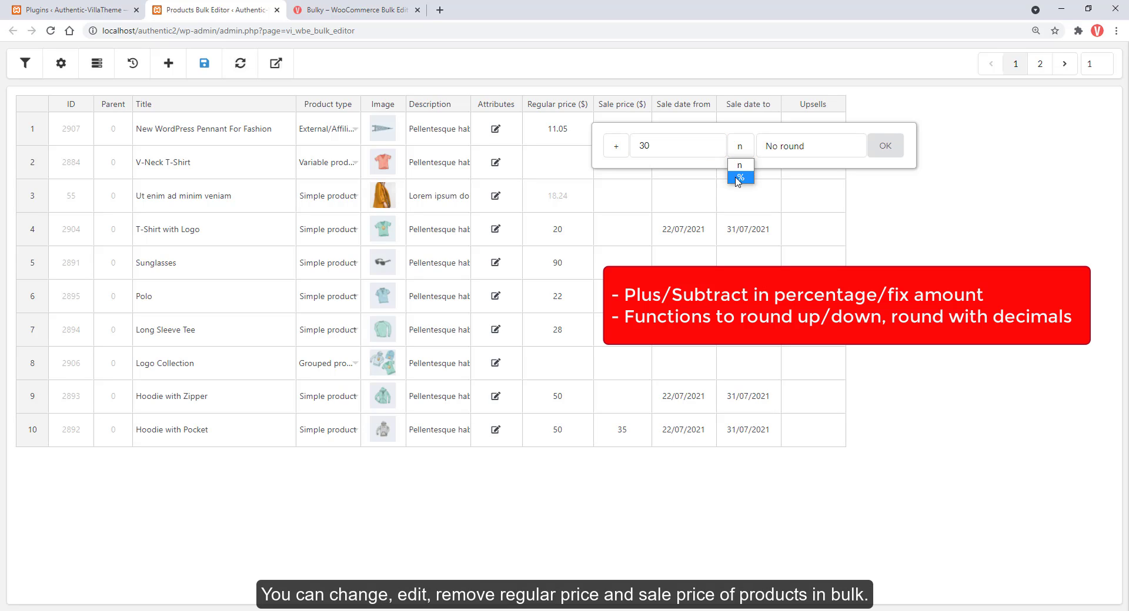
click(810, 145)
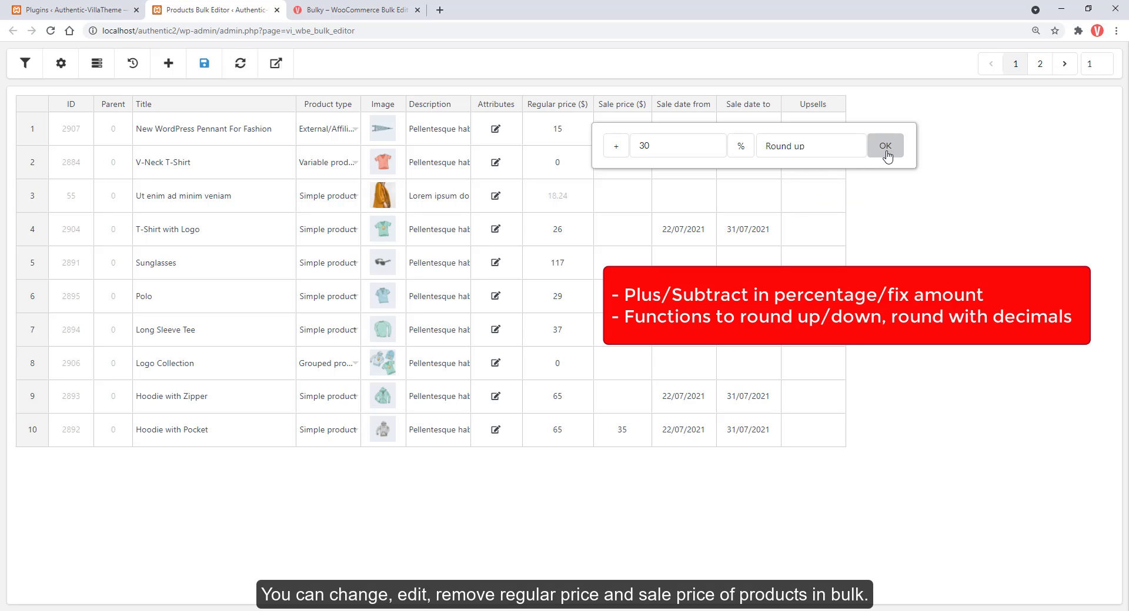
mouse_move(899, 247)
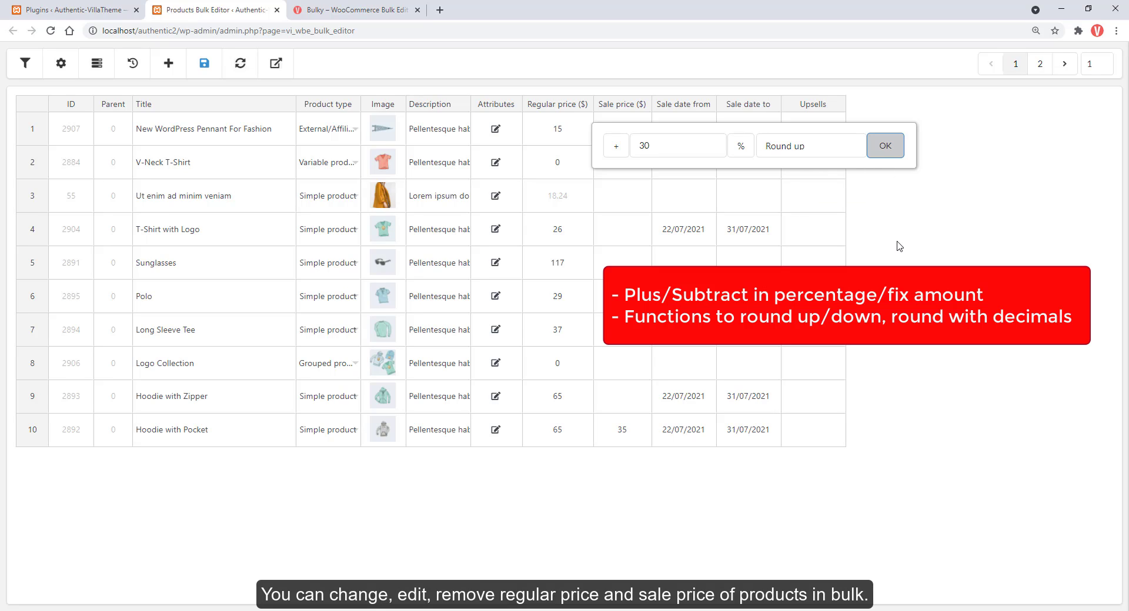
click(884, 145)
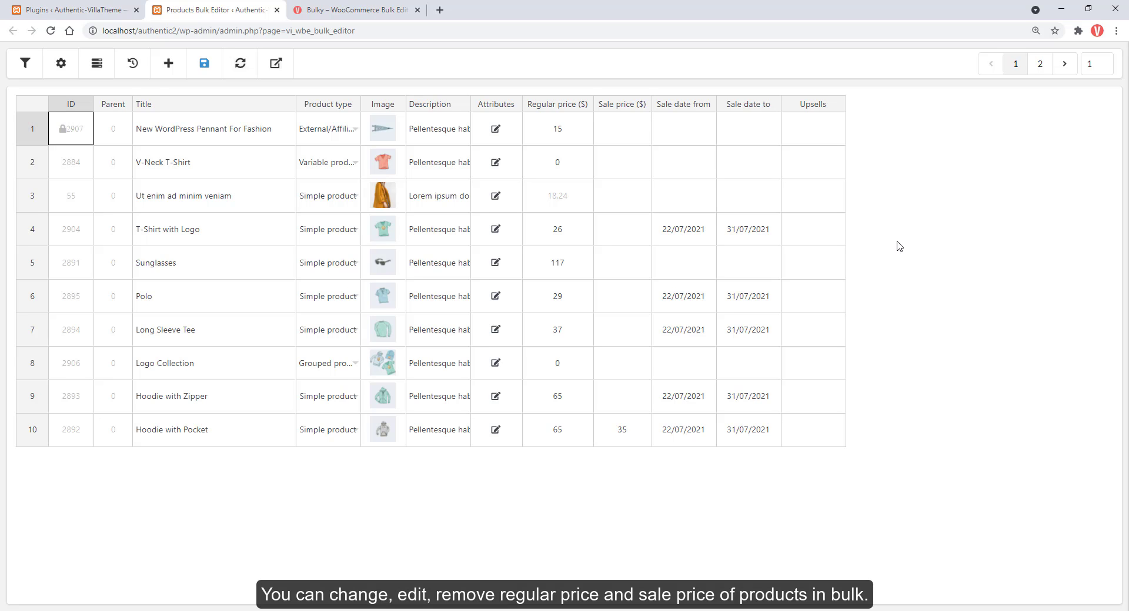
click(94, 64)
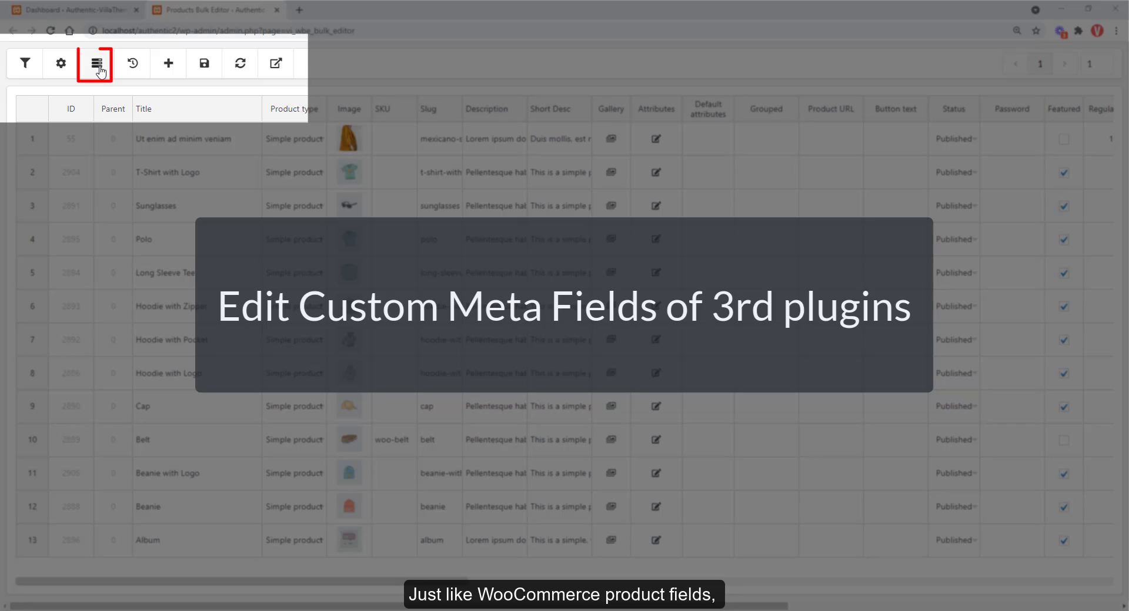
In the Meta fields list, mark the _regular_price_wmcp key as active.
click(96, 63)
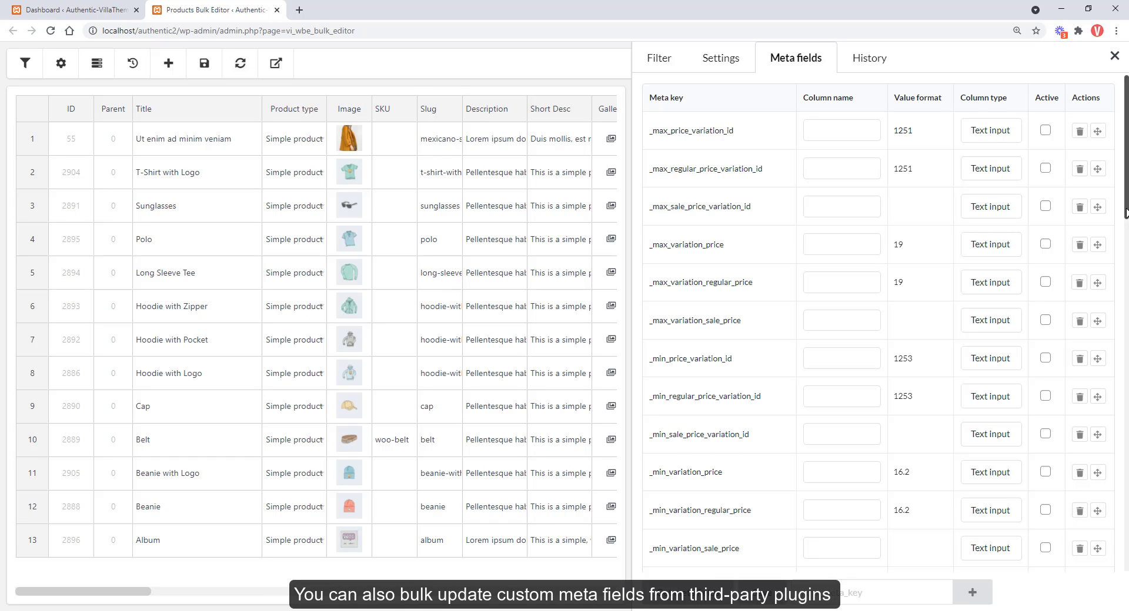
scroll(down, 3)
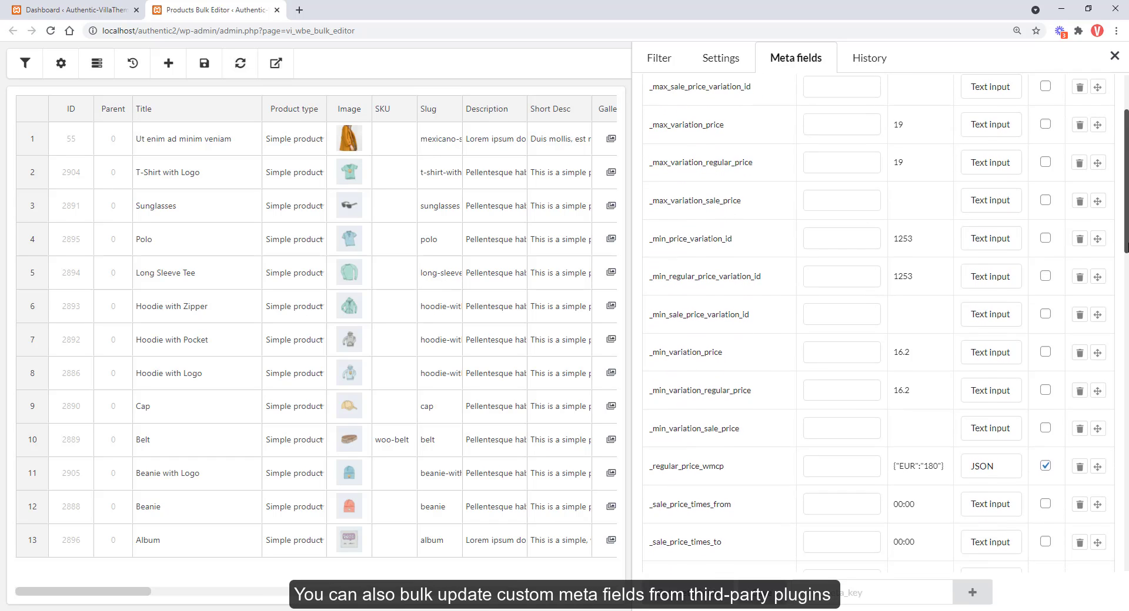
scroll(down, 3)
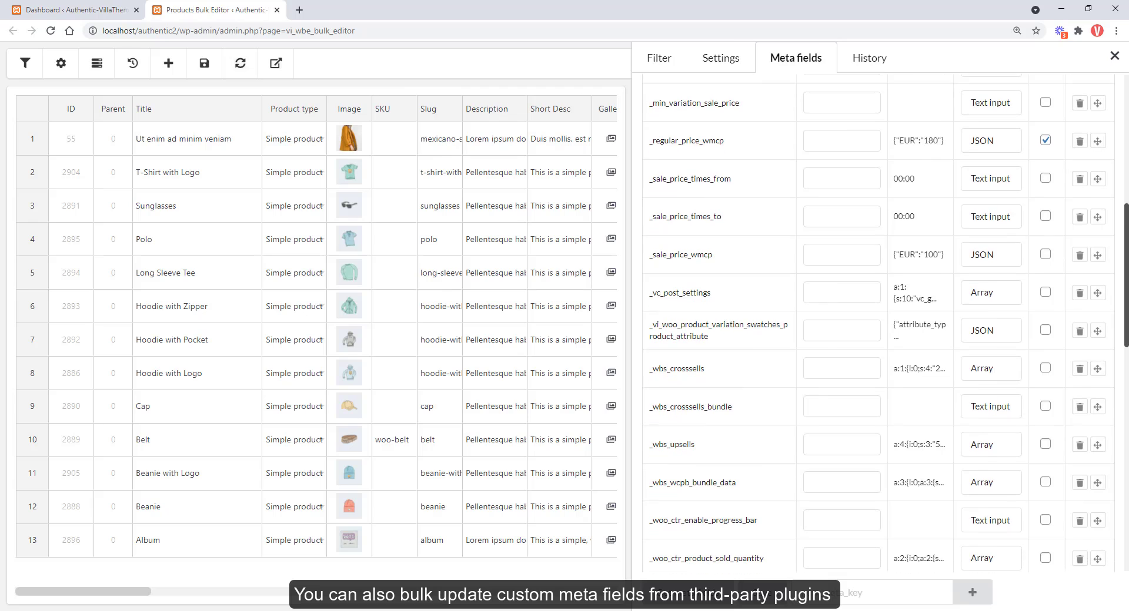
scroll(down, 3)
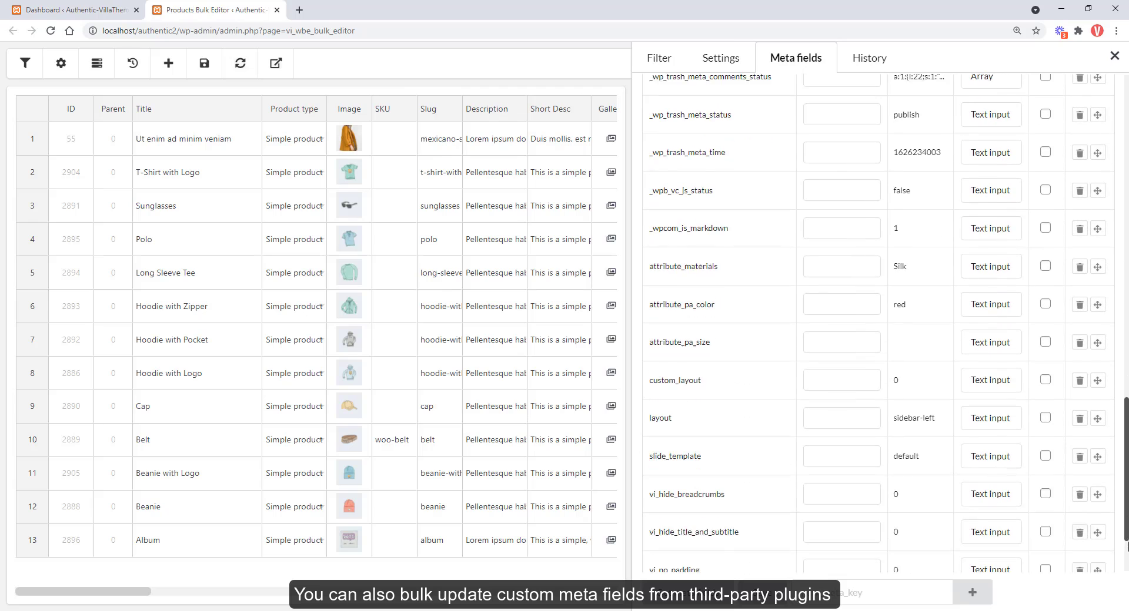
scroll(down, 3)
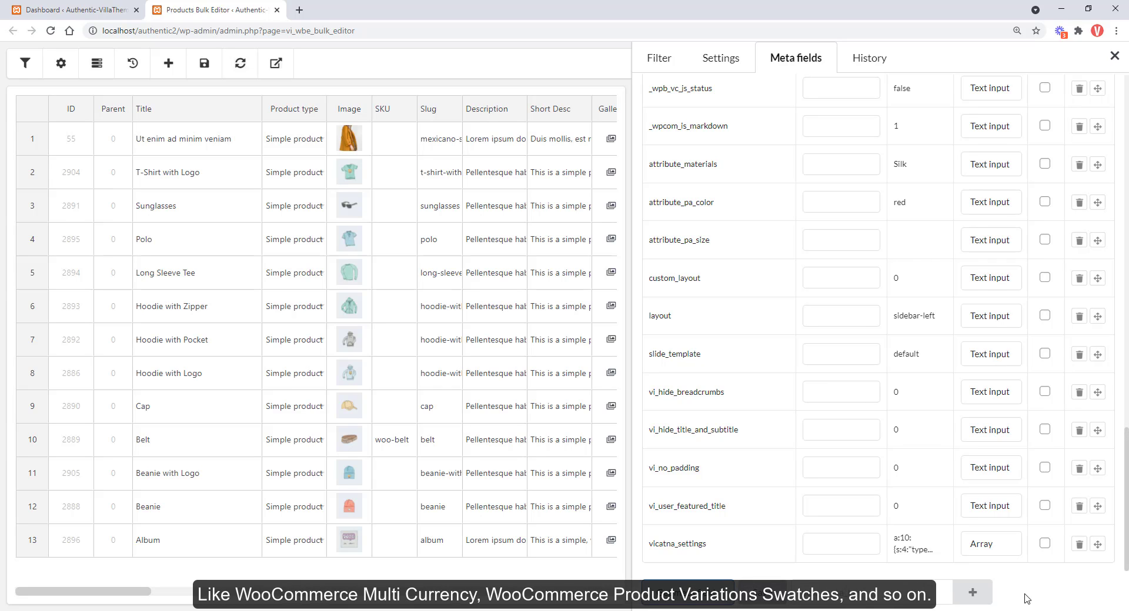
scroll(down, 3)
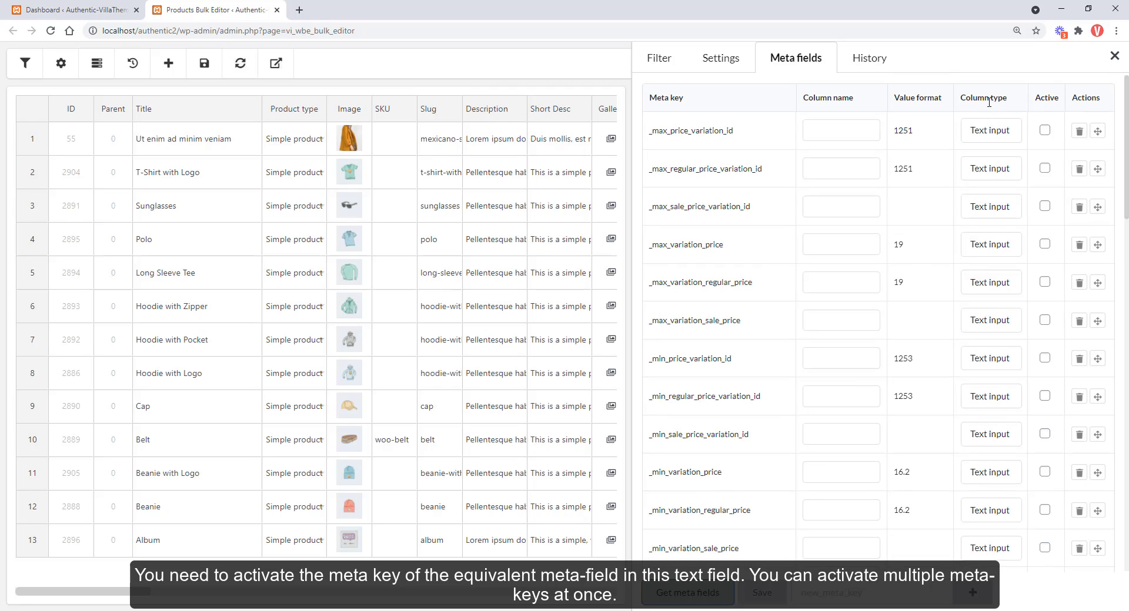
mouse_move(989, 115)
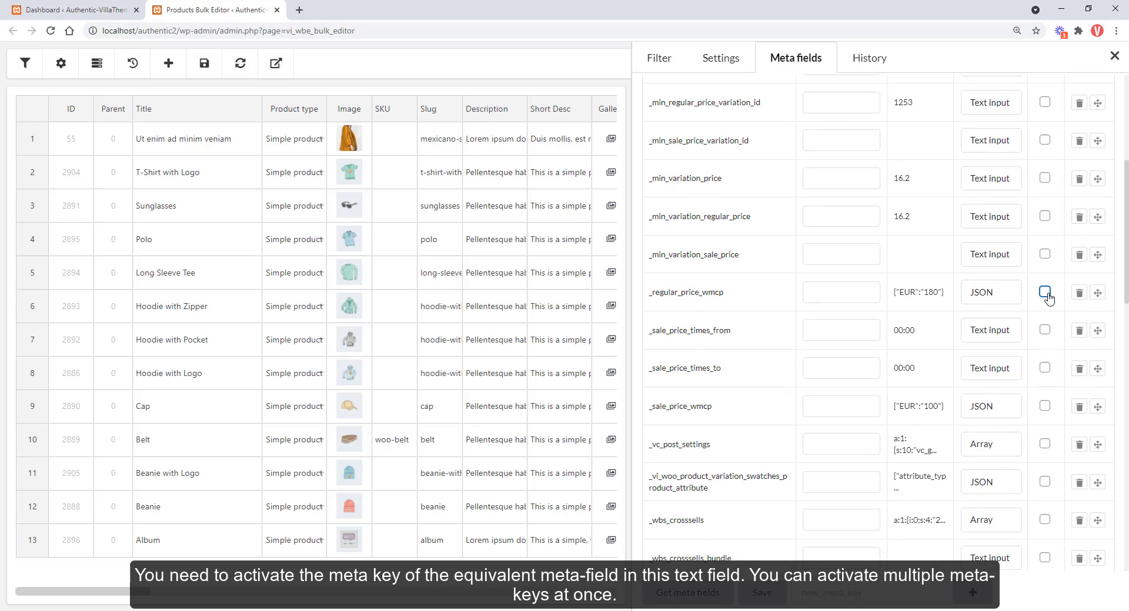
click(1045, 292)
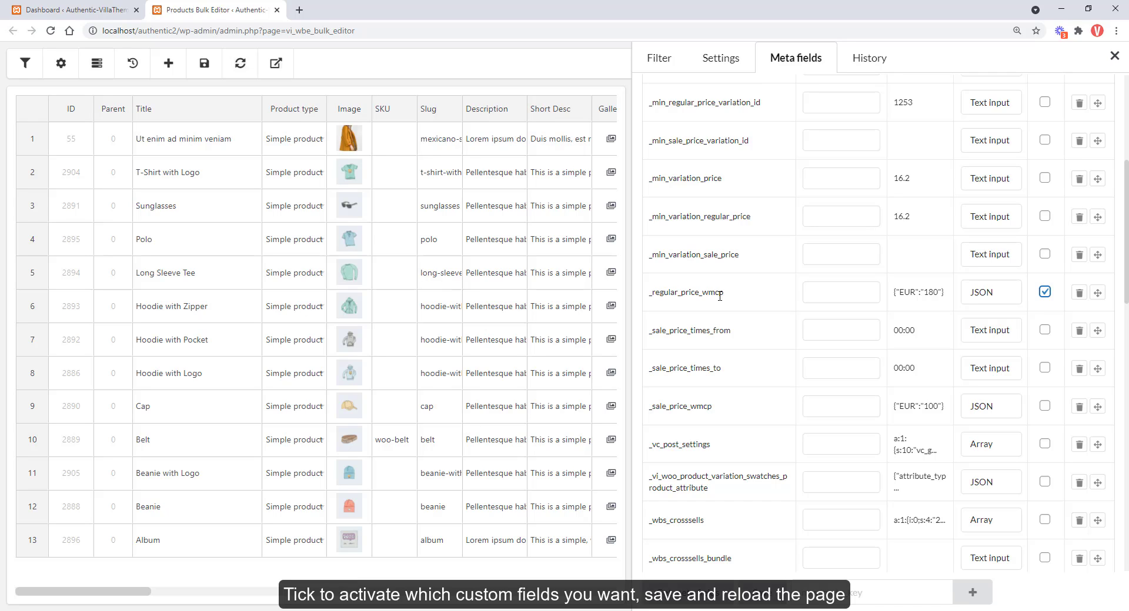
Open Beanie with Logo's edit page to check its EUR prices 170/100, then return to Bulky.
right_click(173, 475)
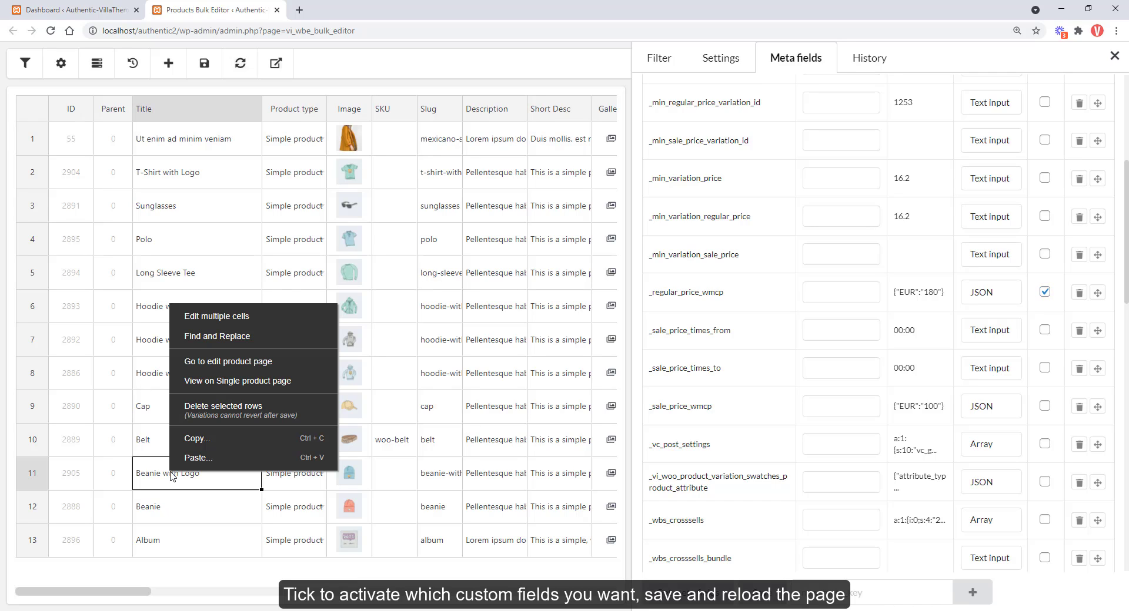
click(228, 362)
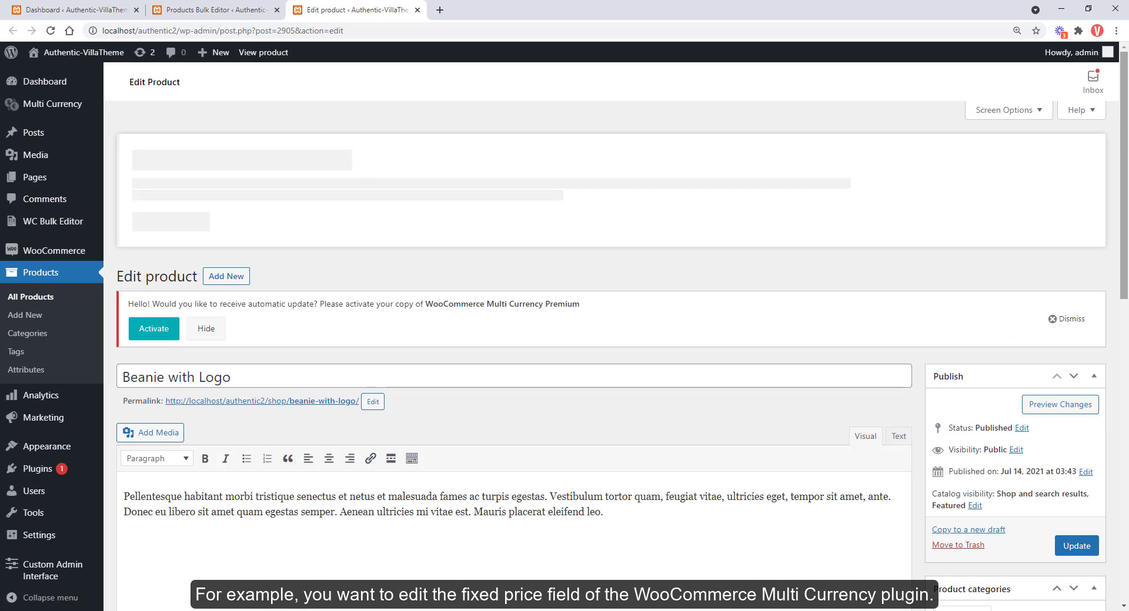
scroll(down, 3)
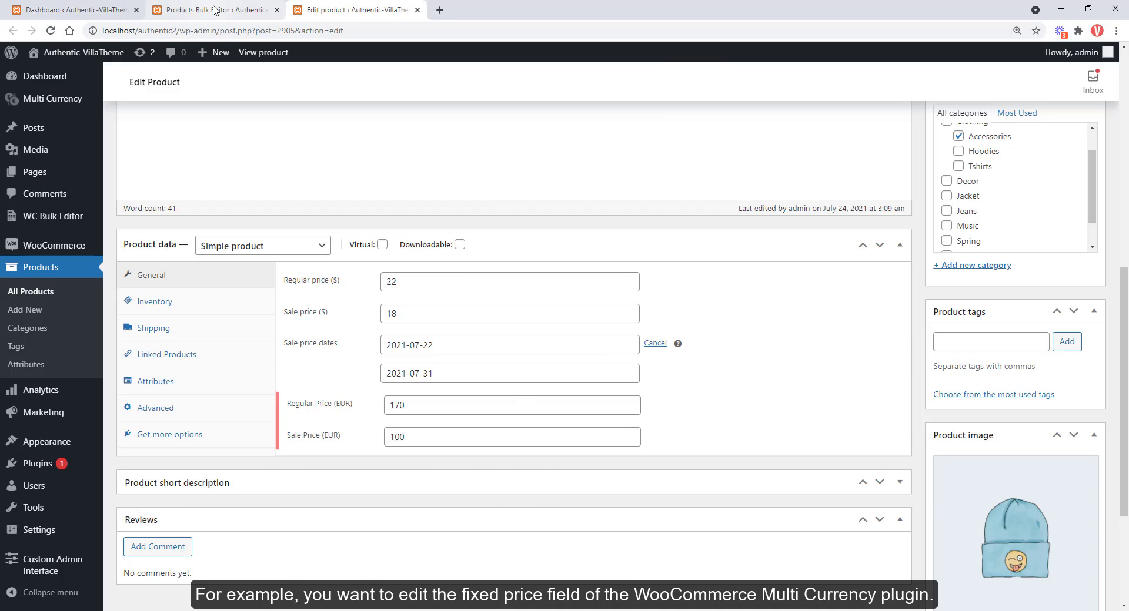
click(209, 9)
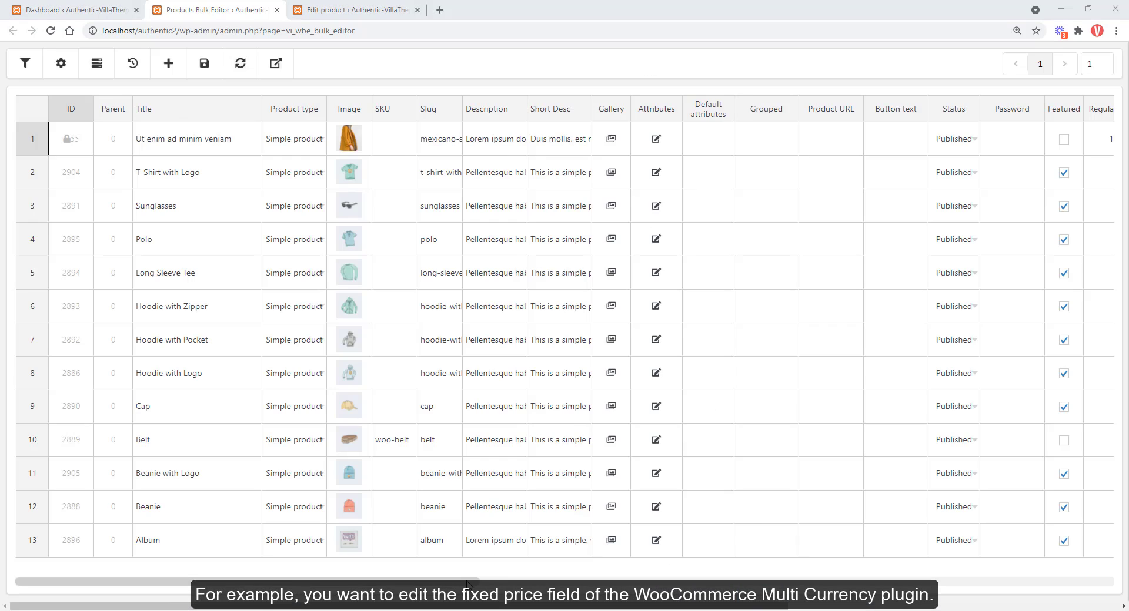
Save Beanie with Logo's _regular_price_wmcp EUR value as 200 and switch to its edit page.
scroll(right, 3)
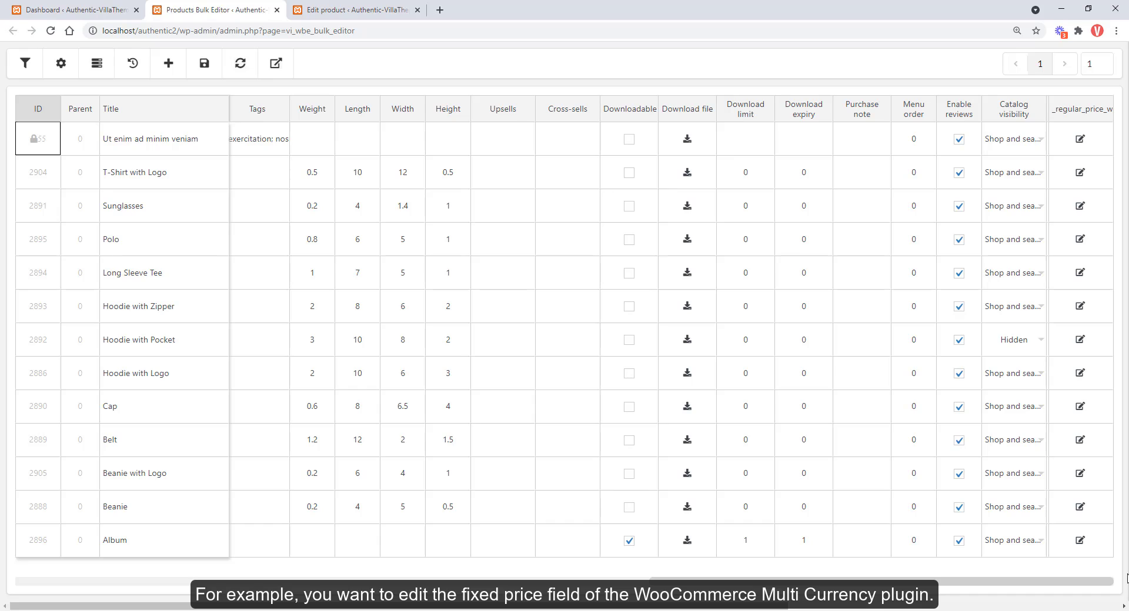
mouse_move(1083, 183)
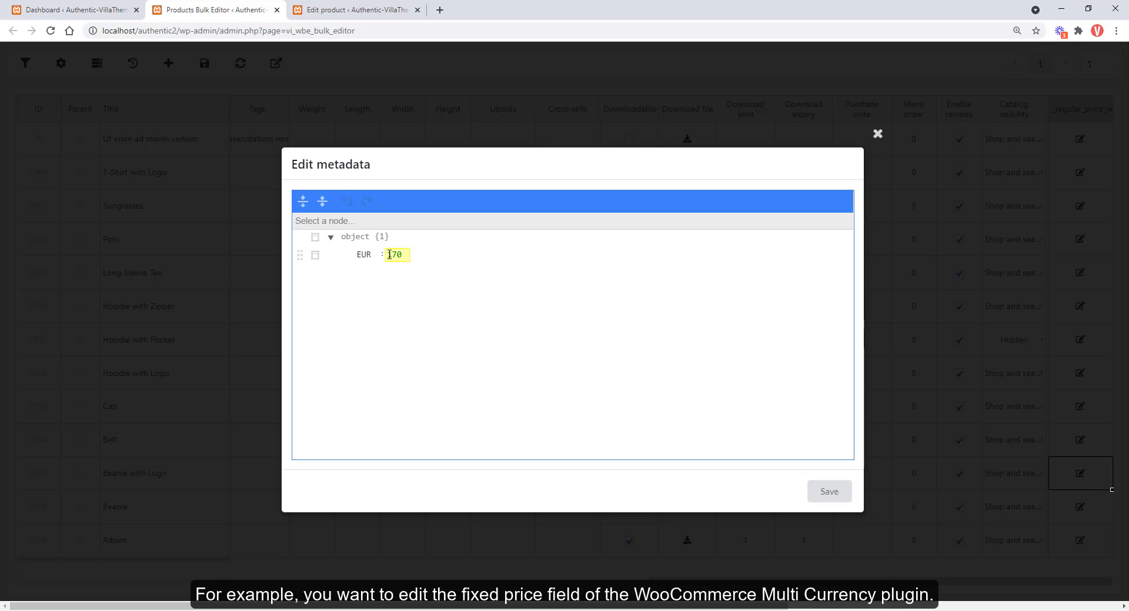
text(200)
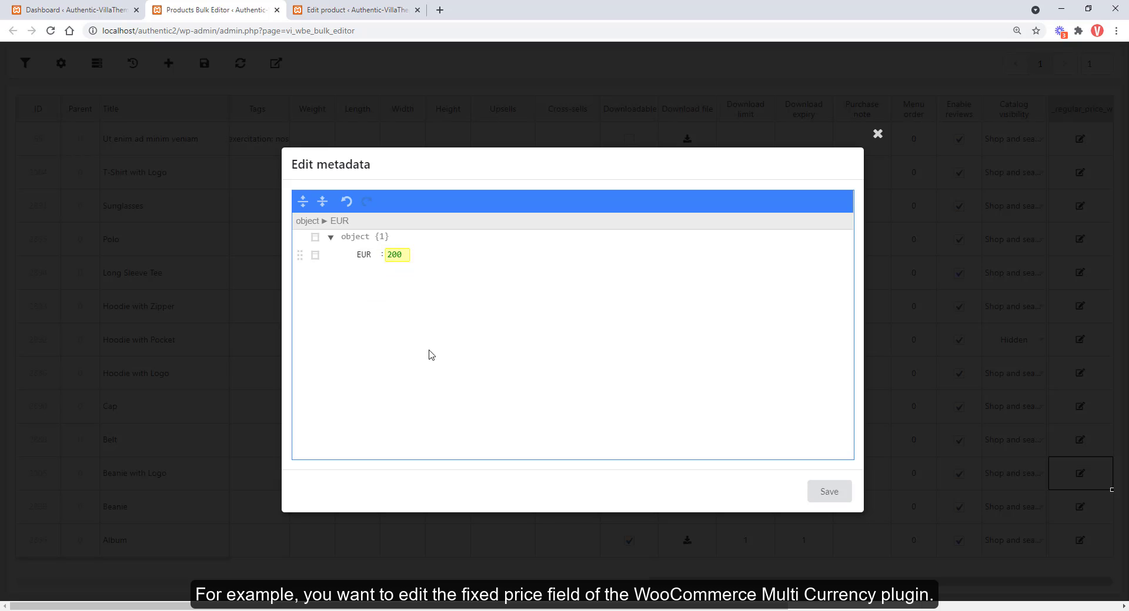
click(828, 491)
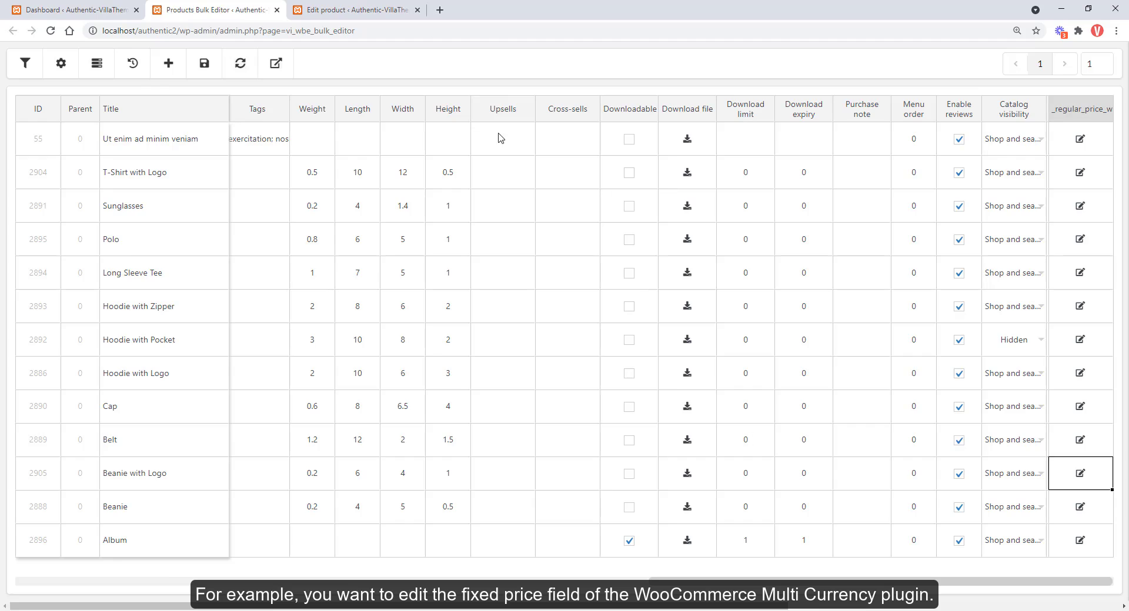
click(1079, 473)
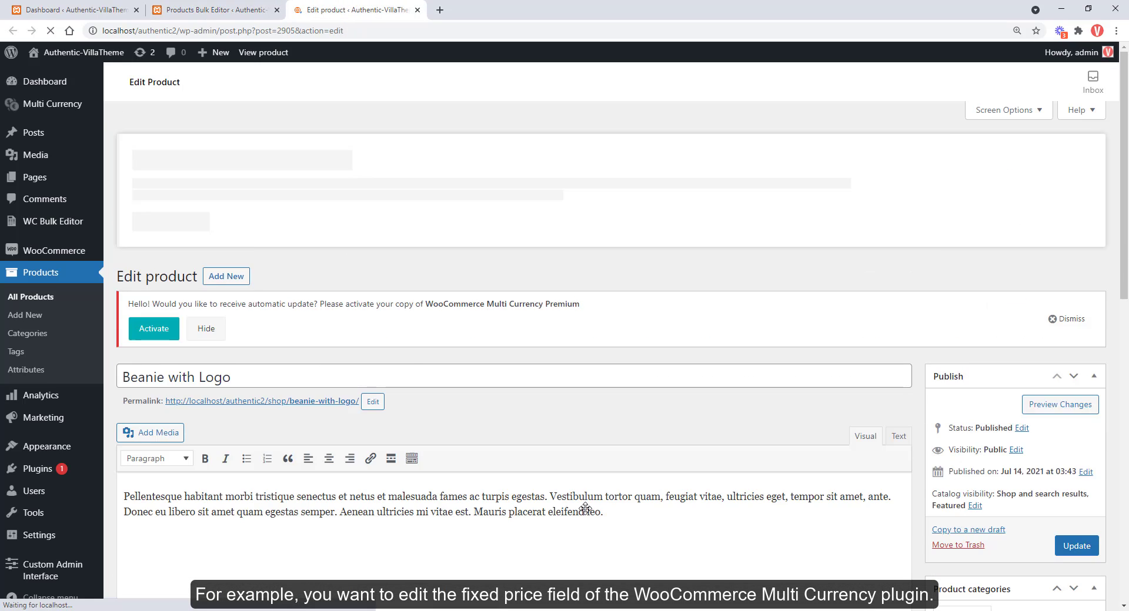
Scroll down the reloaded Beanie with Logo edit page.
scroll(down, 3)
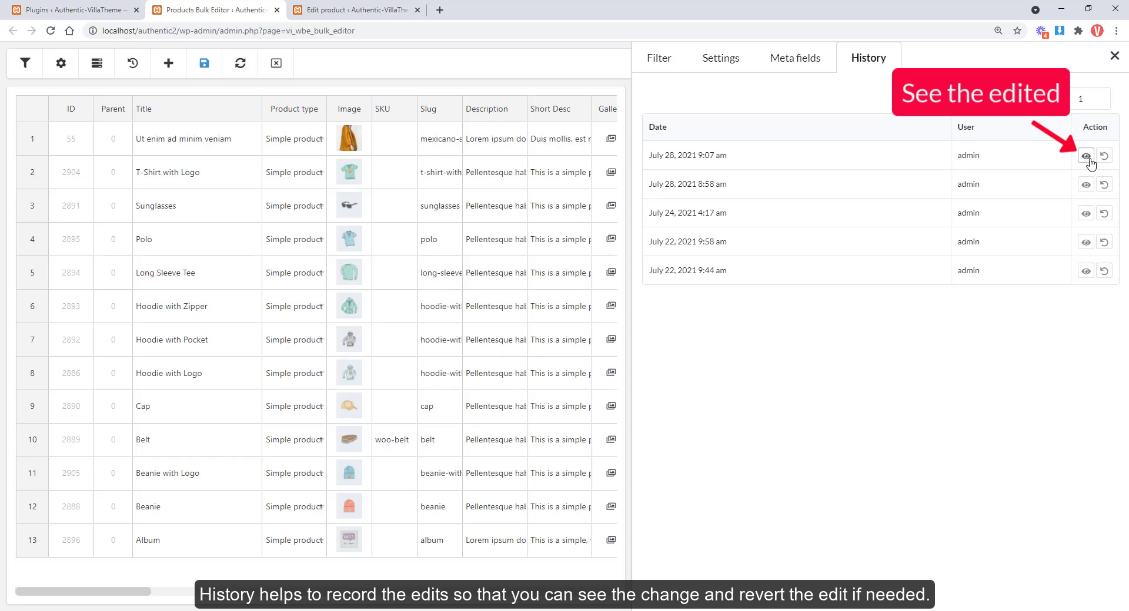
Revert the latest Beanie with Logo EUR price edit (170 to 200) from History.
click(1086, 156)
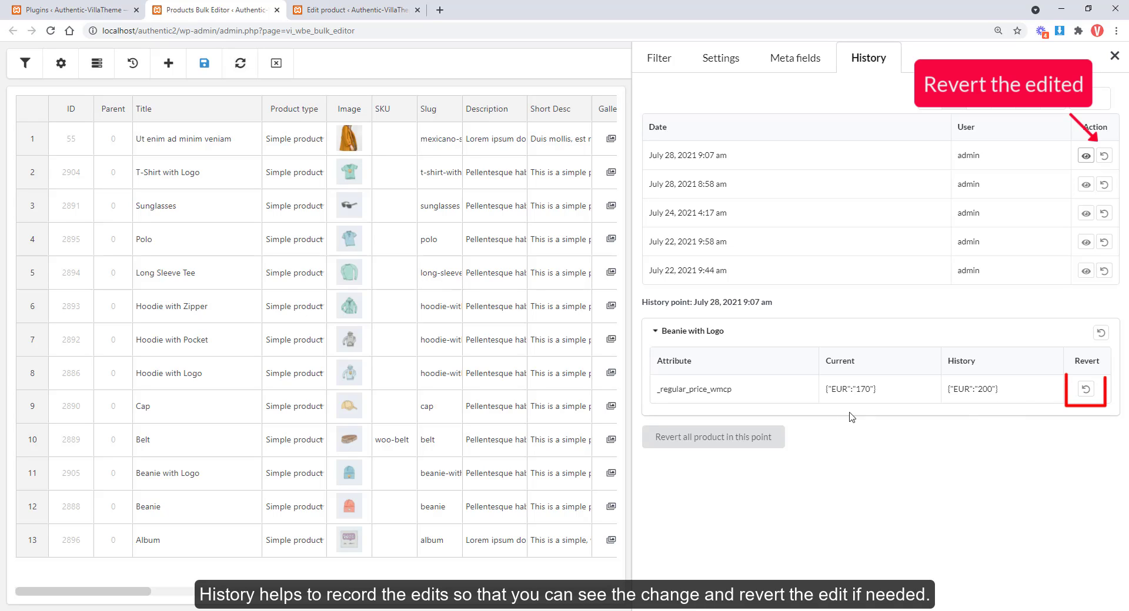
click(713, 436)
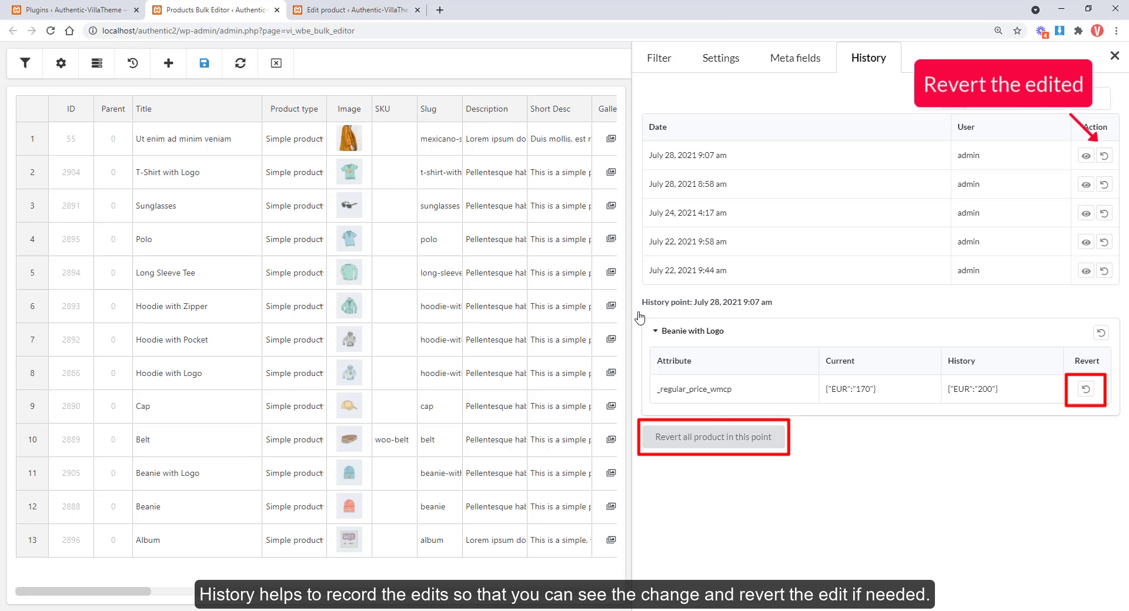
click(1086, 389)
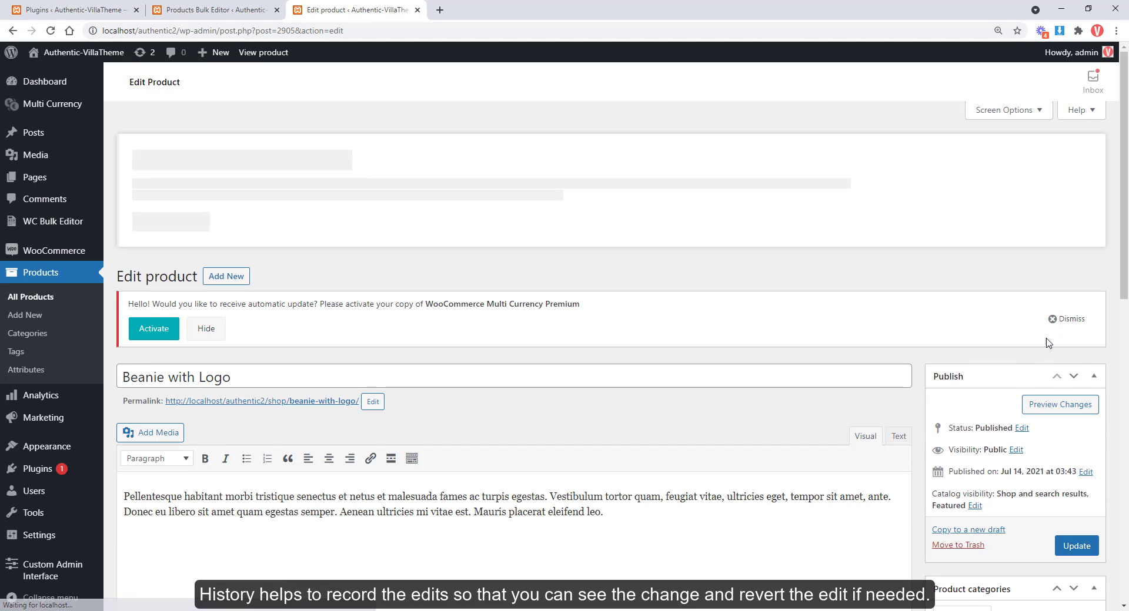
Scroll to Product data and confirm Regular Price (EUR) shows 200, sale price 100.
scroll(down, 3)
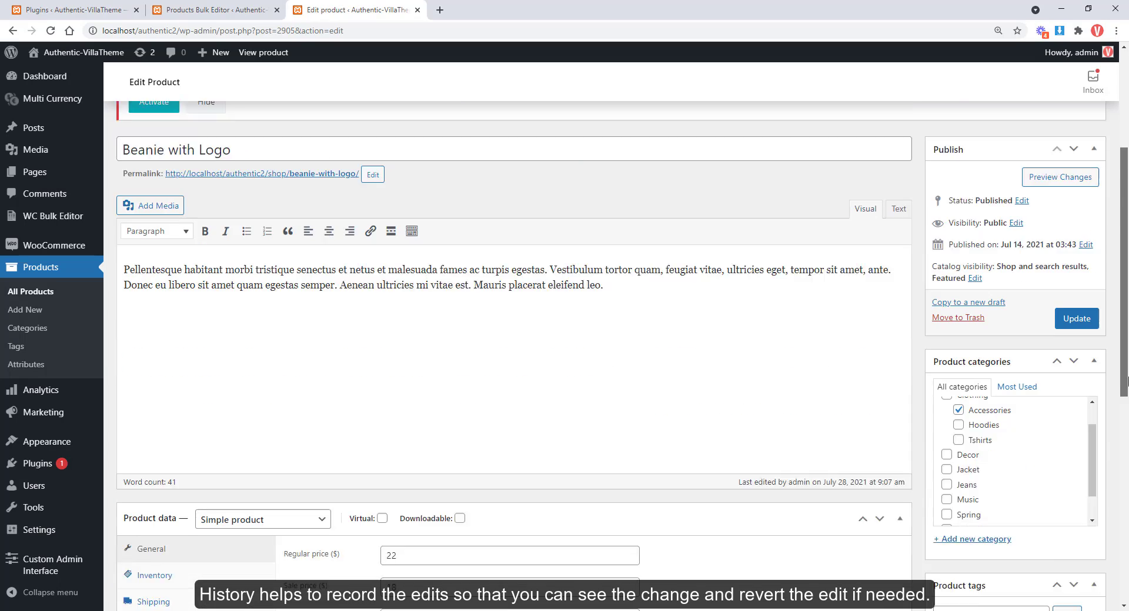
scroll(down, 3)
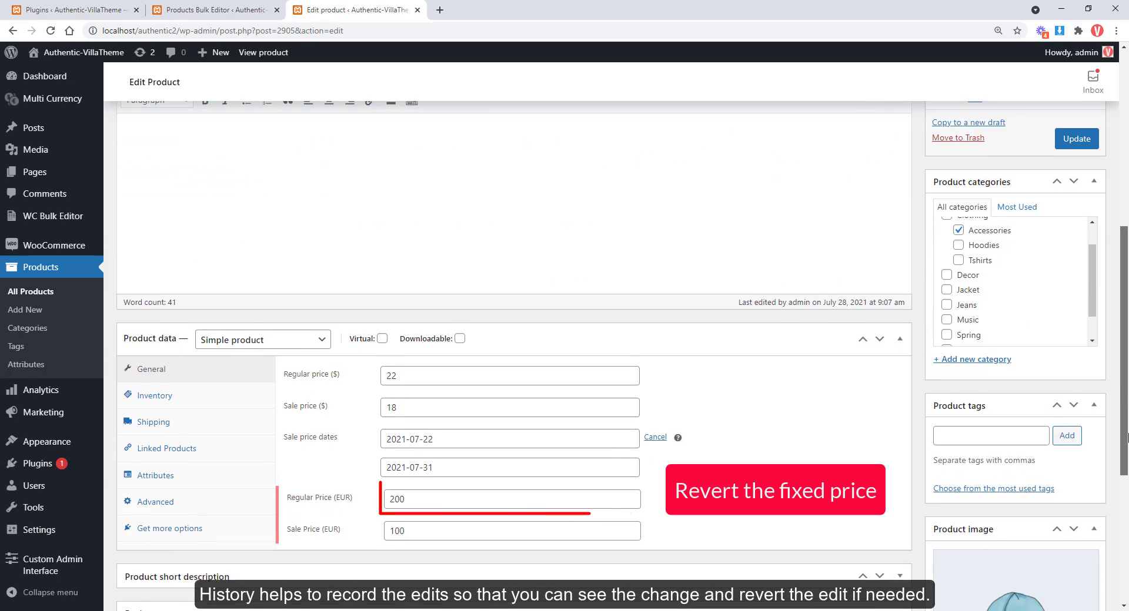
click(513, 499)
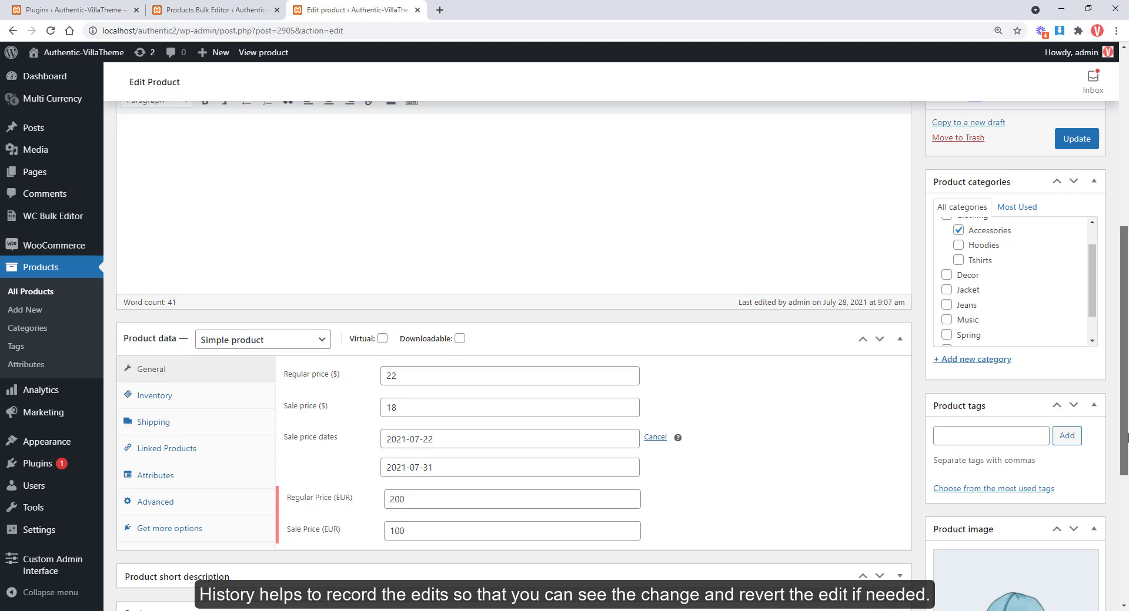
scroll(down, 3)
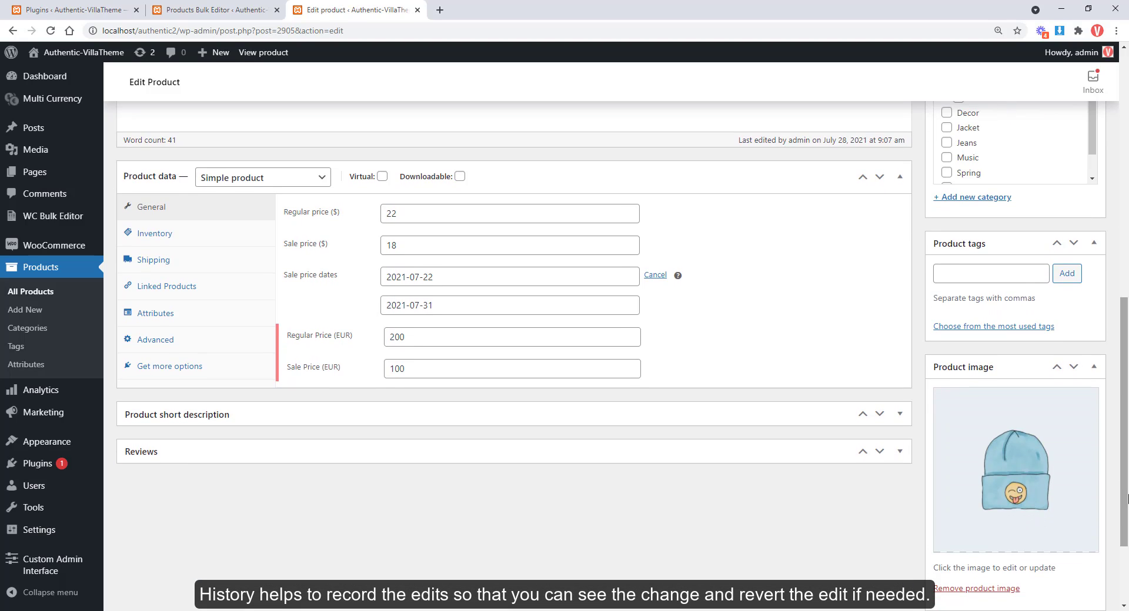